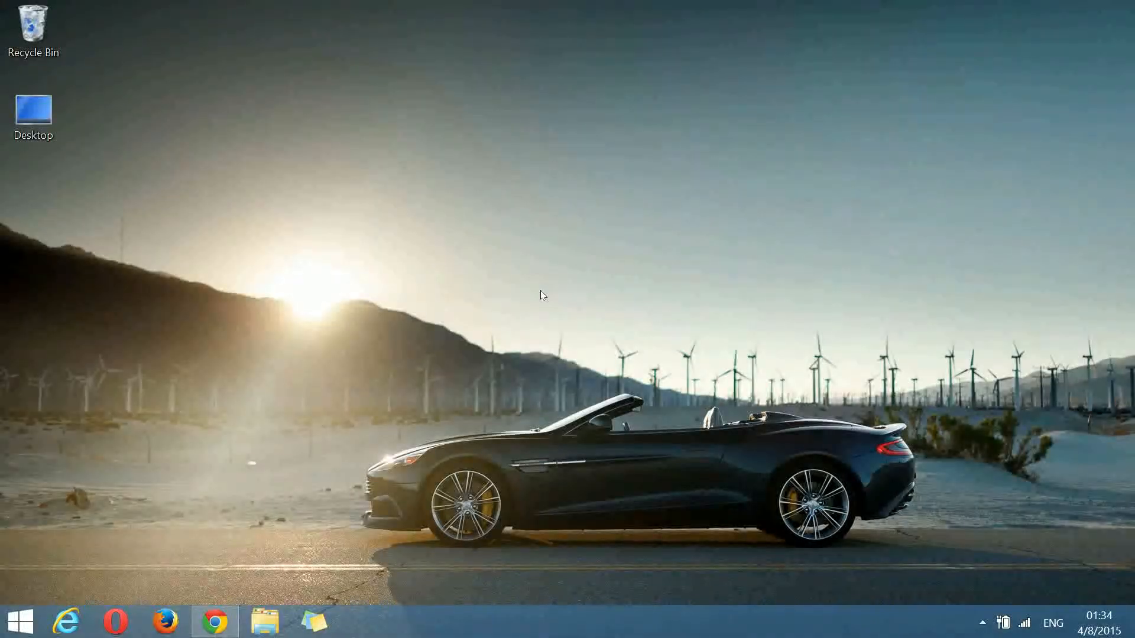
Step: Download the Active Desktop v1.1 installer from pulsar-technologies.com in Chrome
{"action": "left_click", "coordinate": [213, 621]}
{"action": "type", "text": "pulsar-tech"}
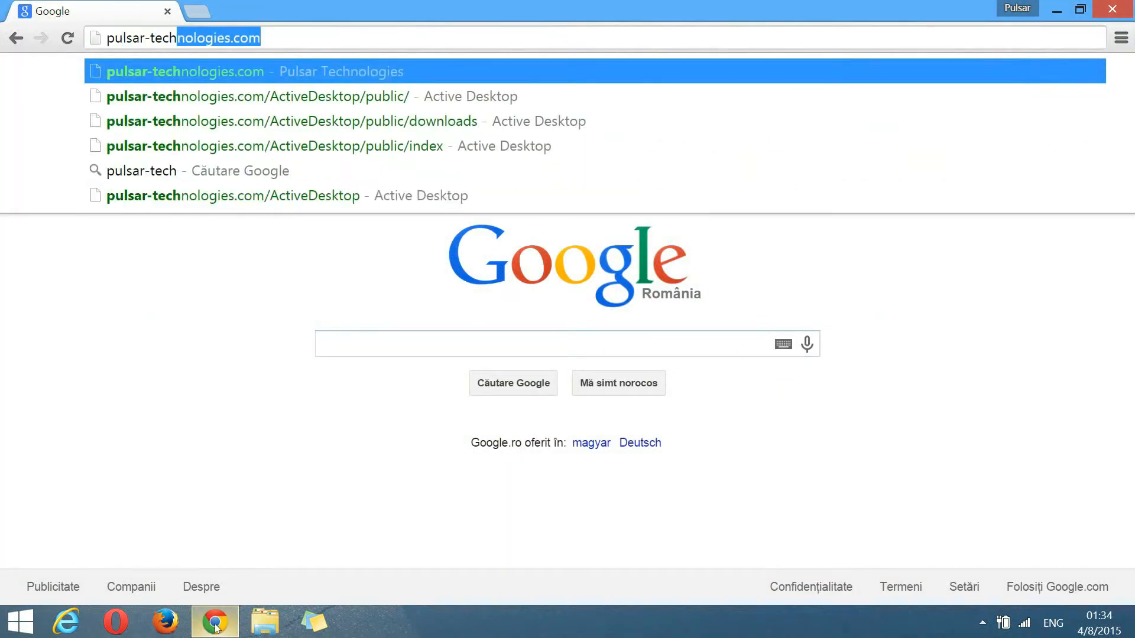
{"action": "key", "text": "End"}
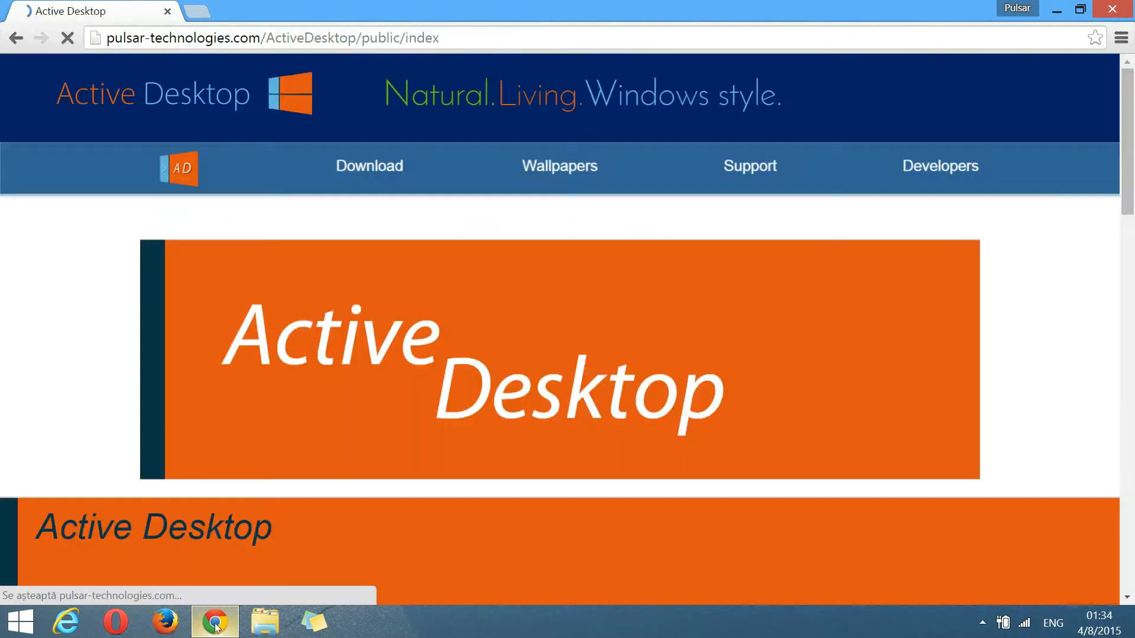
{"action": "left_click", "coordinate": [369, 165]}
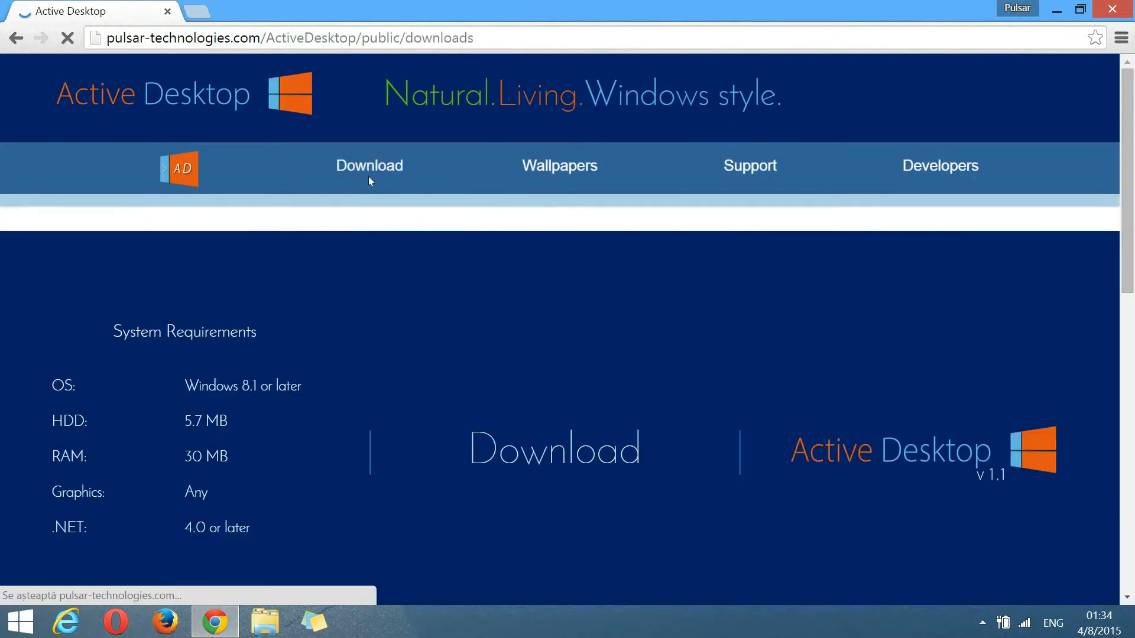
{"action": "left_click", "coordinate": [554, 450]}
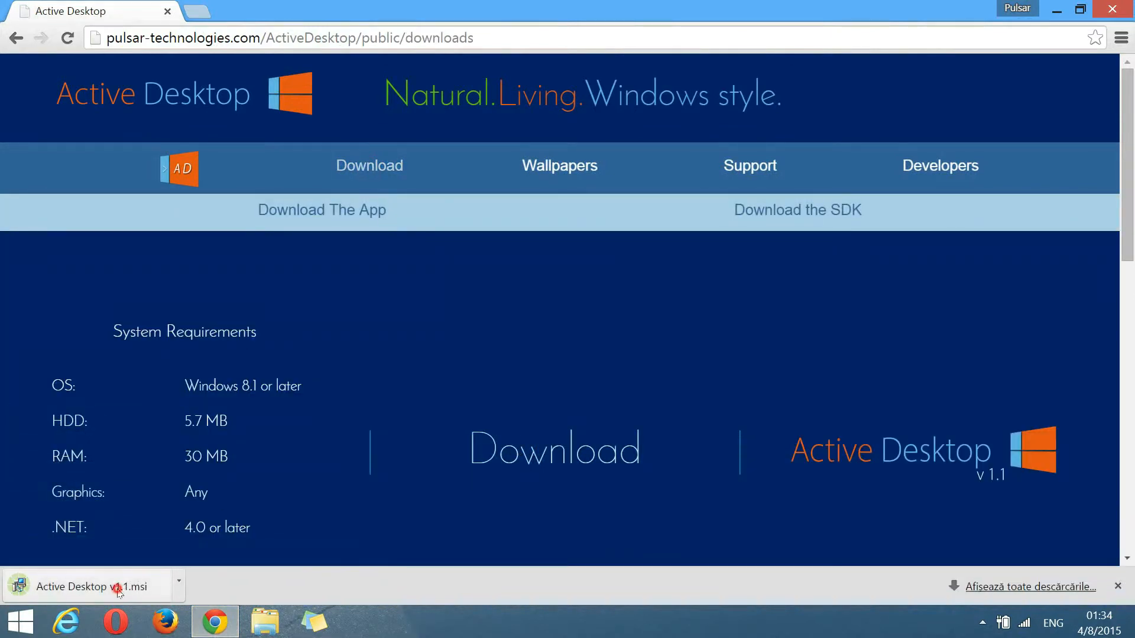
Step: Run the downloaded .msi and complete the Active Desktop setup wizard, allowing the UAC prompt
{"action": "left_click", "coordinate": [79, 587]}
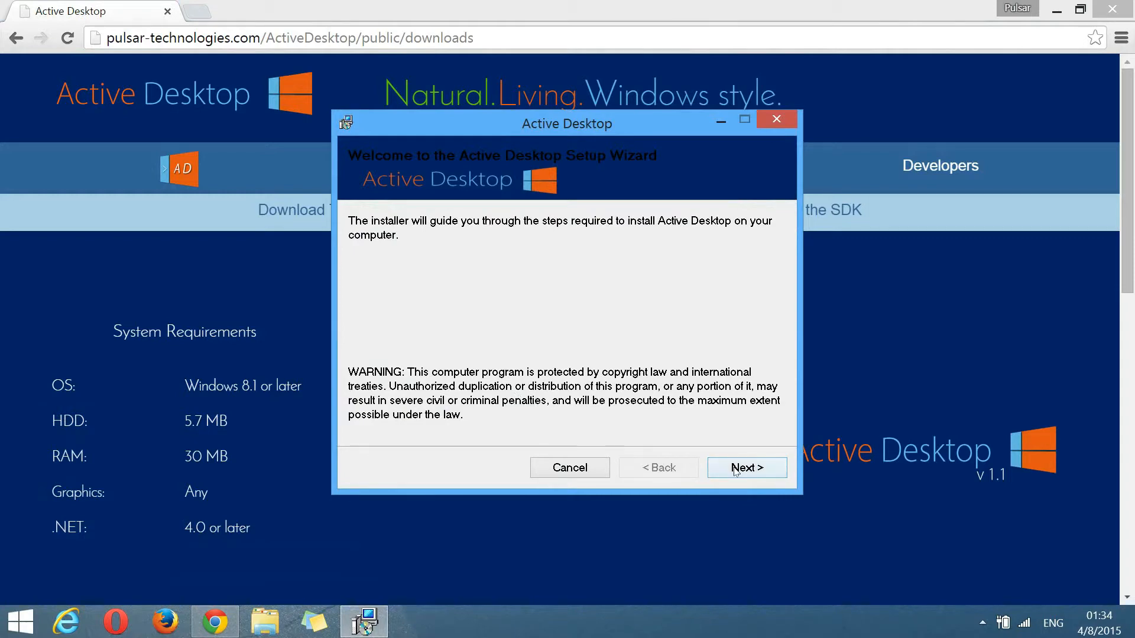
{"action": "left_click", "coordinate": [746, 469]}
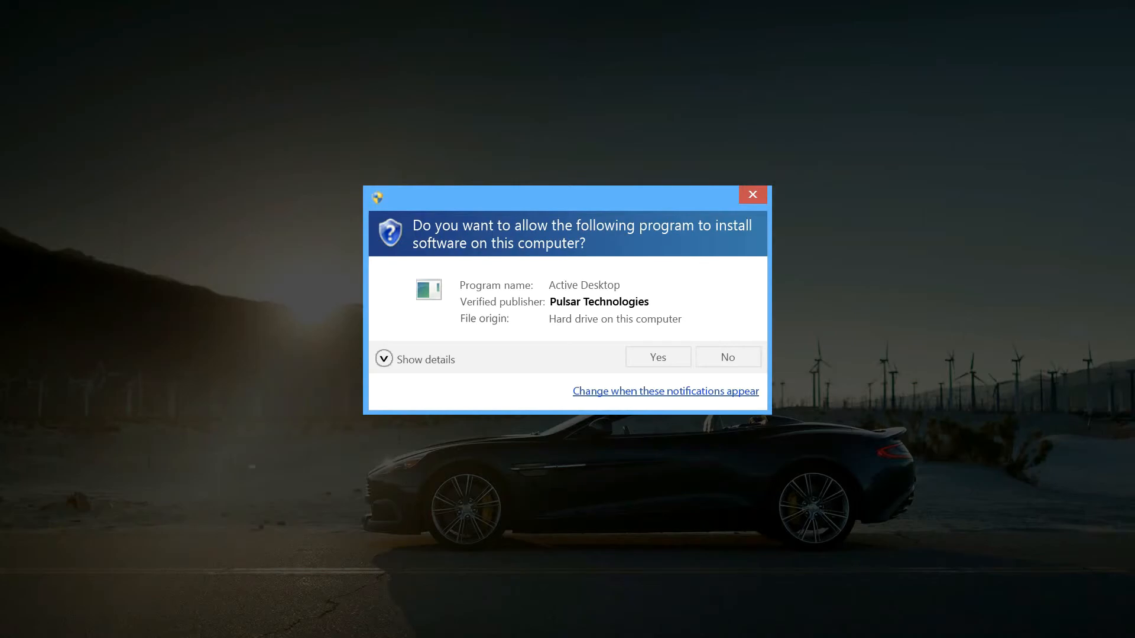
{"action": "left_click", "coordinate": [656, 357]}
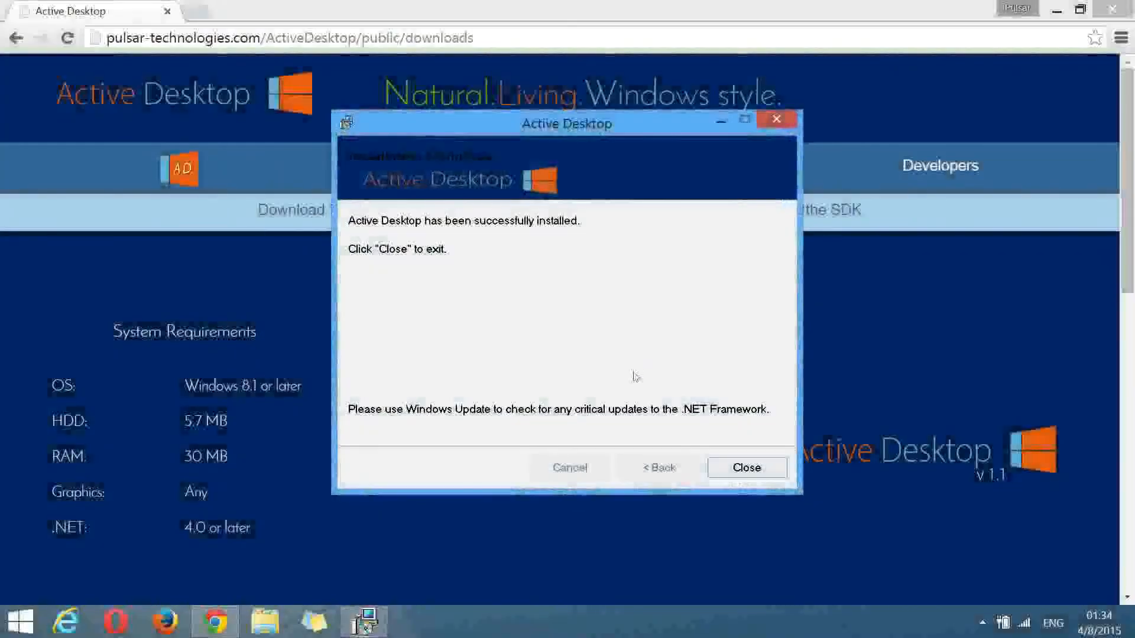
{"action": "left_click", "coordinate": [746, 468]}
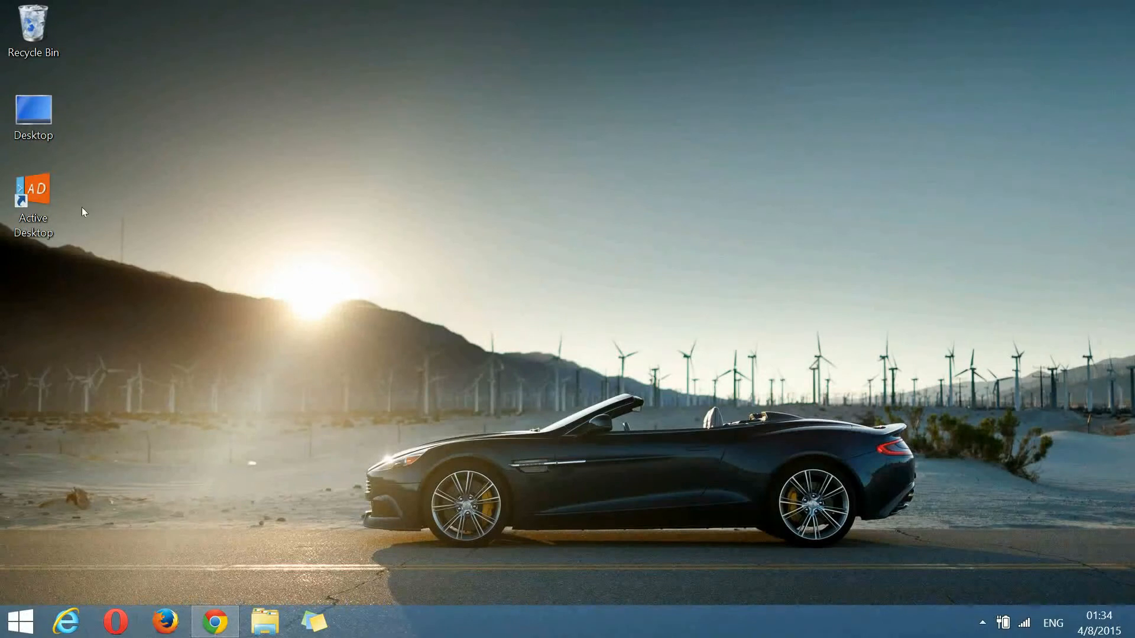
{"action": "mouse_move", "coordinate": [467, 315]}
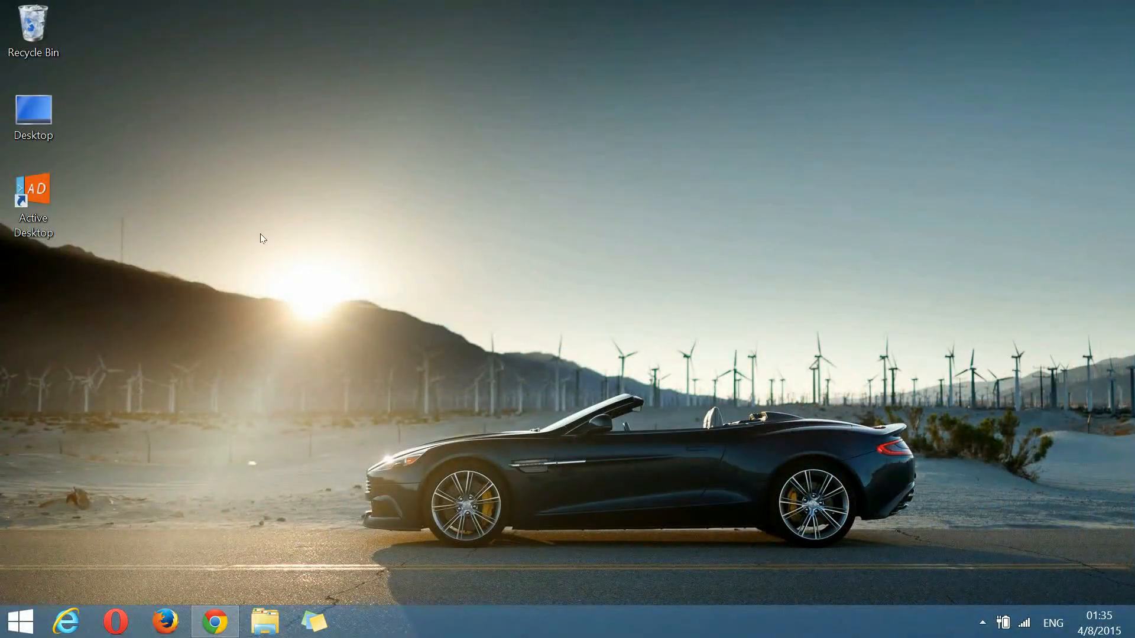
{"action": "left_click", "coordinate": [33, 195]}
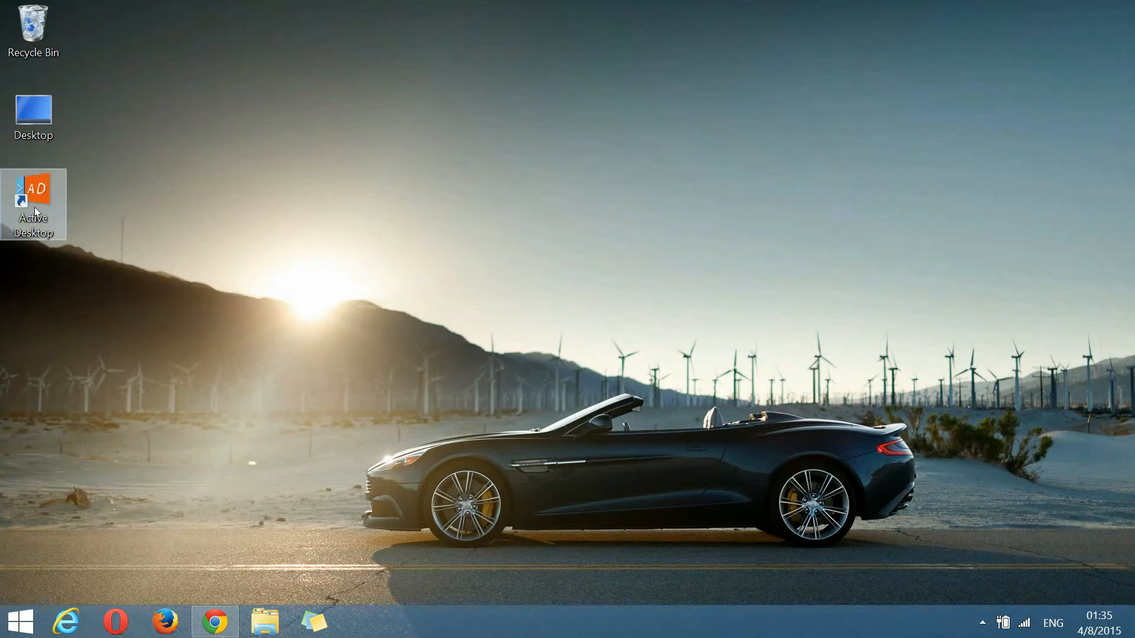
Step: Launch Active Desktop from its shortcut, view the default wallpaper, then restore its window
{"action": "double_click", "coordinate": [33, 193]}
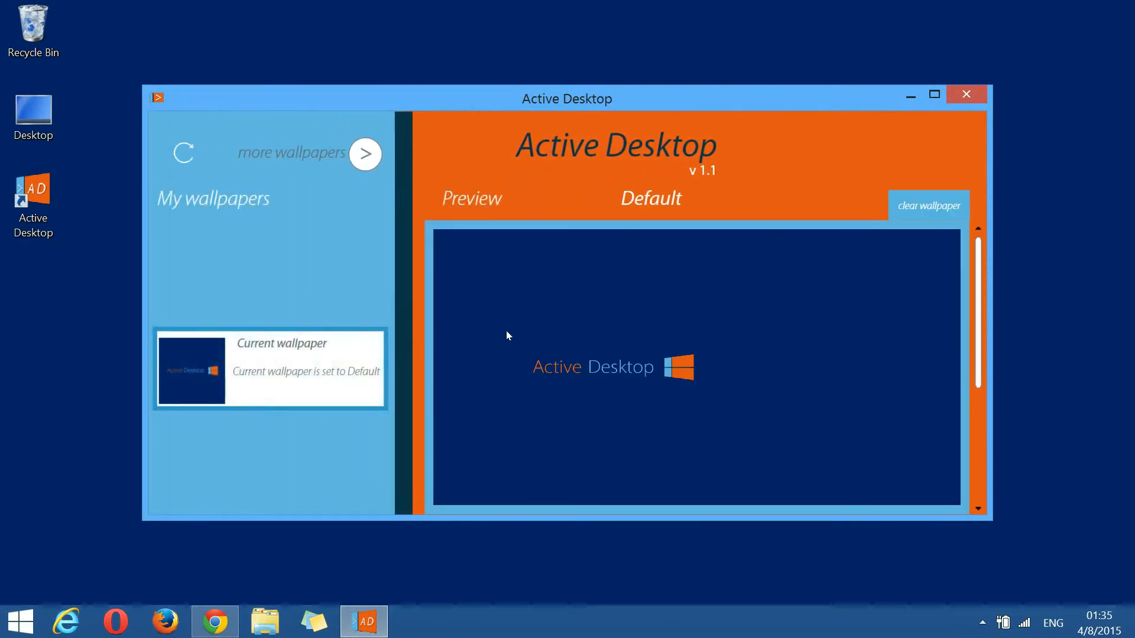
{"action": "left_click", "coordinate": [966, 94]}
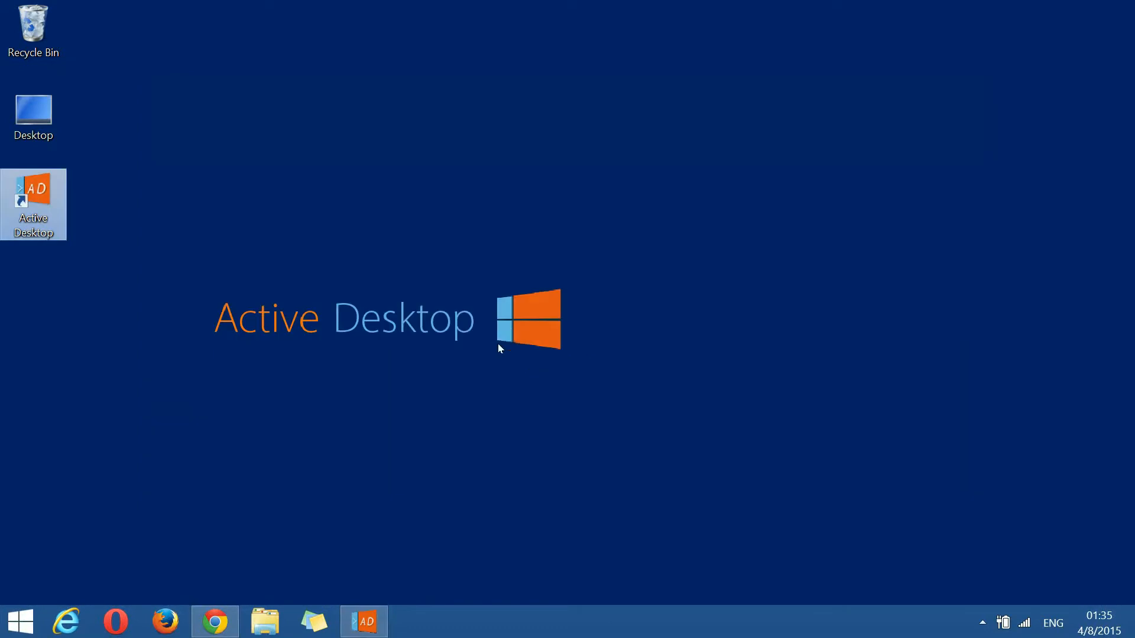
{"action": "mouse_move", "coordinate": [423, 386]}
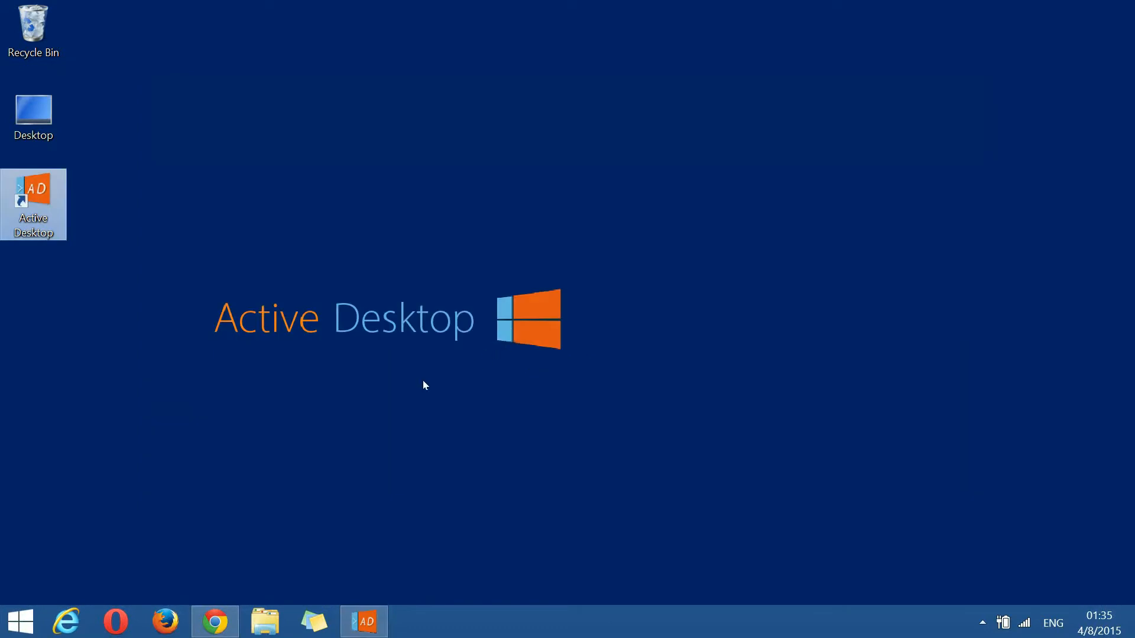
{"action": "mouse_move", "coordinate": [404, 392]}
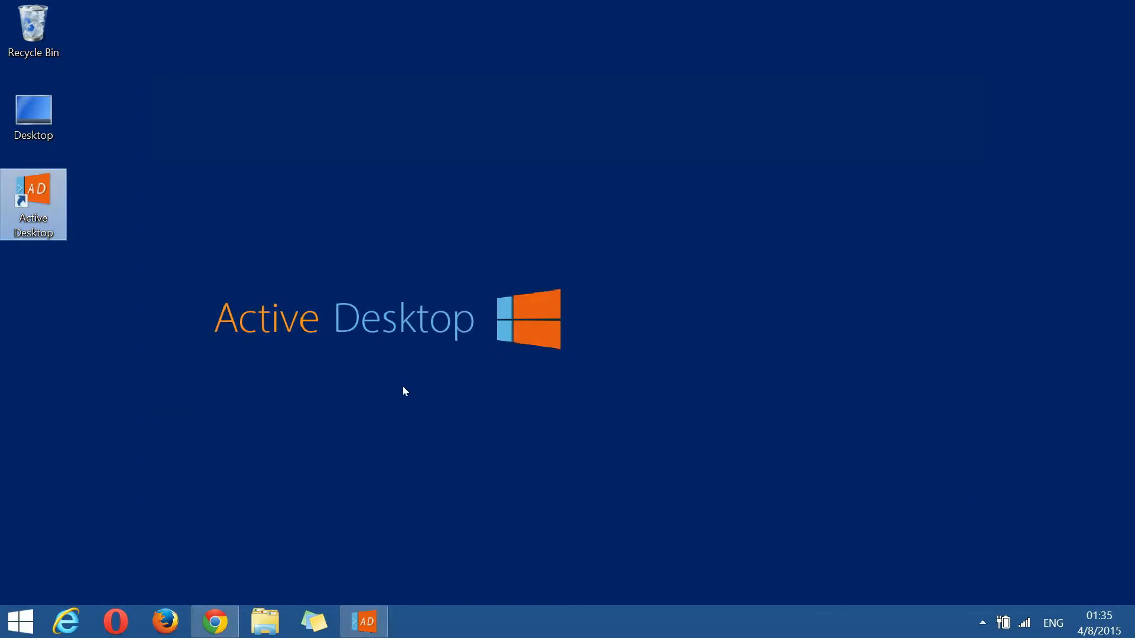
{"action": "mouse_move", "coordinate": [194, 427]}
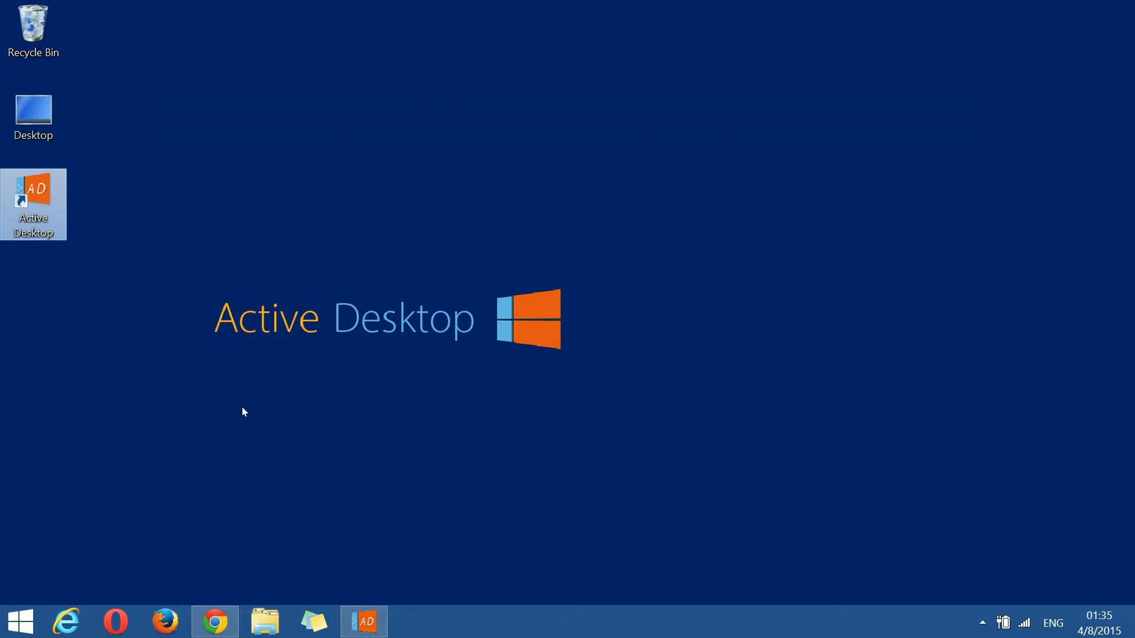
{"action": "mouse_move", "coordinate": [476, 511]}
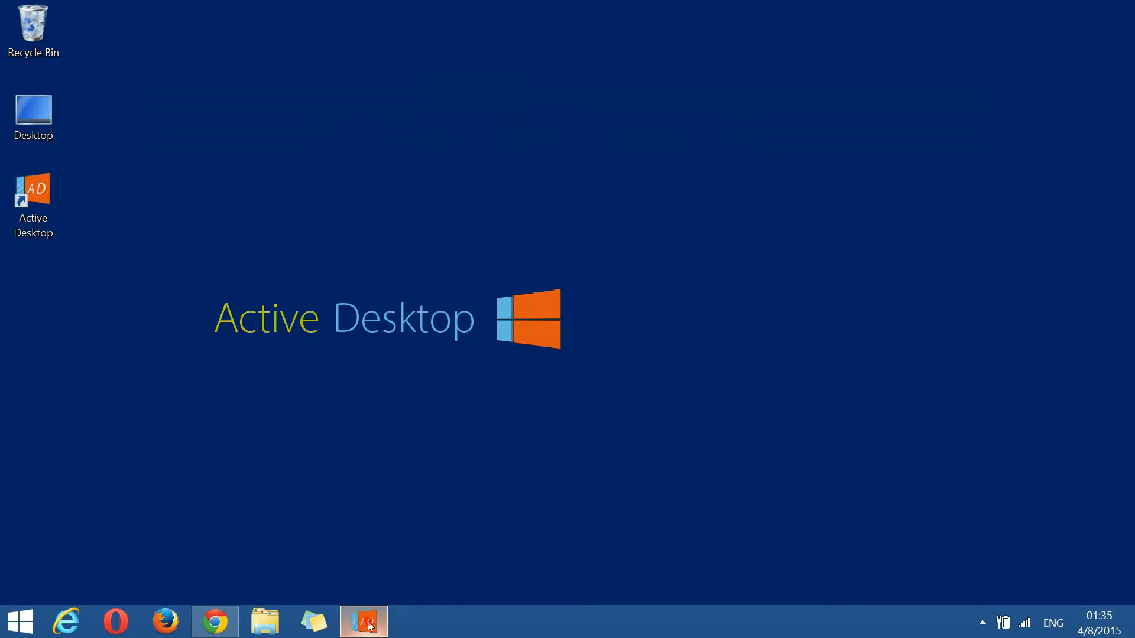
{"action": "left_click", "coordinate": [363, 621]}
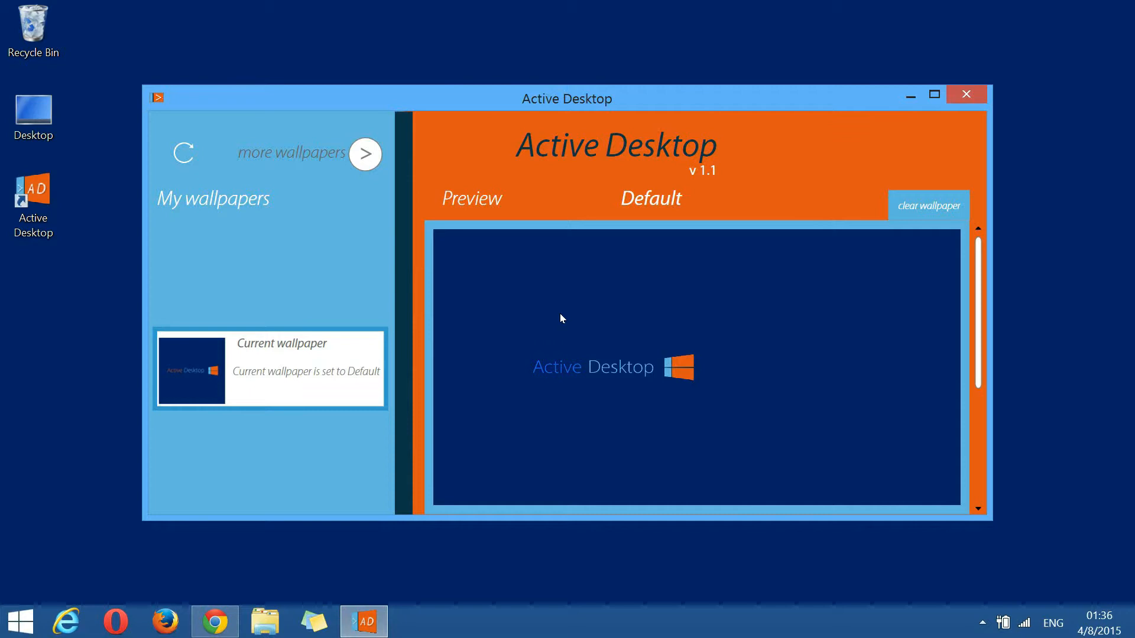
{"action": "mouse_move", "coordinate": [538, 348]}
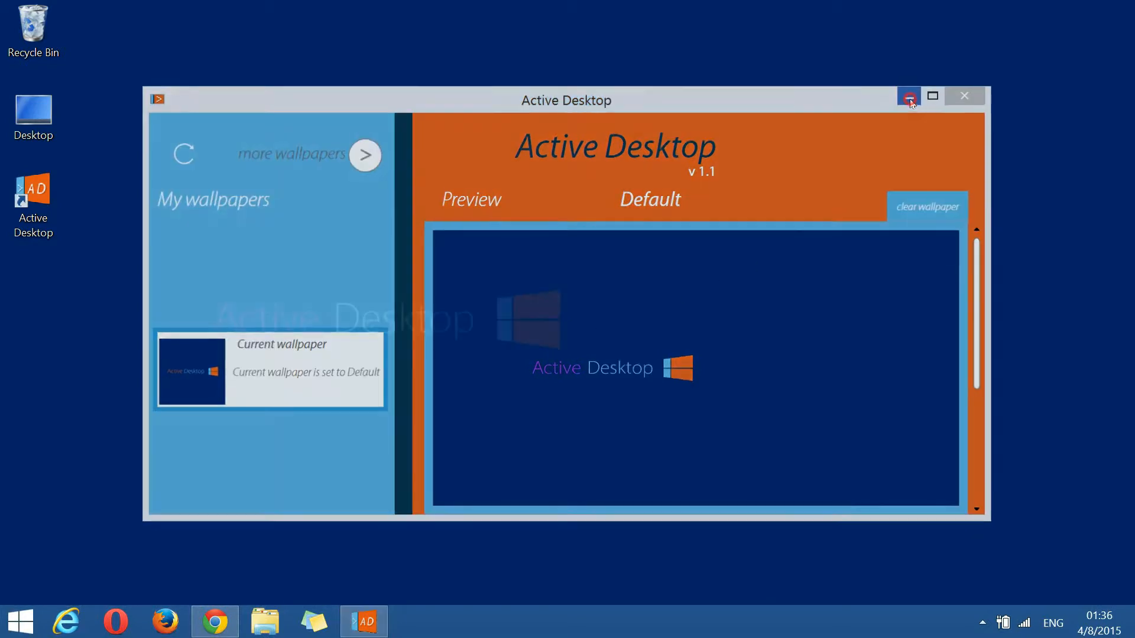
Step: Minimize Active Desktop, check its processes in Task Manager, then close Task Manager
{"action": "left_click", "coordinate": [908, 95]}
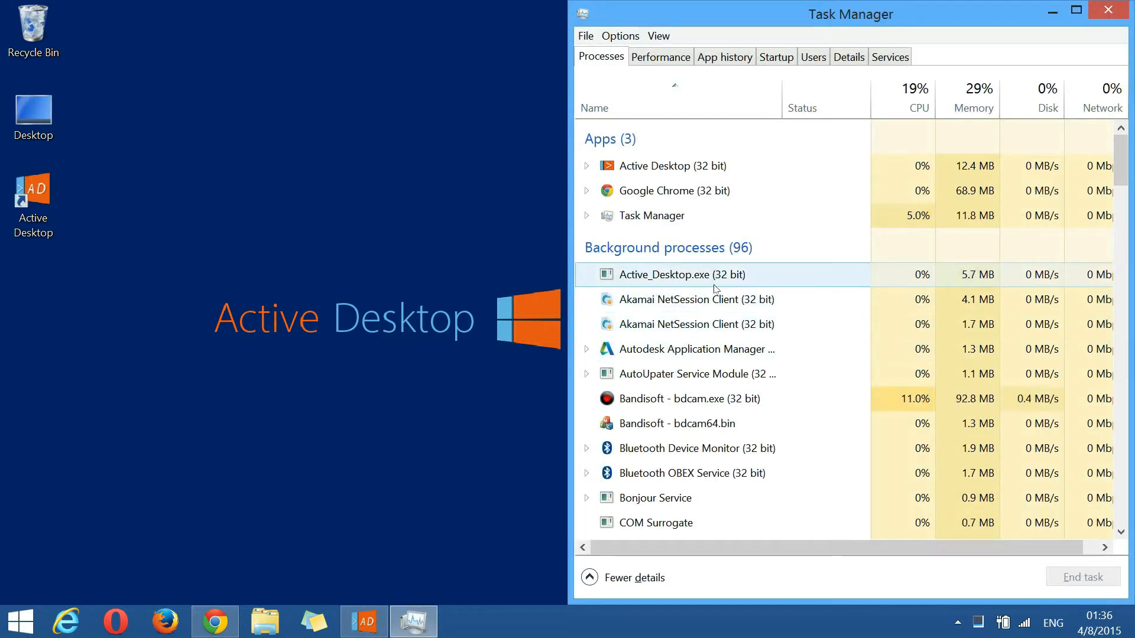
{"action": "left_click", "coordinate": [1106, 11]}
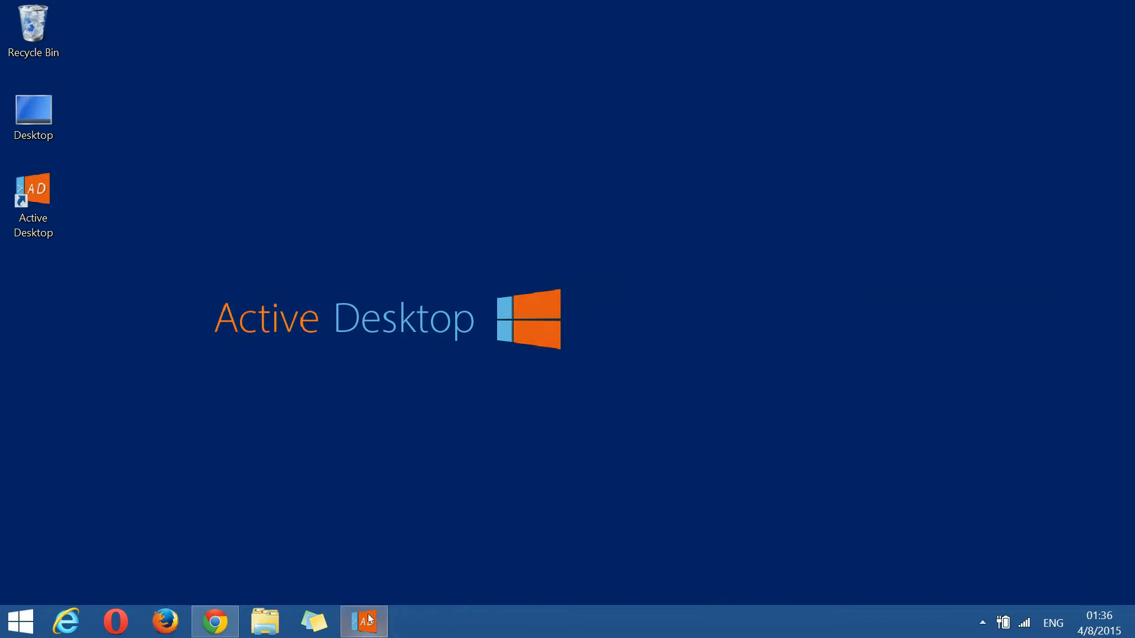
Step: Restore the Active Desktop window from the taskbar, showing Default as current wallpaper
{"action": "left_click", "coordinate": [362, 620]}
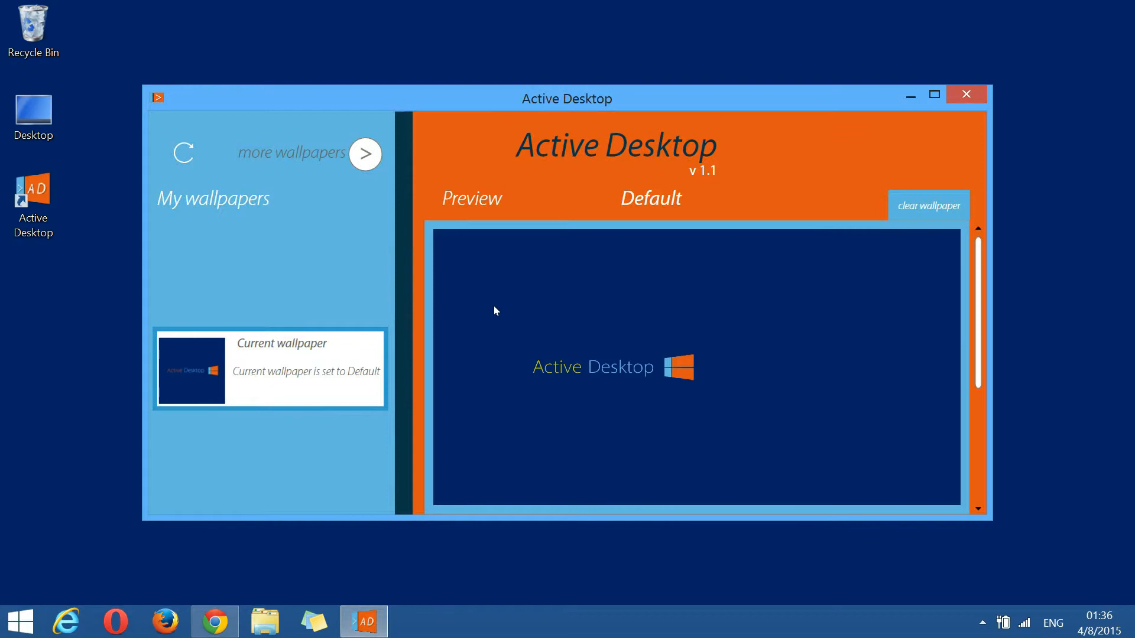
{"action": "mouse_move", "coordinate": [492, 177]}
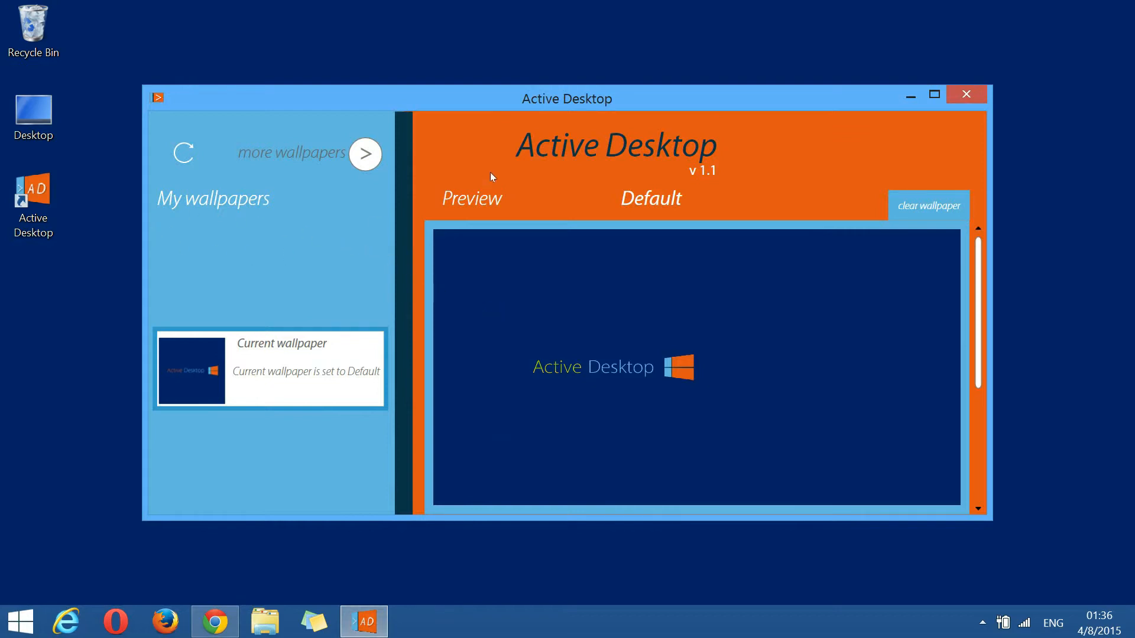
{"action": "mouse_move", "coordinate": [504, 312]}
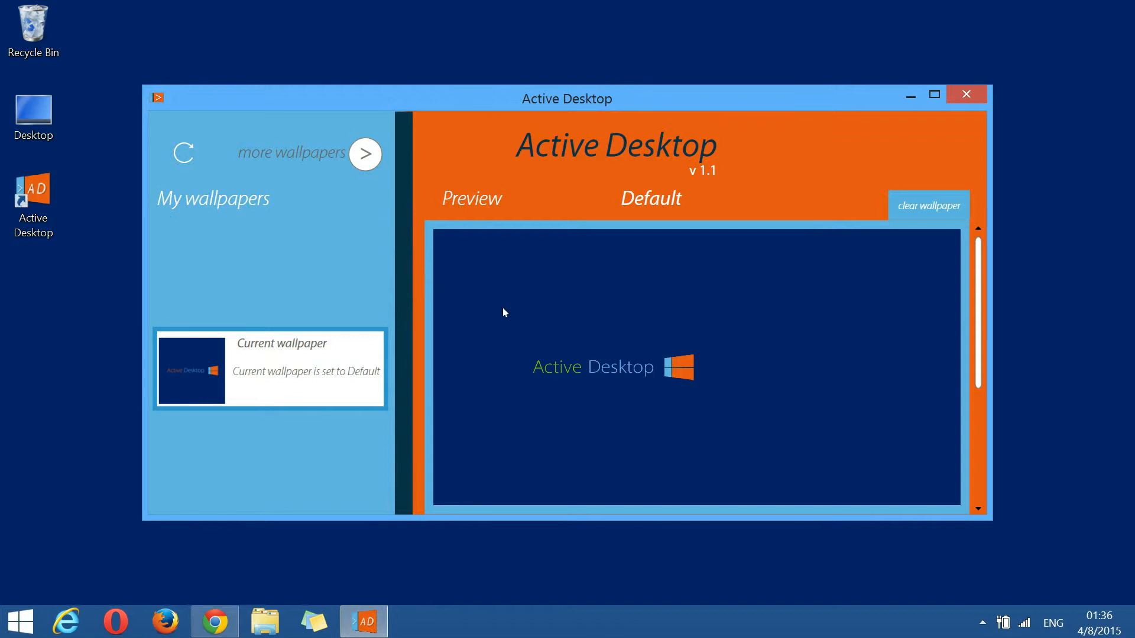
{"action": "mouse_move", "coordinate": [421, 336]}
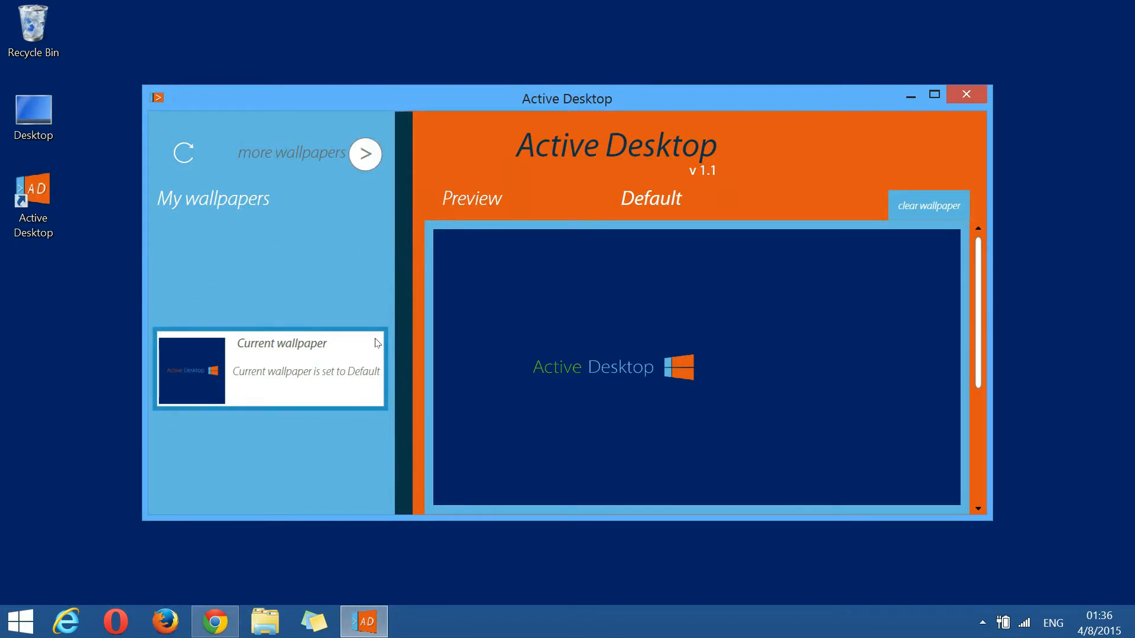
{"action": "mouse_move", "coordinate": [330, 353]}
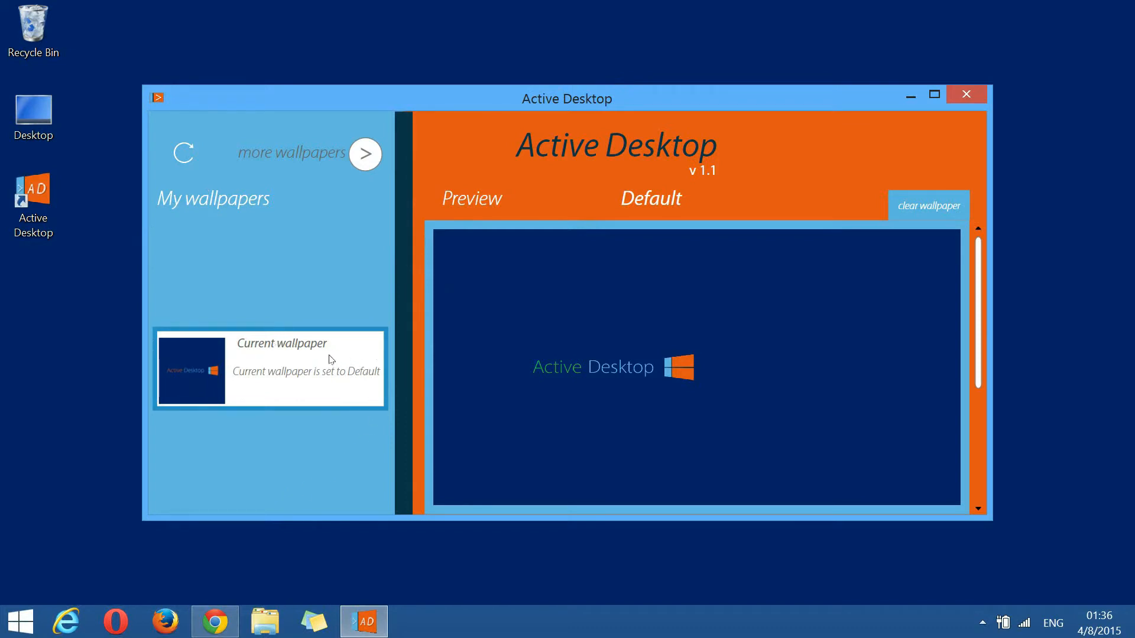
{"action": "mouse_move", "coordinate": [227, 358]}
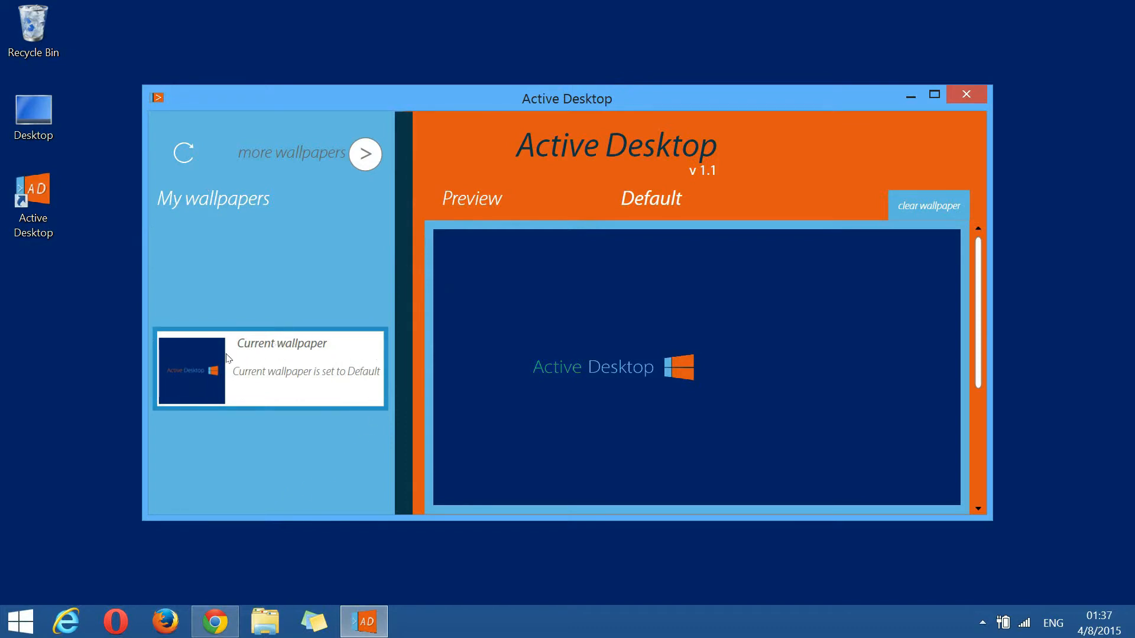
{"action": "mouse_move", "coordinate": [324, 359]}
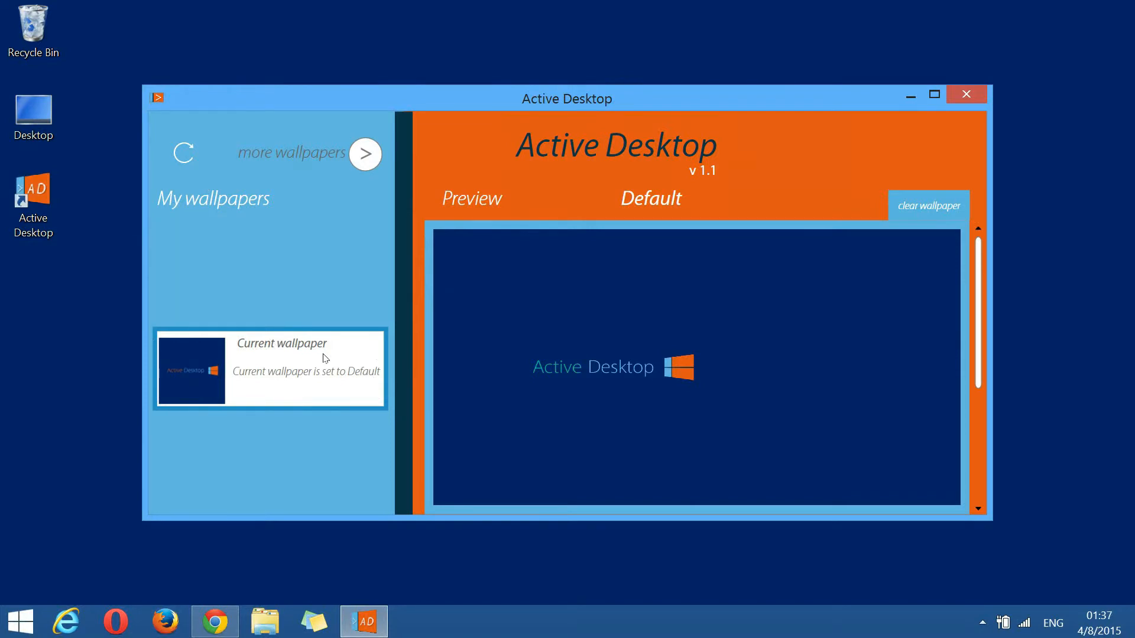
{"action": "mouse_move", "coordinate": [455, 348]}
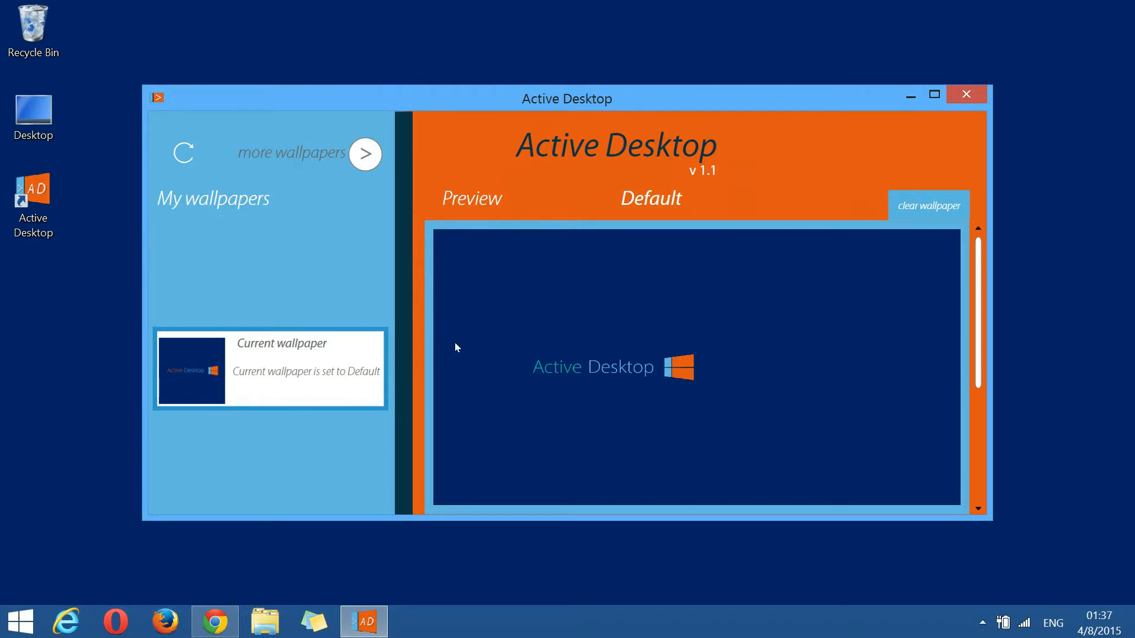
{"action": "mouse_move", "coordinate": [637, 229]}
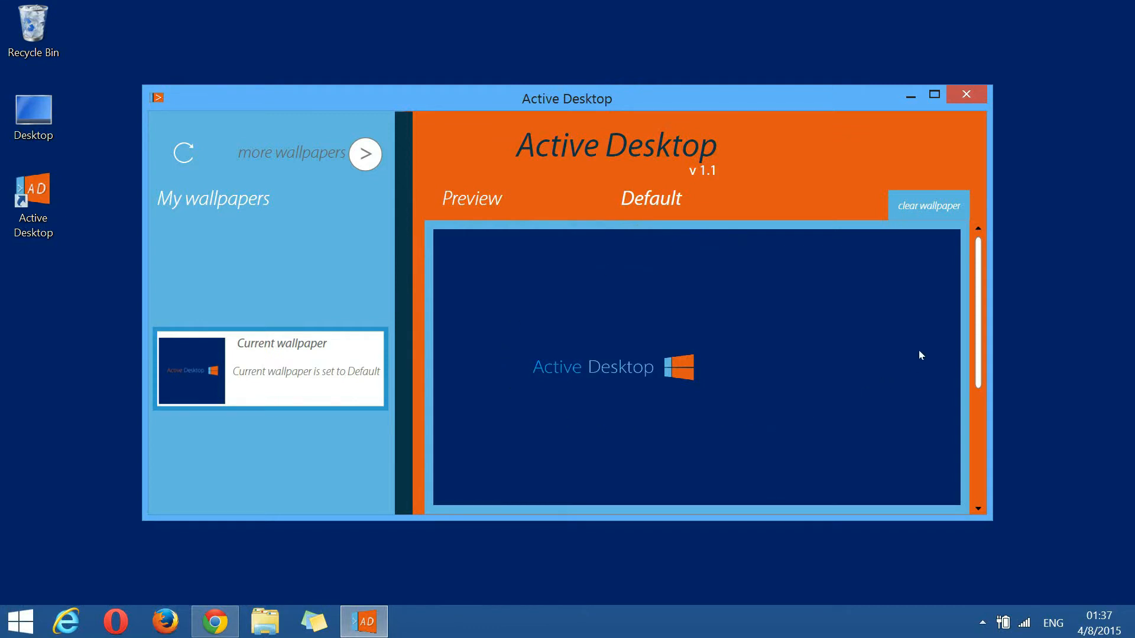
{"action": "mouse_move", "coordinate": [569, 363]}
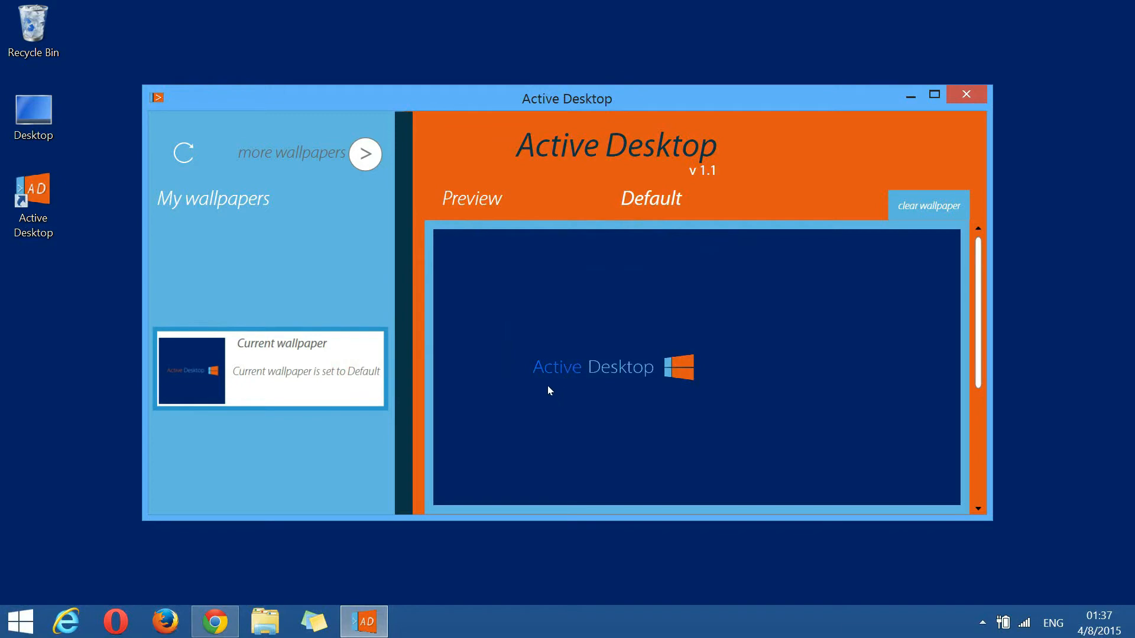
Step: Scroll the Default wallpaper pane to its details: 0% CPU load, 0% battery, 5.5 MB RAM
{"action": "left_click_drag", "start_coordinate": [566, 98], "coordinate": [706, 97]}
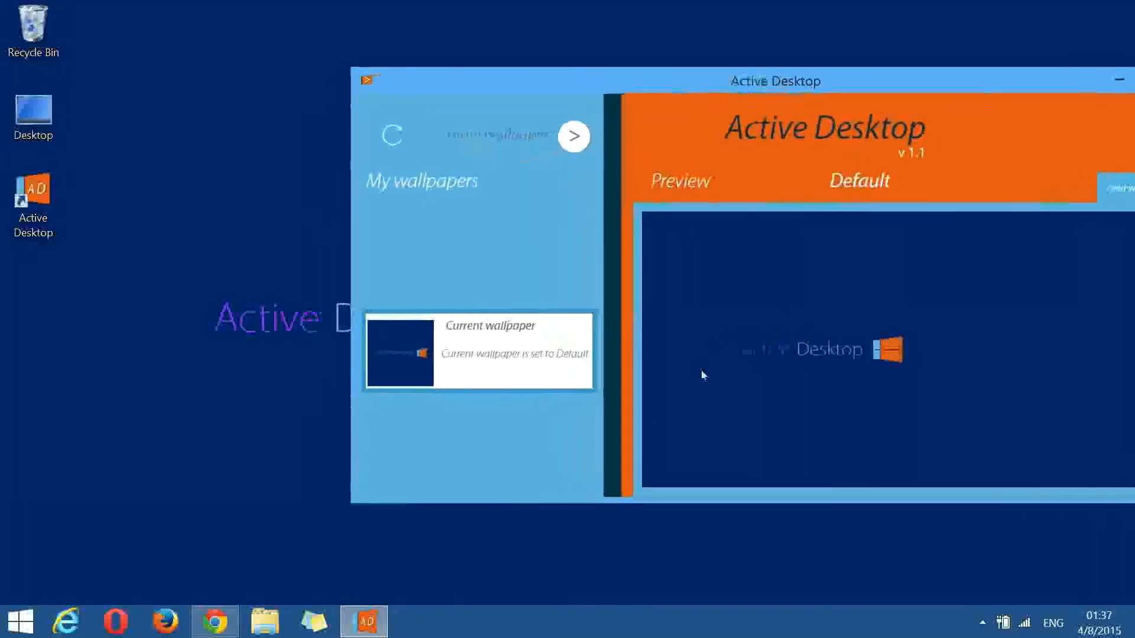
{"action": "mouse_move", "coordinate": [228, 285]}
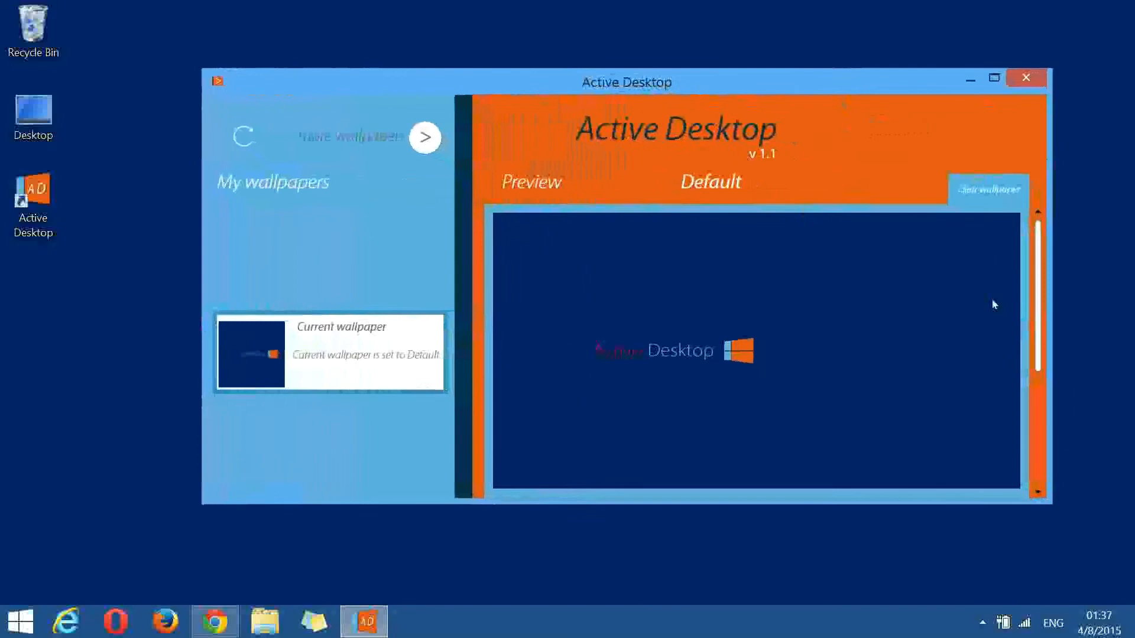
{"action": "scroll", "scroll_direction": "down", "scroll_amount": 3}
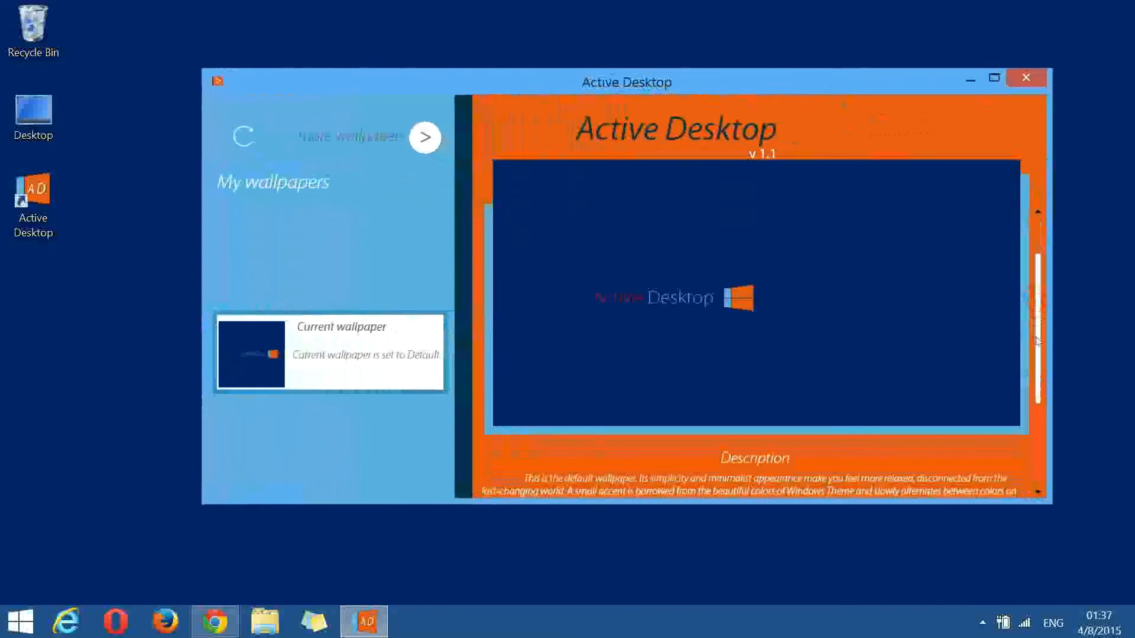
{"action": "scroll", "scroll_direction": "down", "scroll_amount": 3}
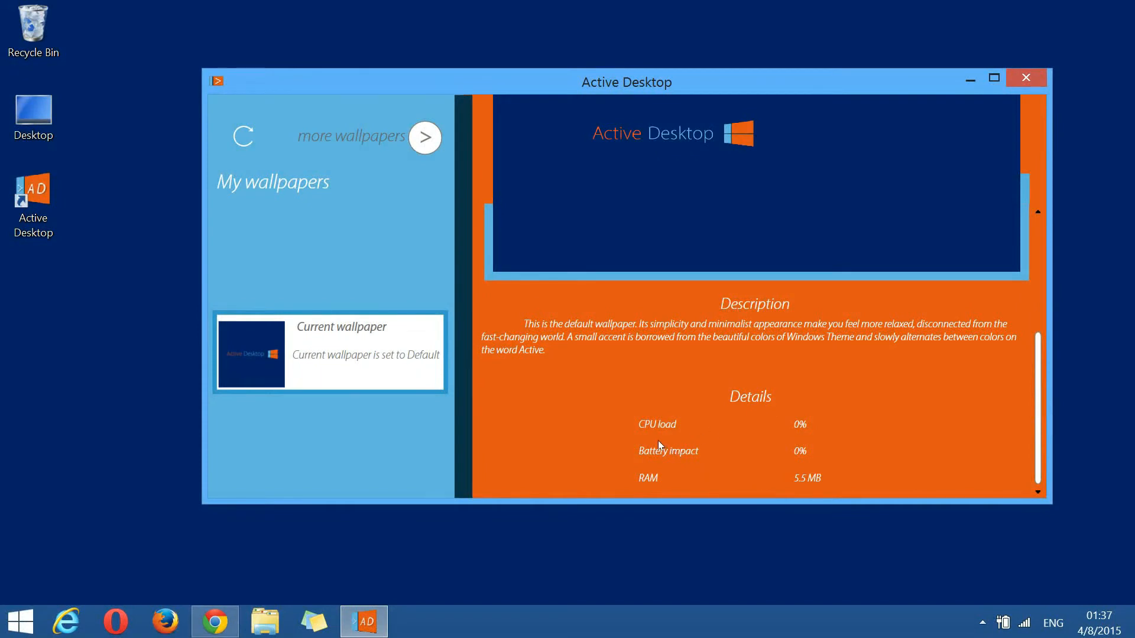
{"action": "mouse_move", "coordinate": [655, 466]}
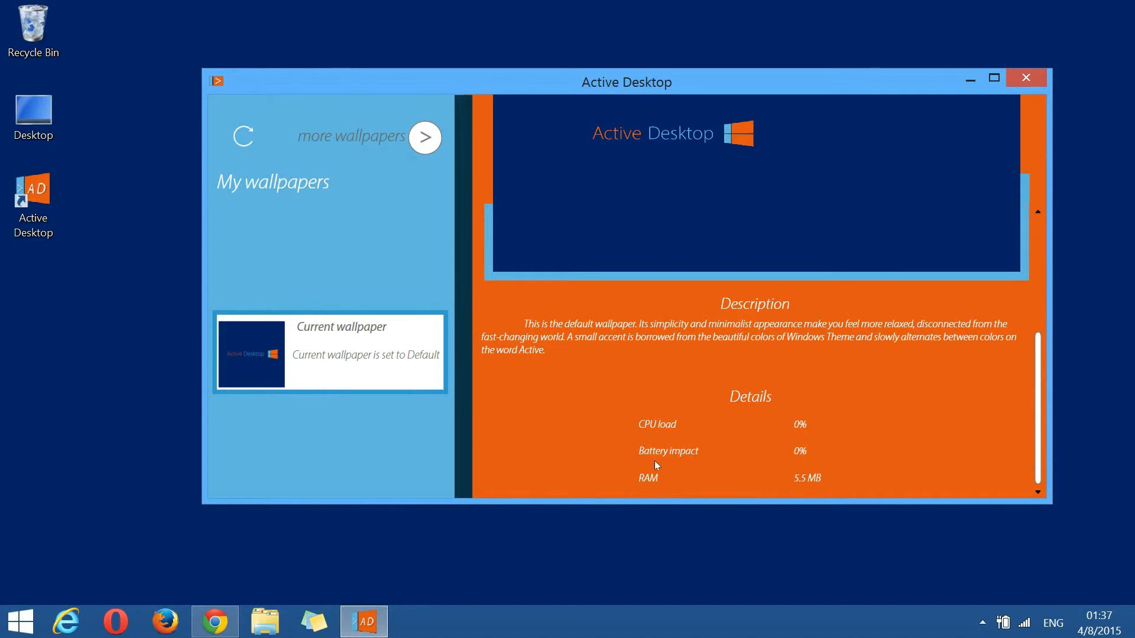
{"action": "mouse_move", "coordinate": [849, 475]}
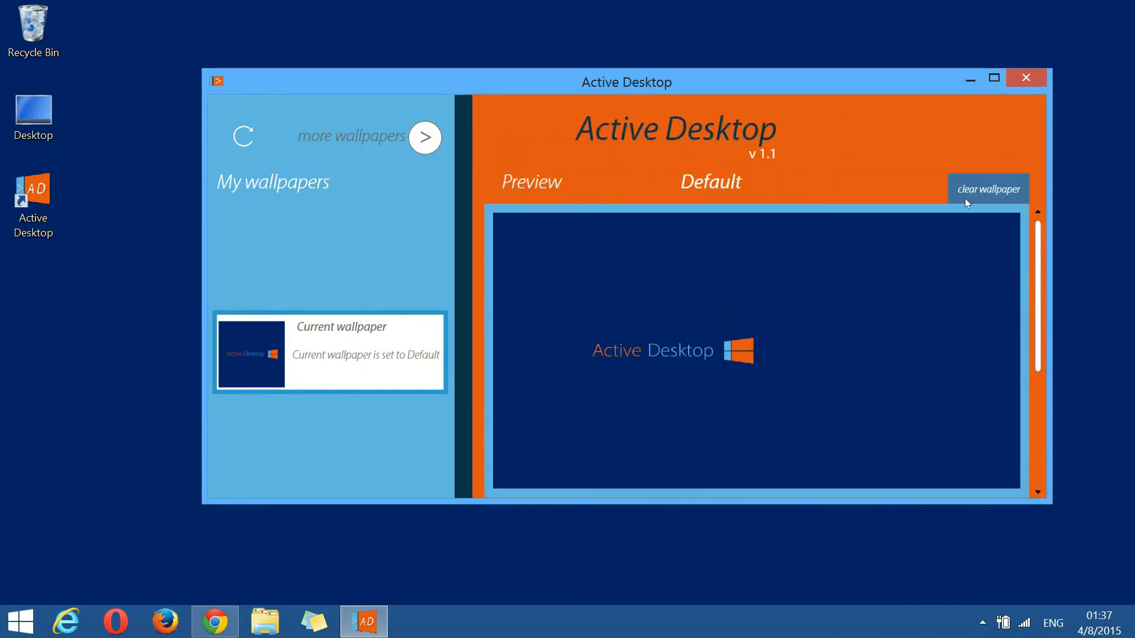
{"action": "mouse_move", "coordinate": [907, 276]}
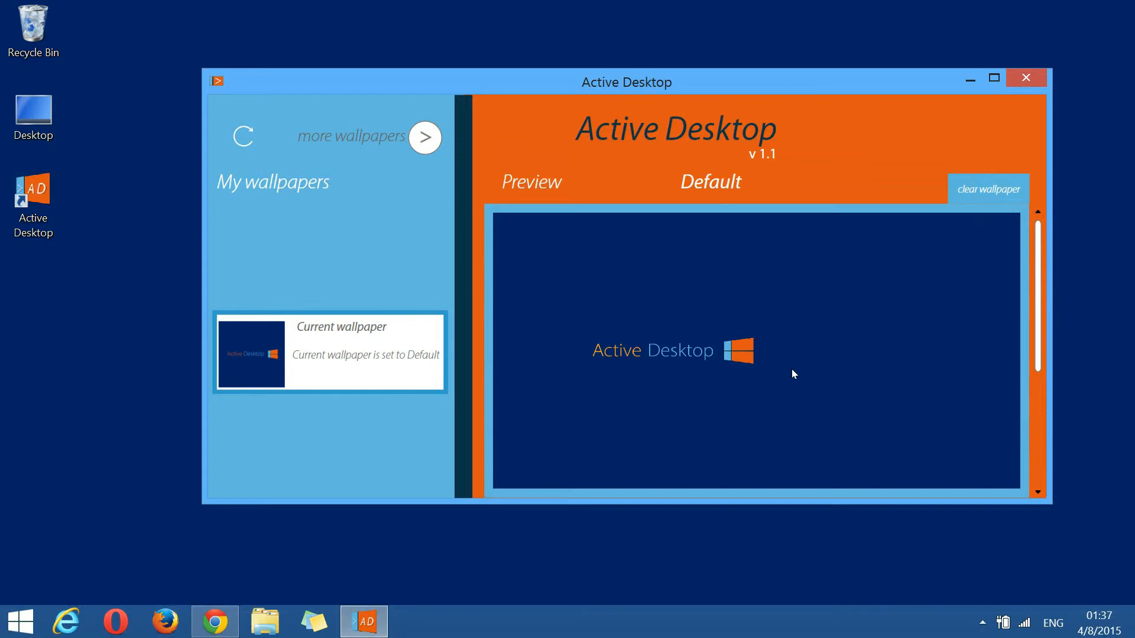
{"action": "mouse_move", "coordinate": [328, 165]}
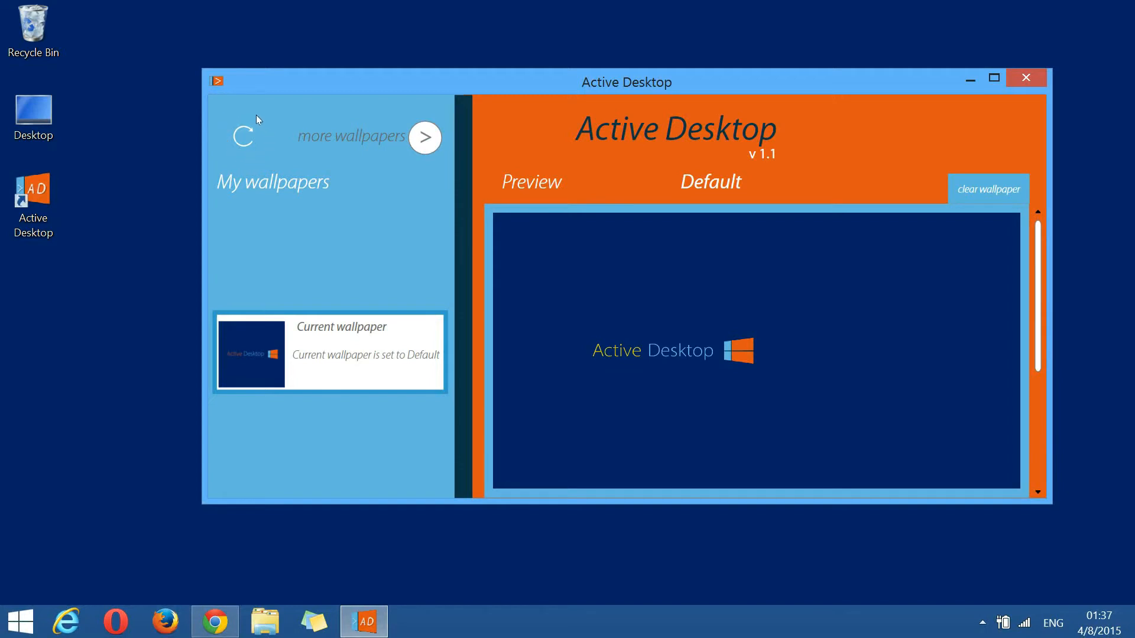
{"action": "mouse_move", "coordinate": [260, 158]}
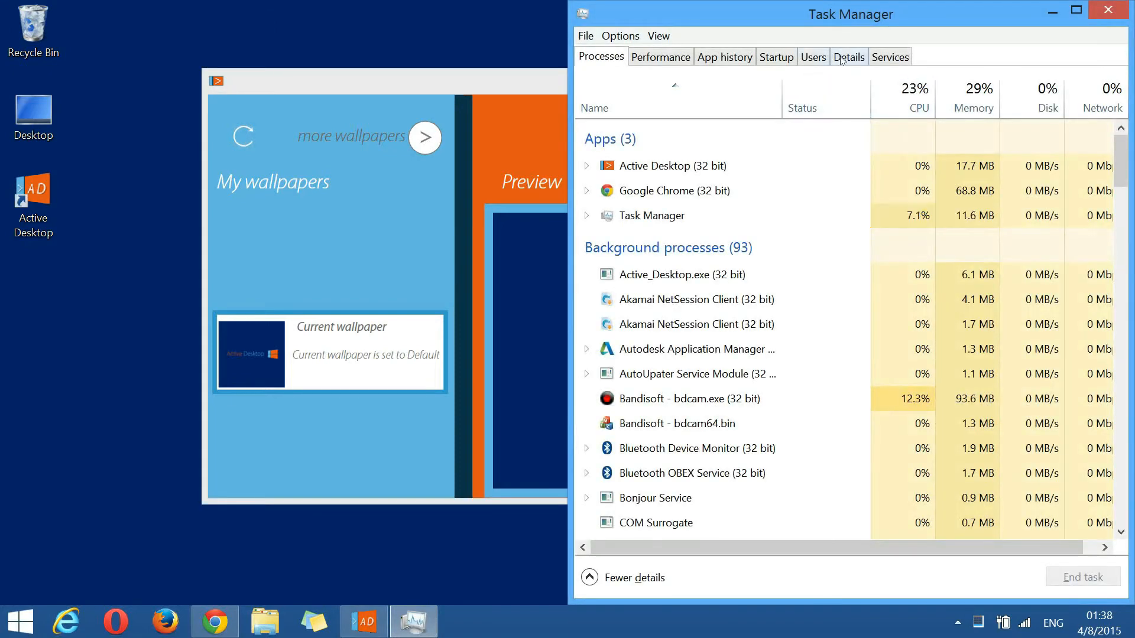
Step: End explorer.exe from Task Manager's Details list and relaunch it via Run new task
{"action": "left_click", "coordinate": [849, 57]}
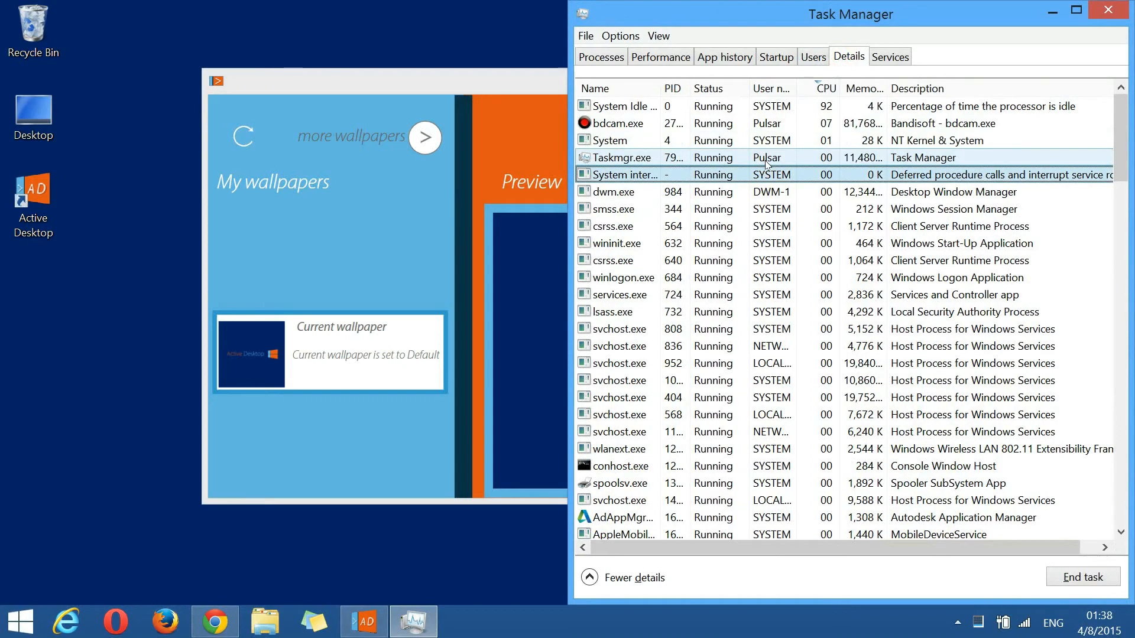
{"action": "left_click", "coordinate": [1082, 577]}
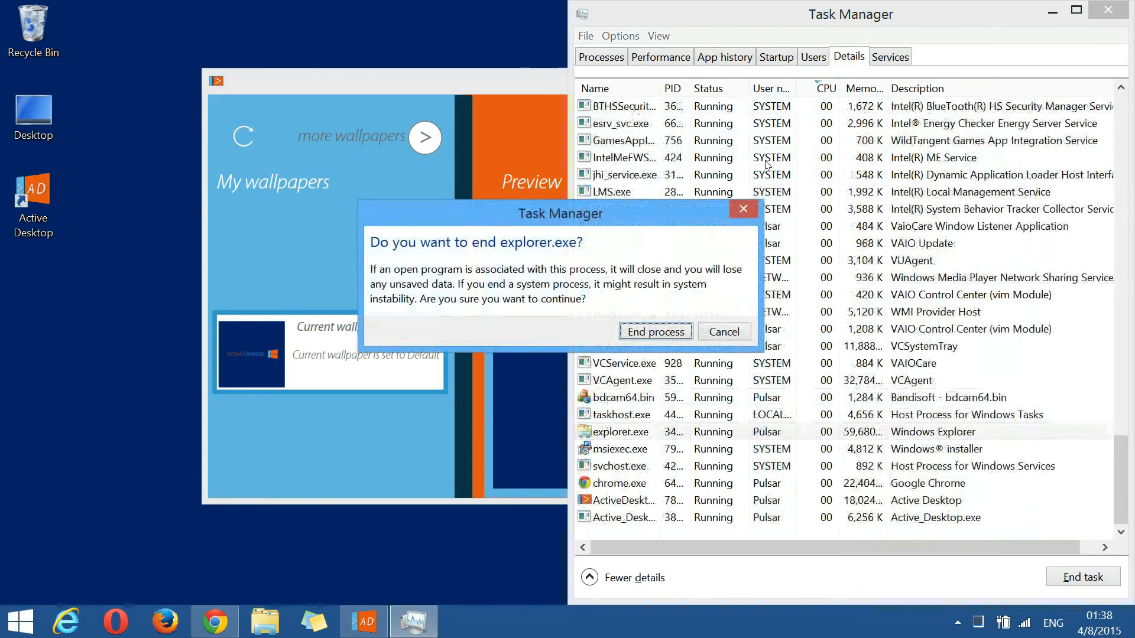
{"action": "left_click", "coordinate": [653, 331]}
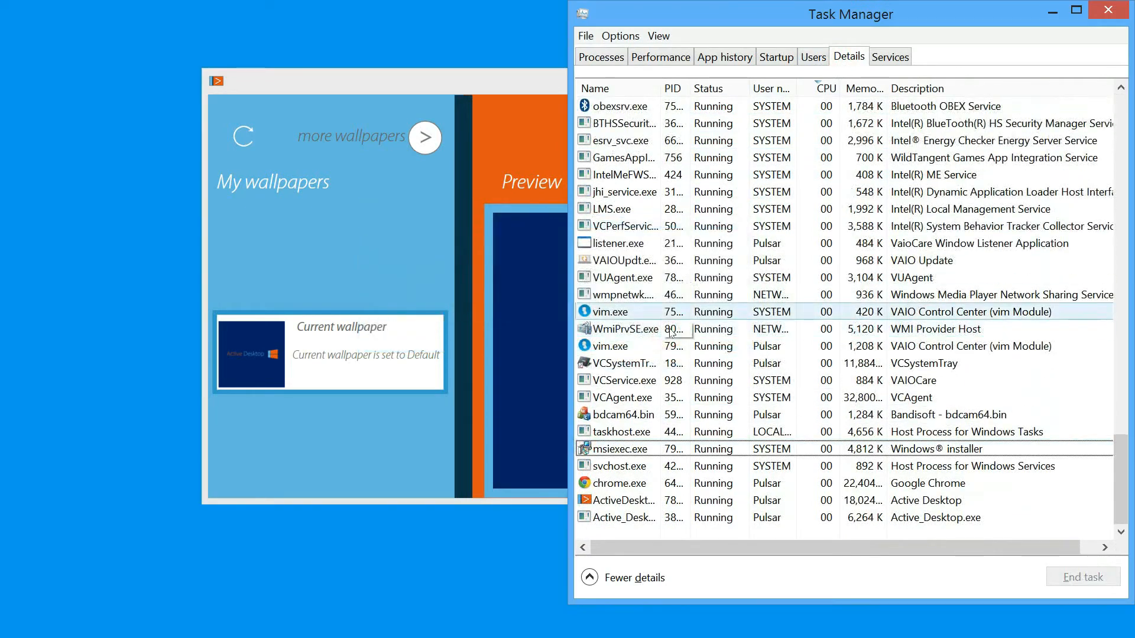
{"action": "left_click", "coordinate": [584, 37]}
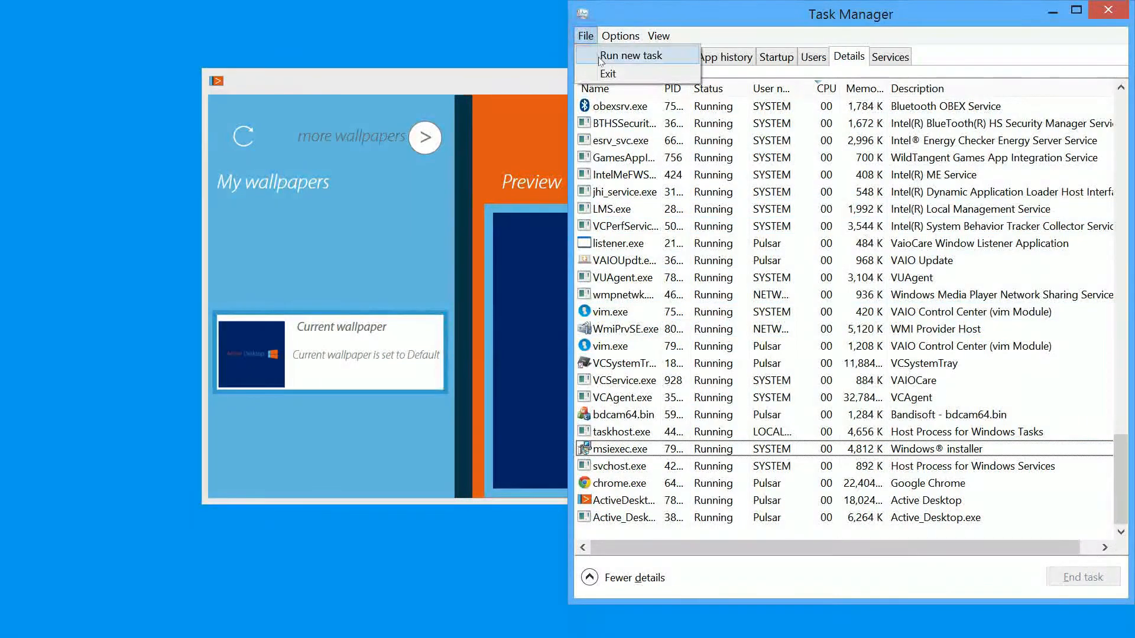
{"action": "left_click", "coordinate": [632, 56]}
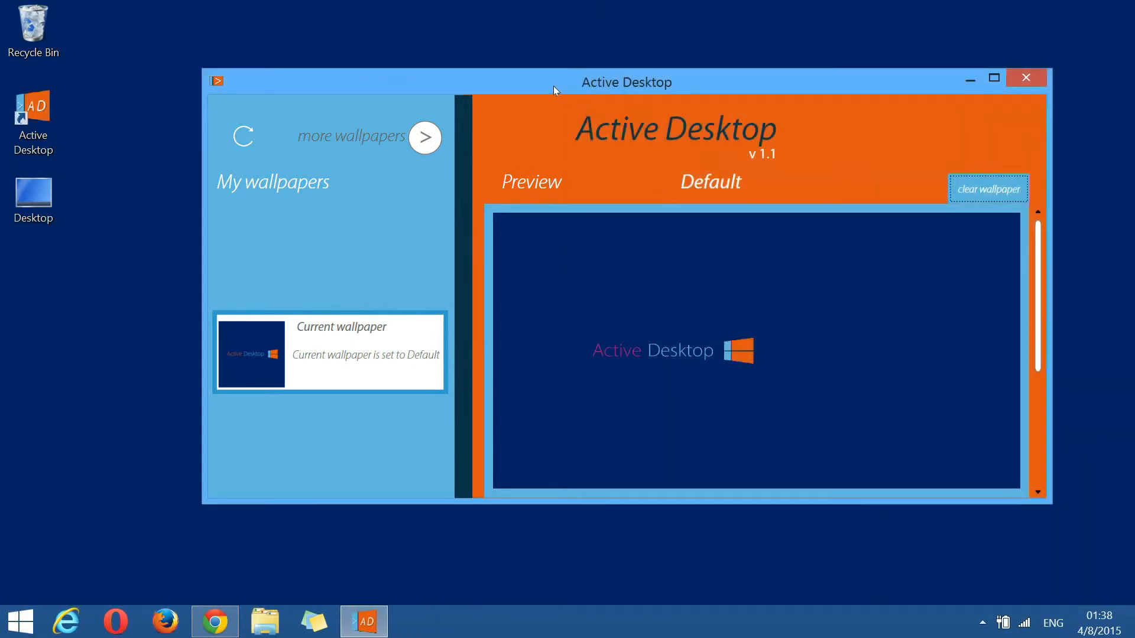
{"action": "left_click_drag", "start_coordinate": [626, 82], "coordinate": [754, 73]}
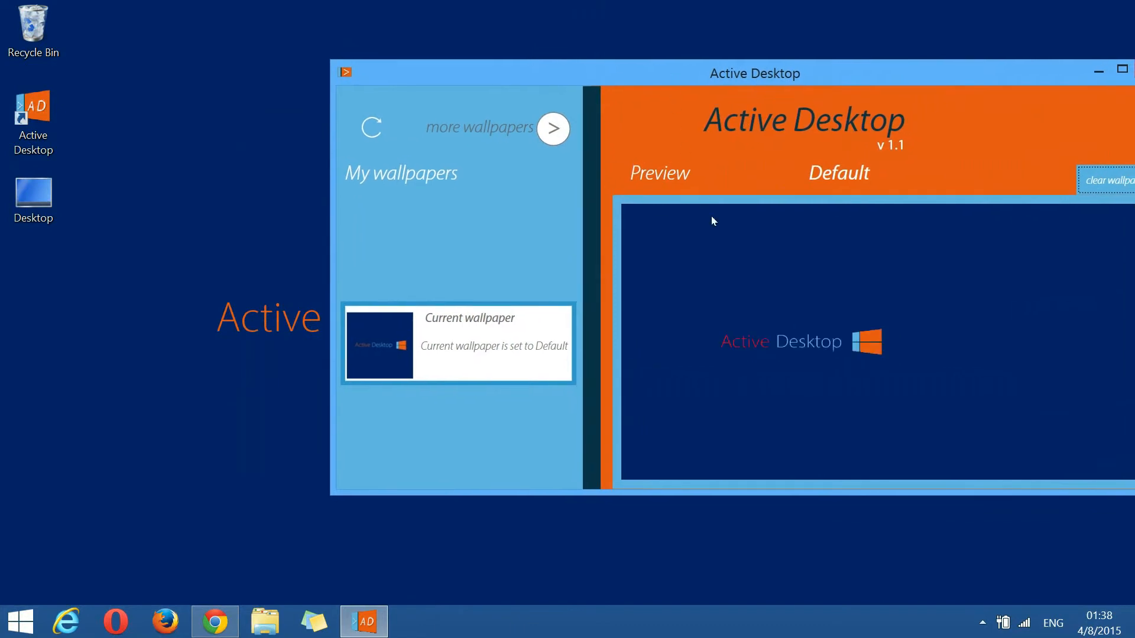
{"action": "mouse_move", "coordinate": [198, 306]}
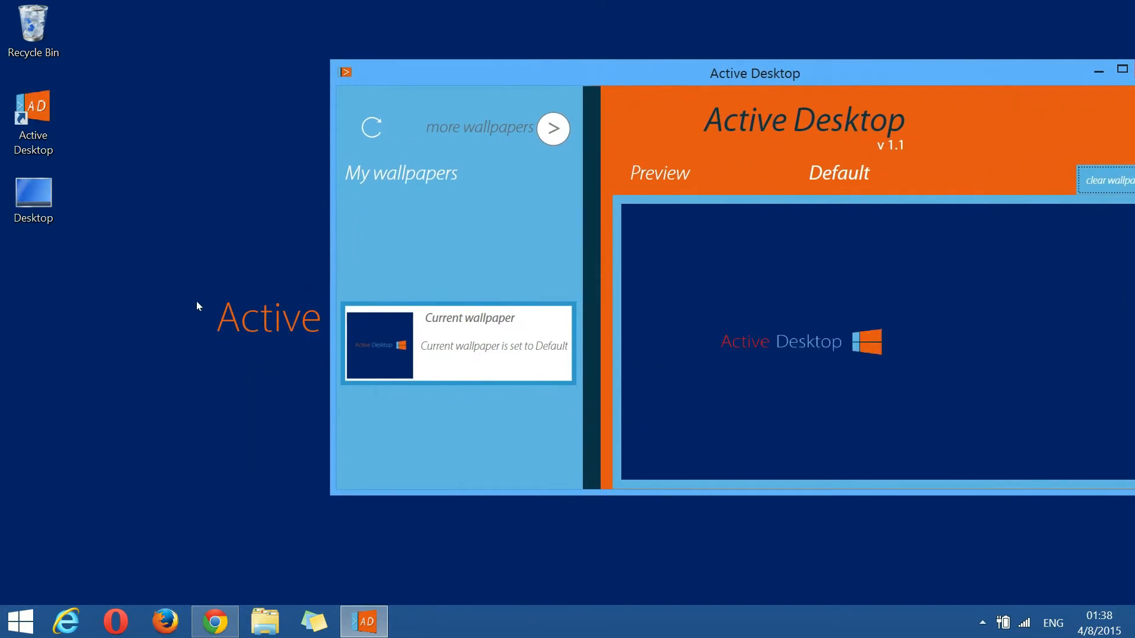
{"action": "mouse_move", "coordinate": [729, 414]}
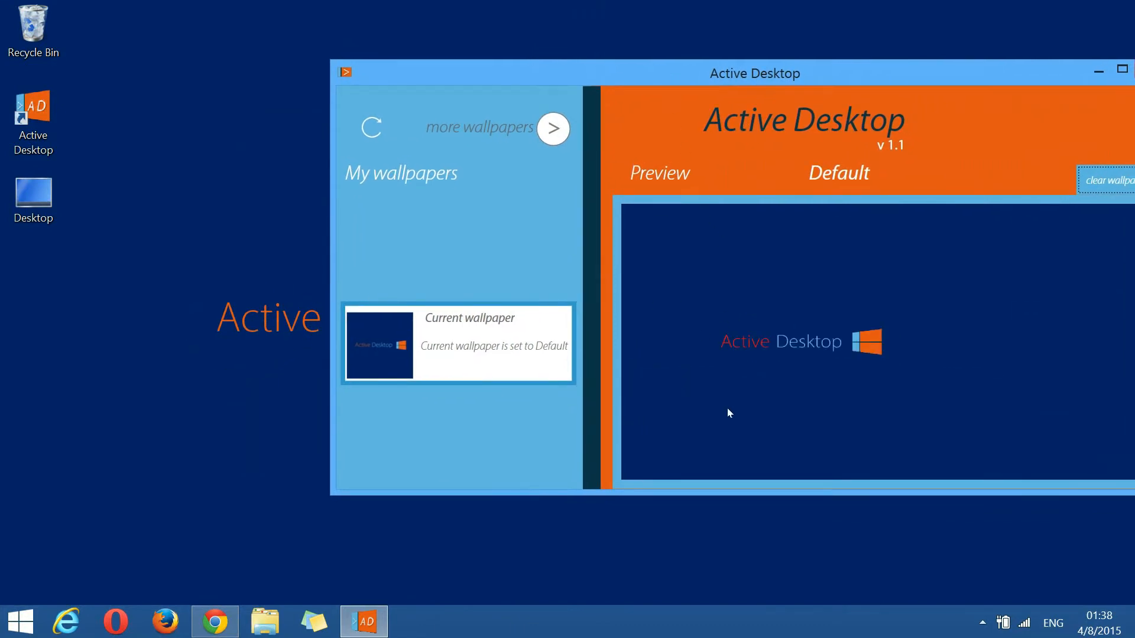
{"action": "mouse_move", "coordinate": [681, 298]}
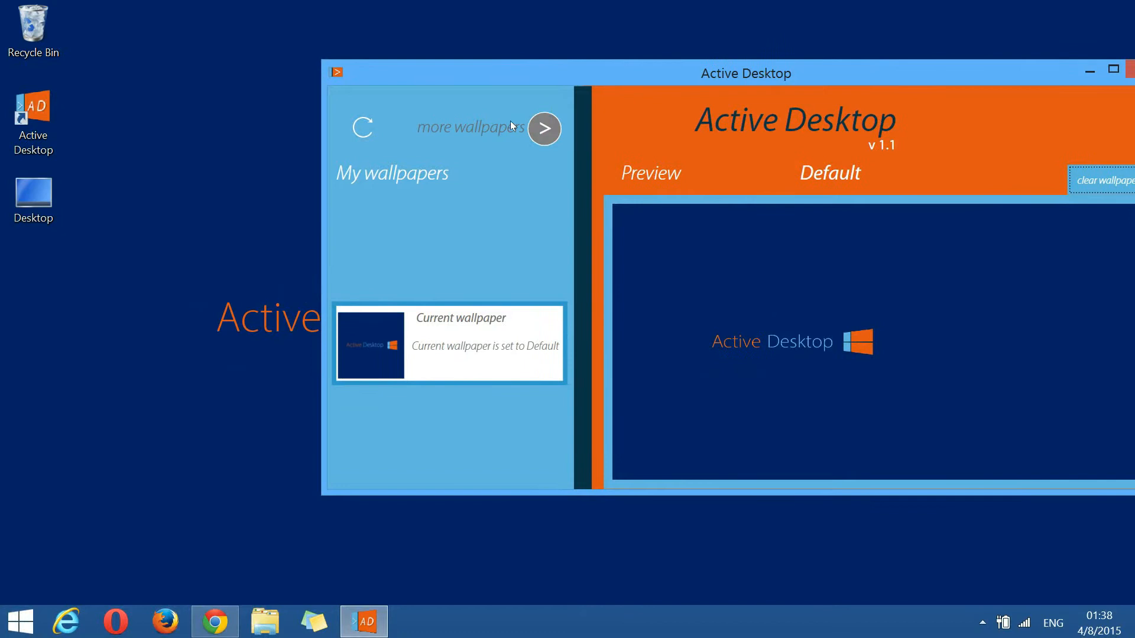
{"action": "mouse_move", "coordinate": [208, 272]}
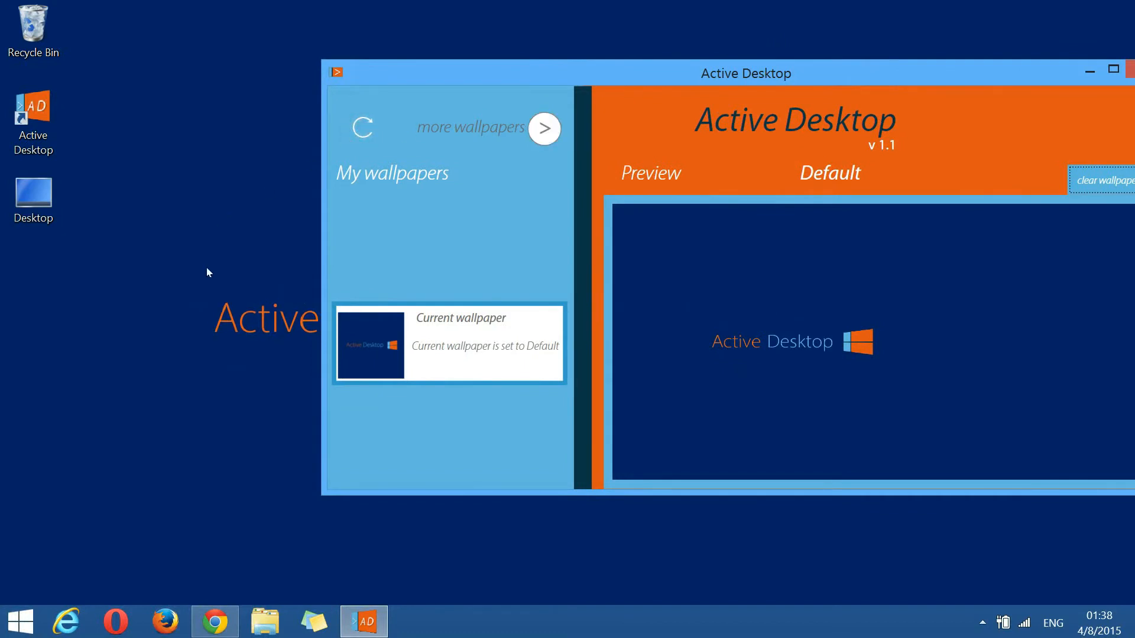
{"action": "mouse_move", "coordinate": [203, 317]}
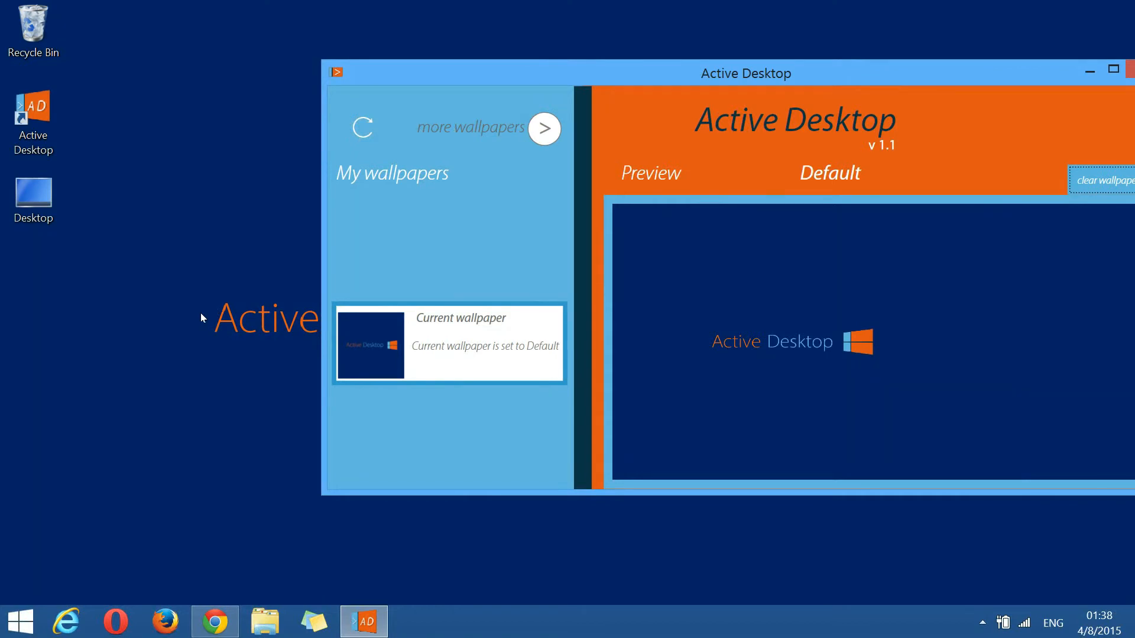
{"action": "mouse_move", "coordinate": [385, 259]}
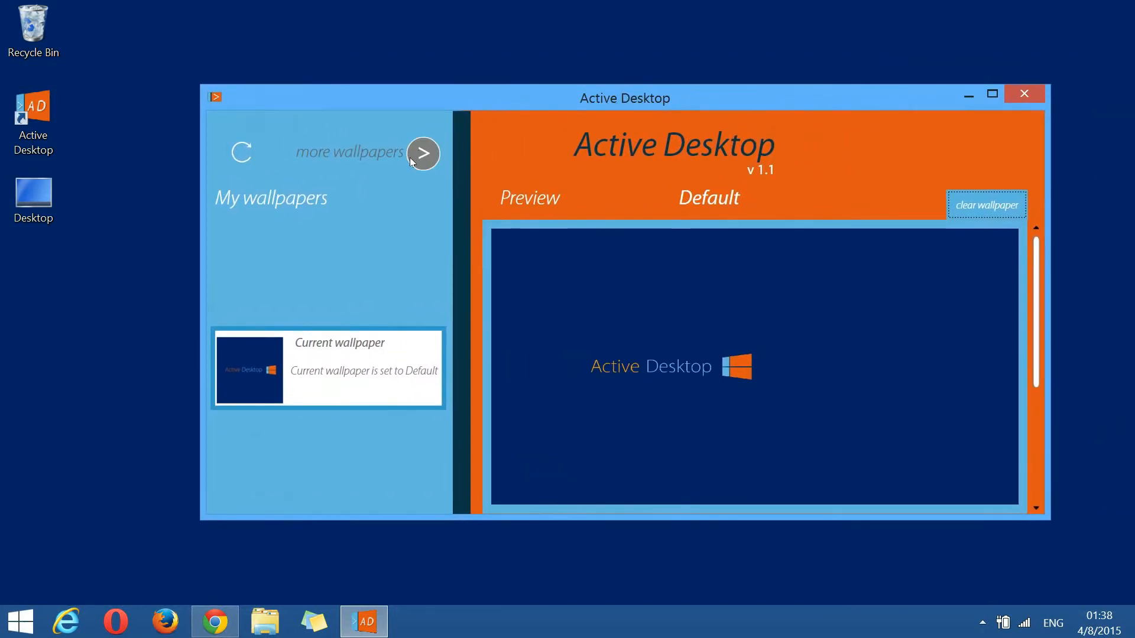
Step: Open the 'more wallpapers' gallery listing Inspiration, Living Colors Bloom, Philips Lux and Pulsar Technologies
{"action": "left_click", "coordinate": [424, 153]}
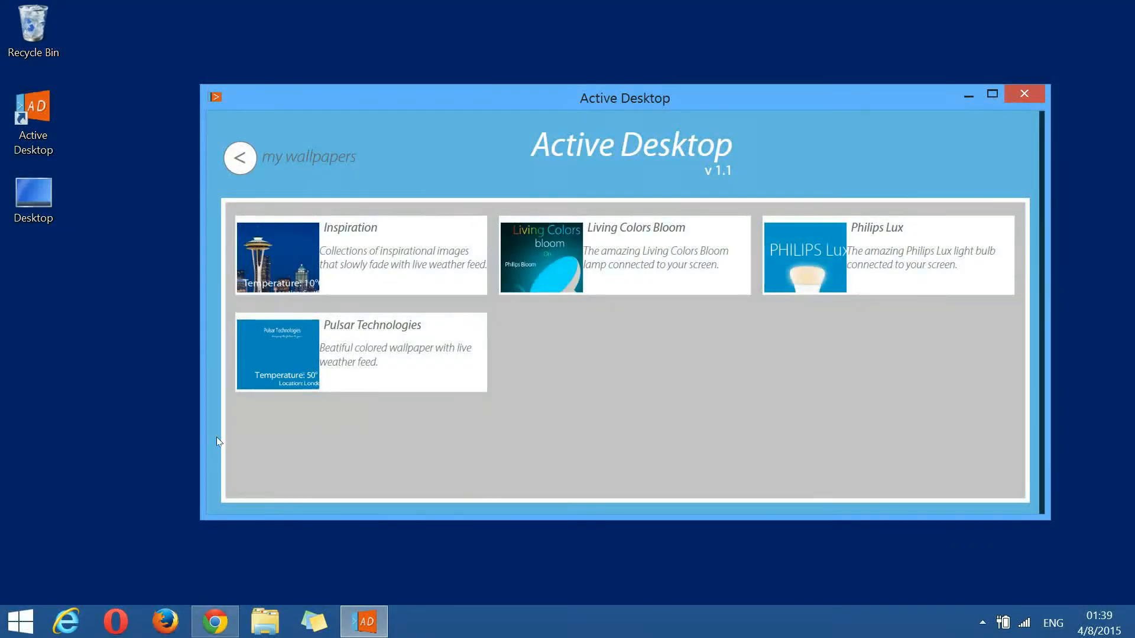
{"action": "mouse_move", "coordinate": [761, 447]}
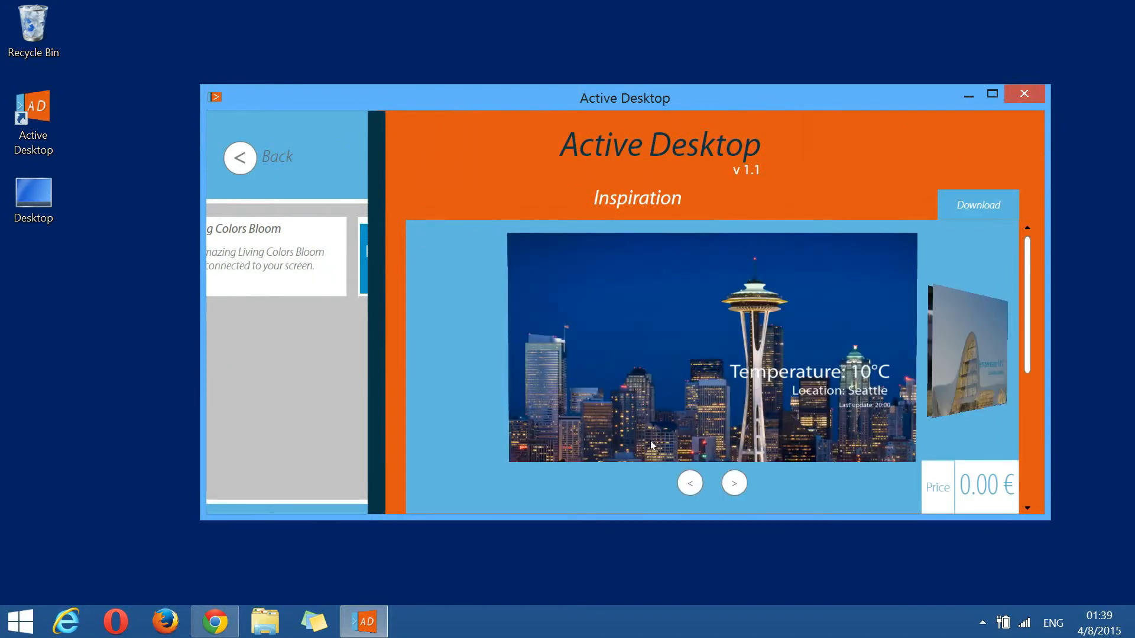
Step: Browse the Inspiration images and description, then download the Inspiration wallpaper
{"action": "left_click", "coordinate": [734, 483]}
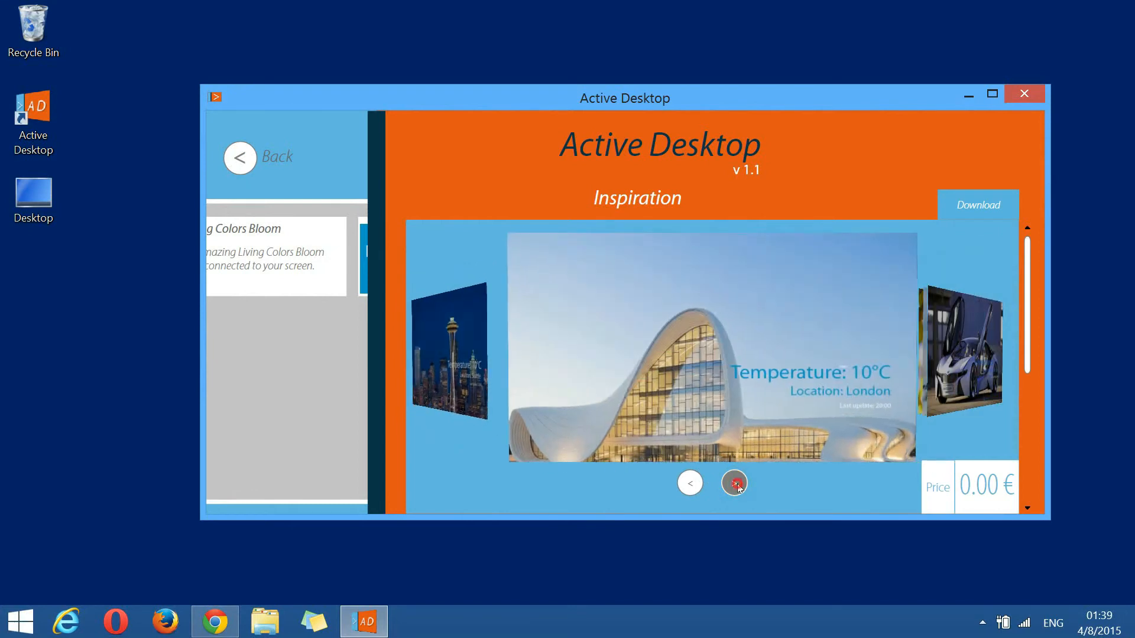
{"action": "left_click", "coordinate": [733, 482]}
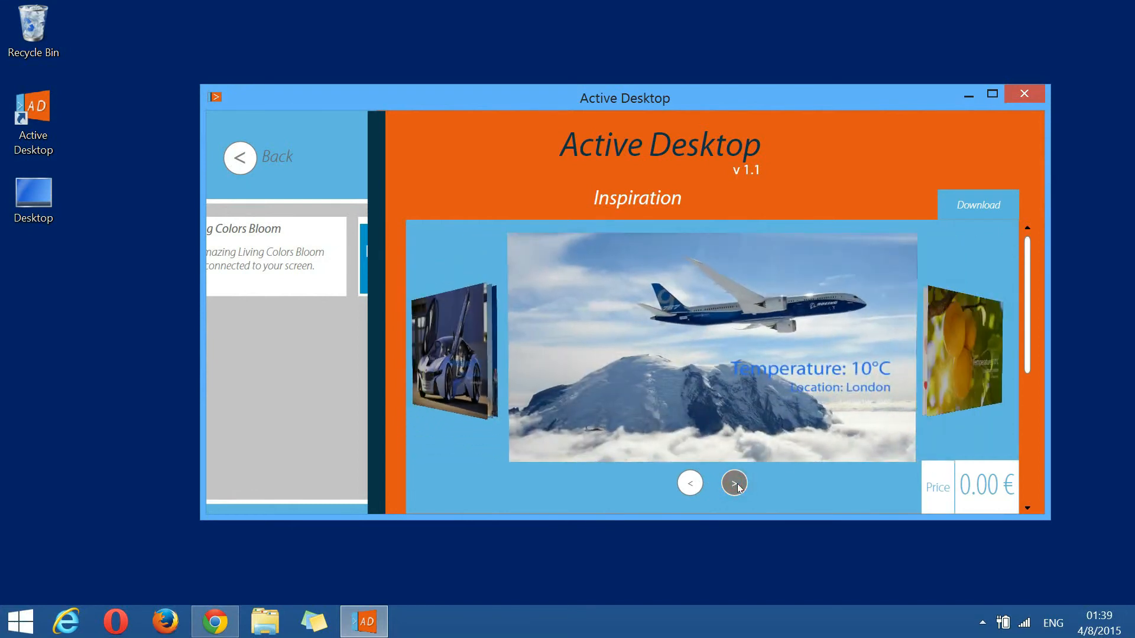
{"action": "mouse_move", "coordinate": [984, 502]}
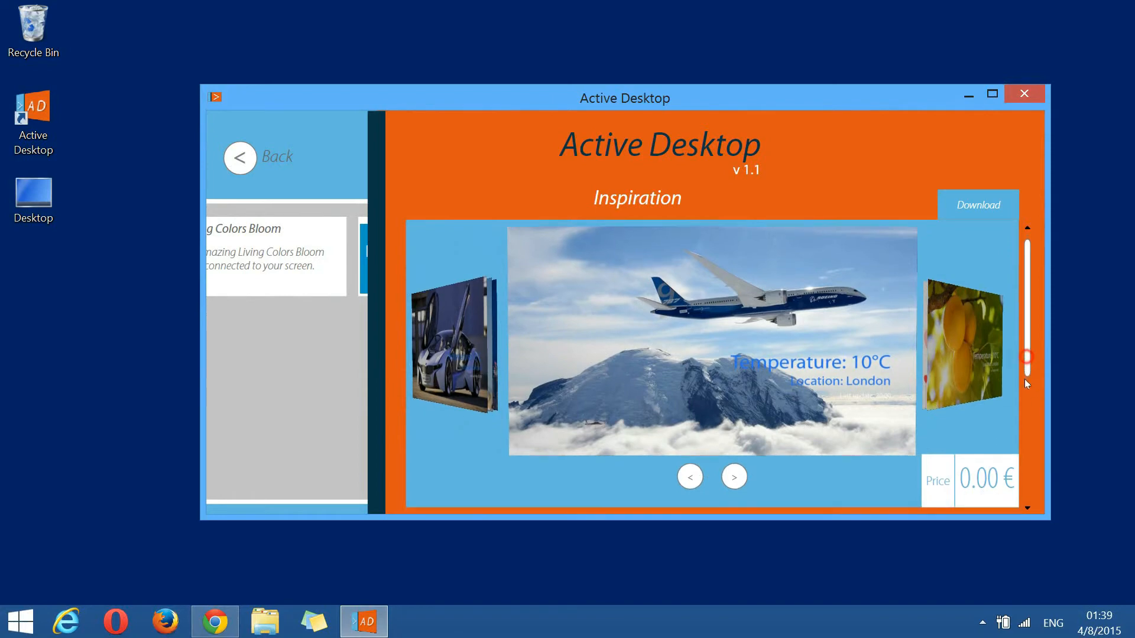
{"action": "scroll", "scroll_direction": "down", "scroll_amount": 3}
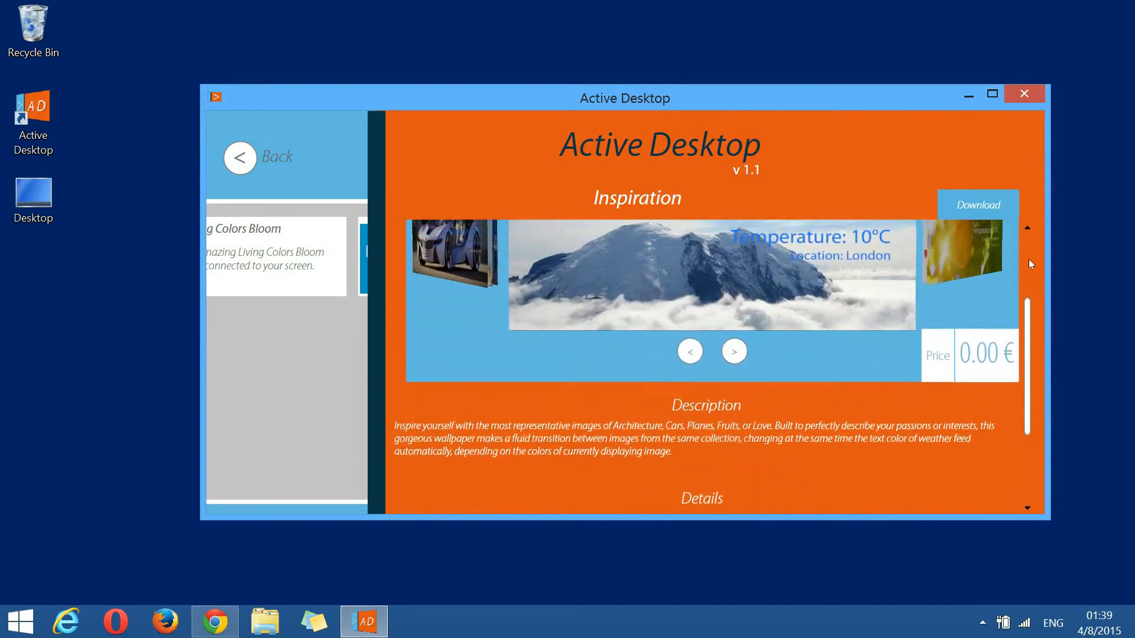
{"action": "left_click", "coordinate": [976, 204]}
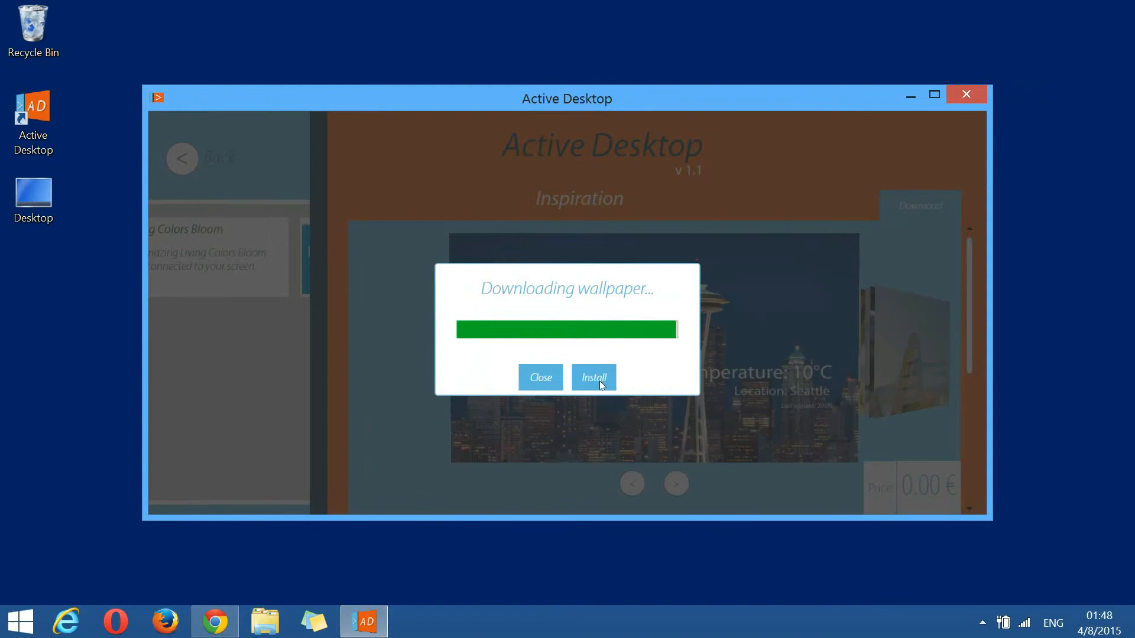
Step: Install the downloaded Inspiration wallpaper, preview it and apply it to the desktop
{"action": "left_click", "coordinate": [592, 377]}
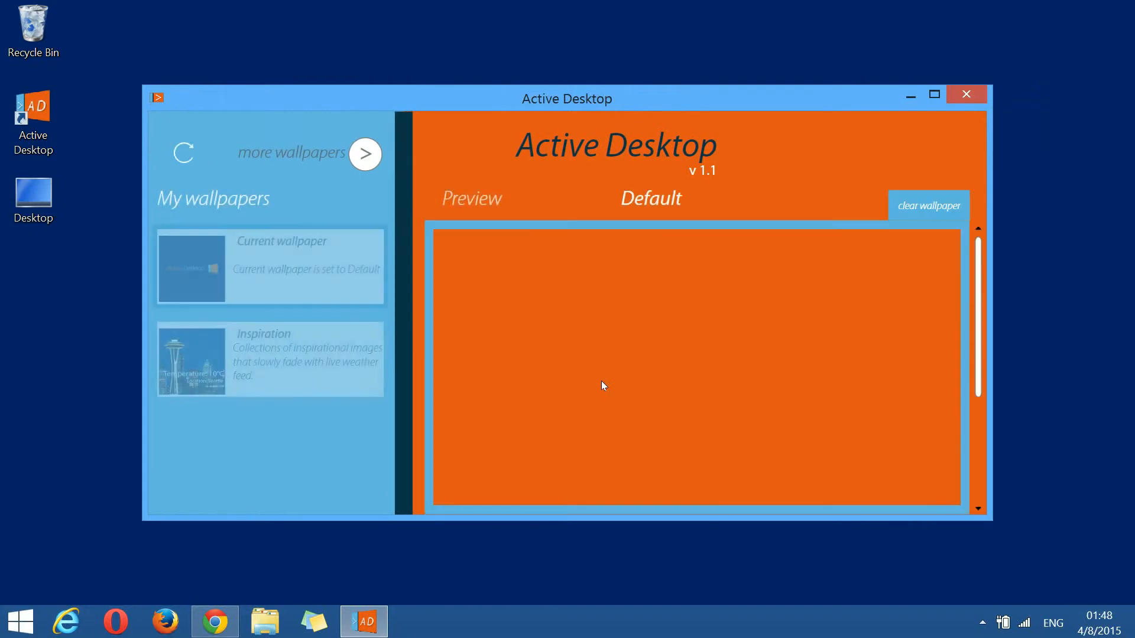
{"action": "left_click", "coordinate": [269, 358]}
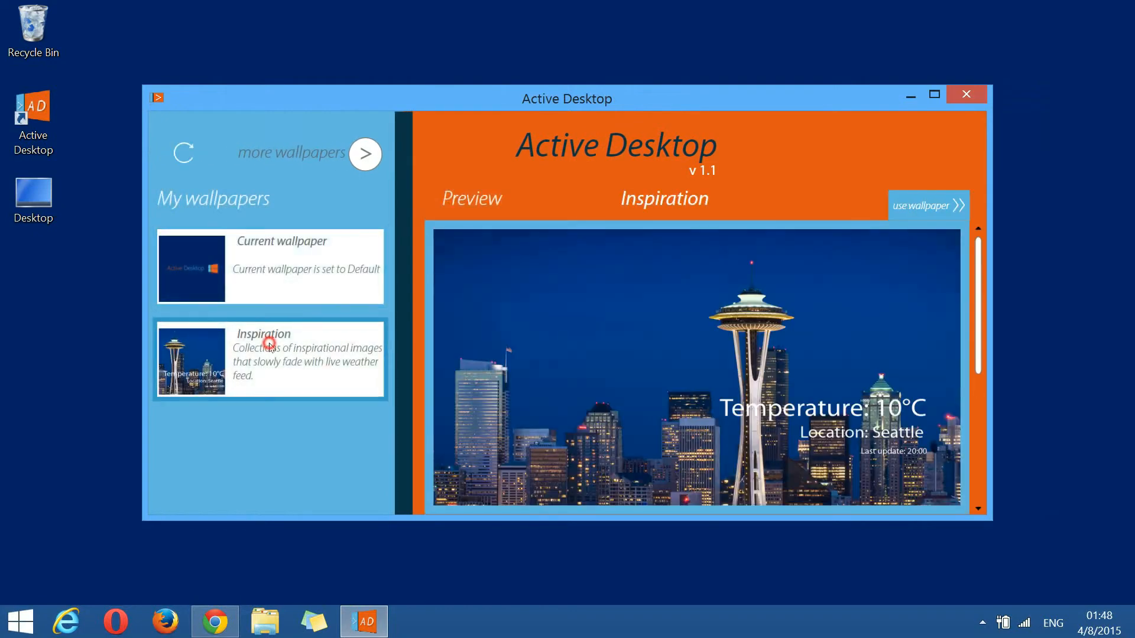
{"action": "left_click", "coordinate": [929, 205]}
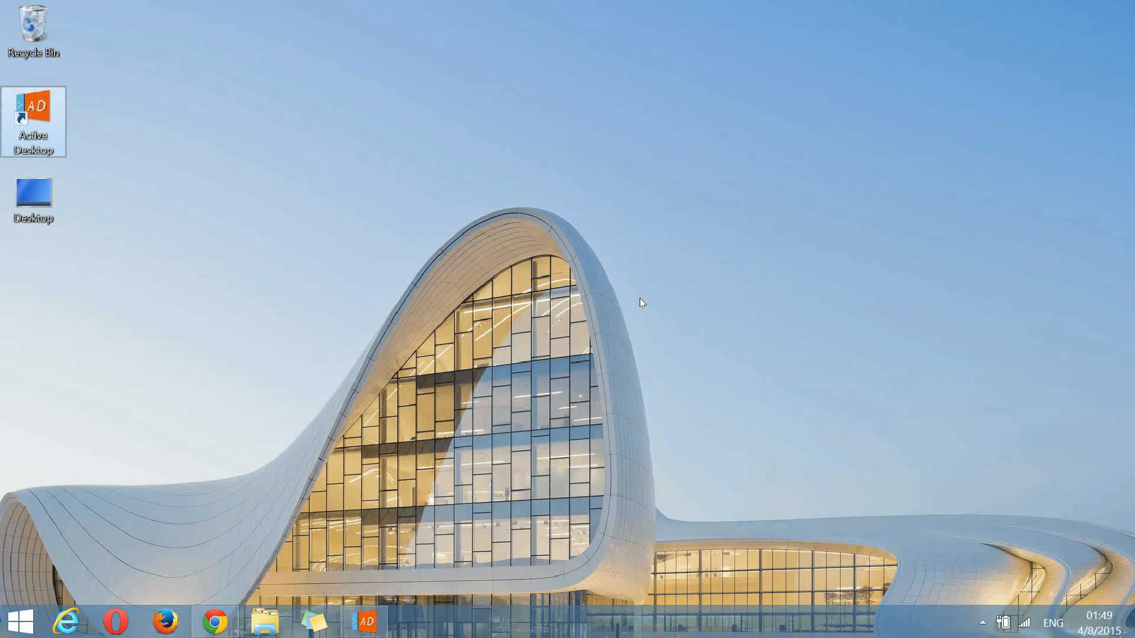
{"action": "mouse_move", "coordinate": [636, 299]}
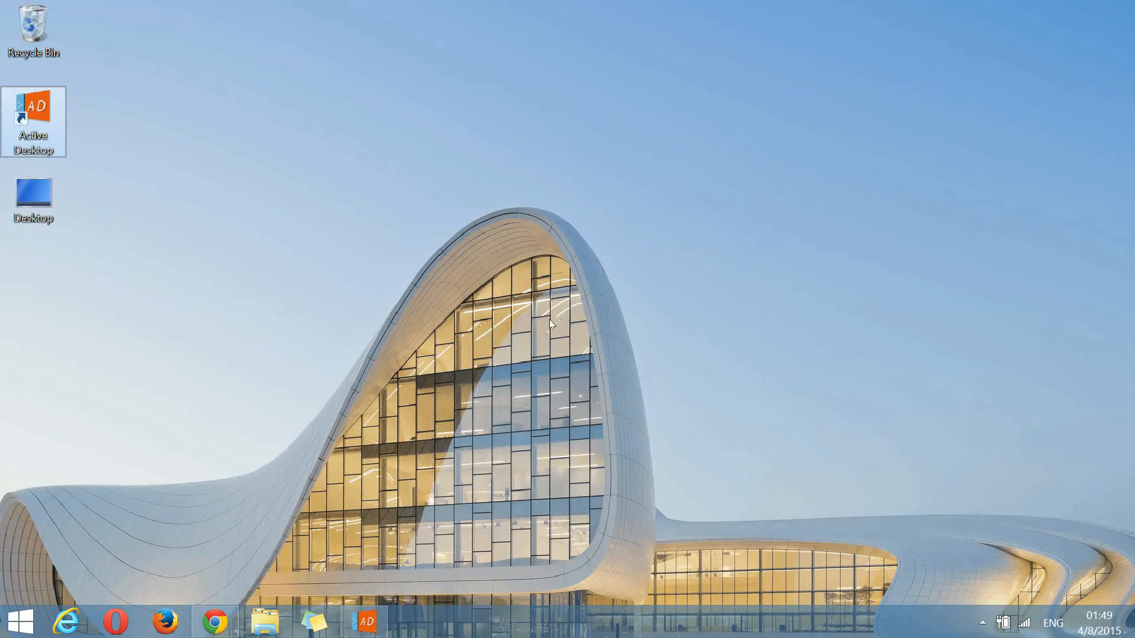
Step: Reopen the wallpaper manager from the taskbar and apply Inspiration with its Romania weather feed
{"action": "left_click", "coordinate": [366, 621]}
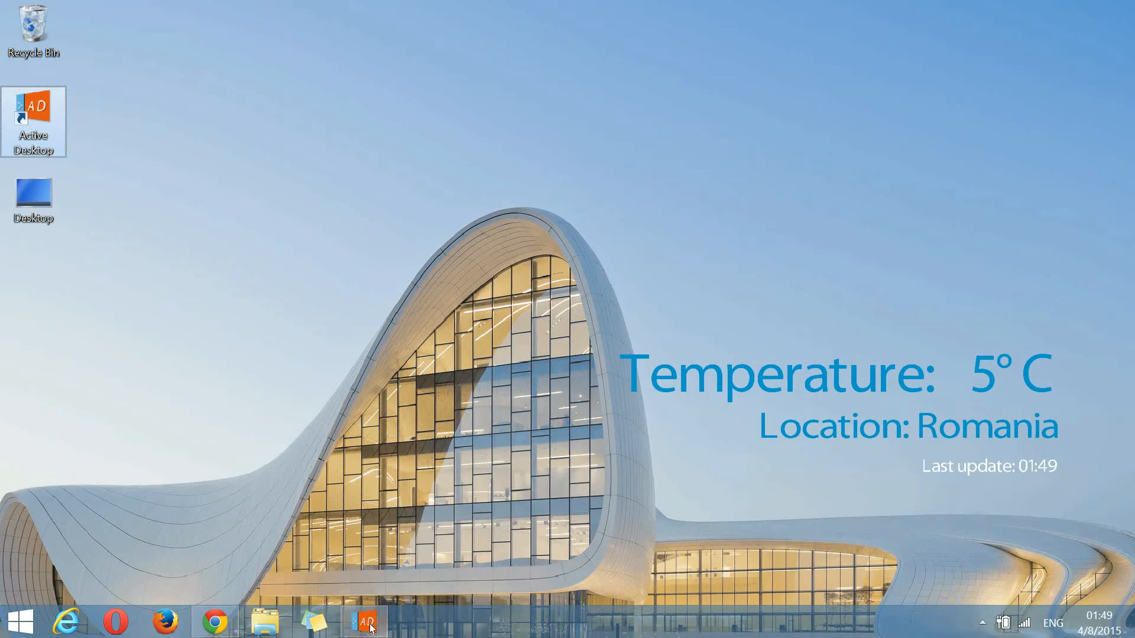
{"action": "left_click", "coordinate": [365, 621]}
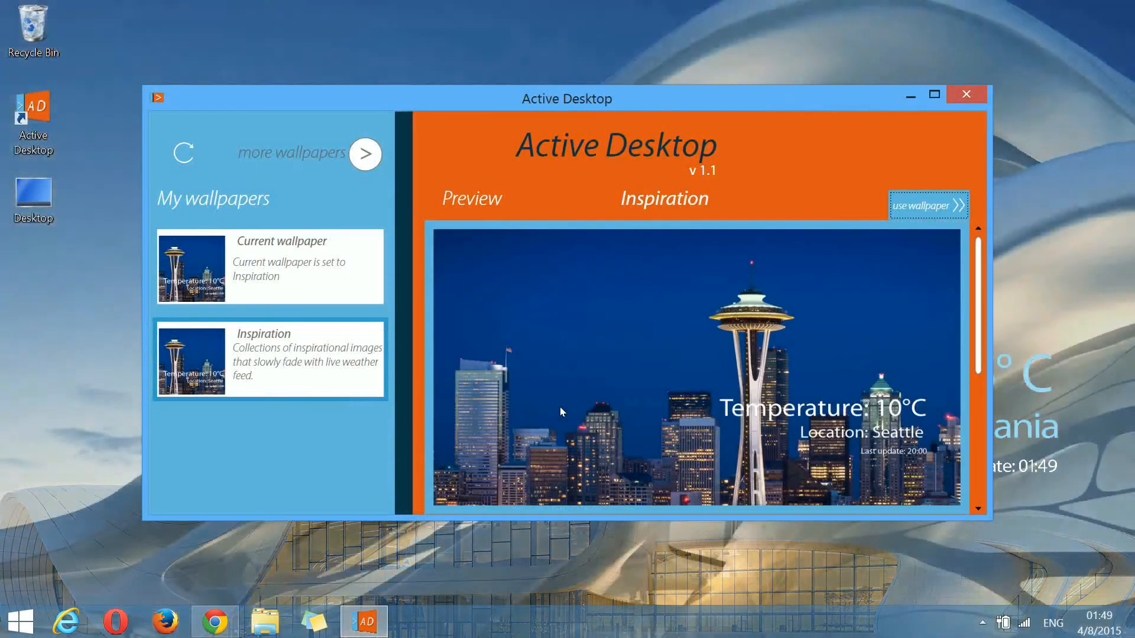
{"action": "mouse_move", "coordinate": [355, 279]}
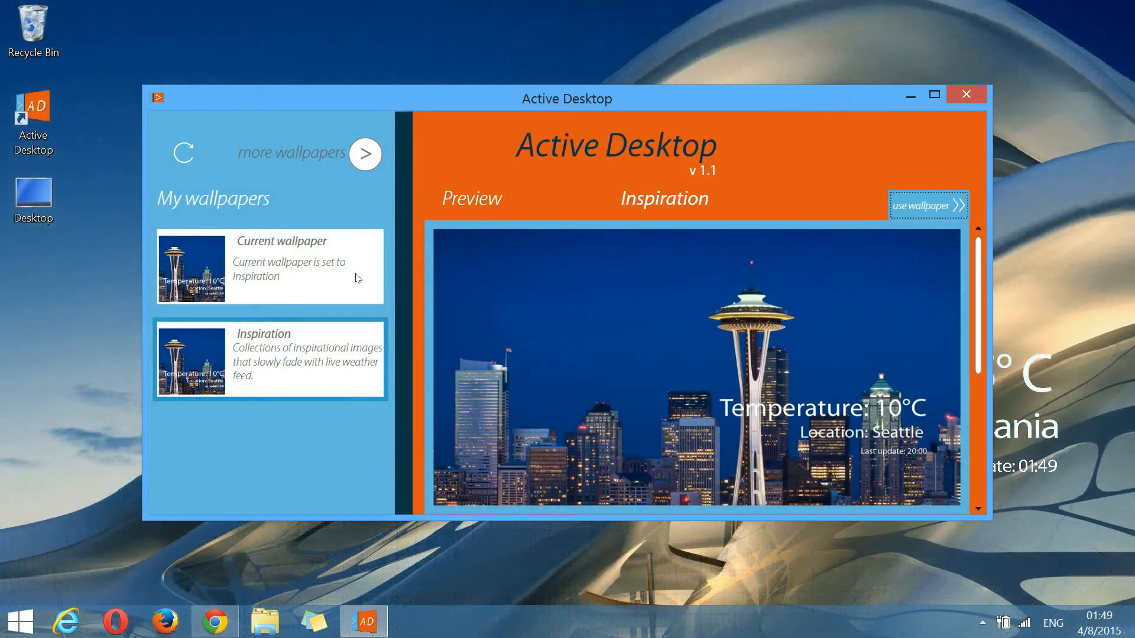
{"action": "left_click", "coordinate": [928, 205]}
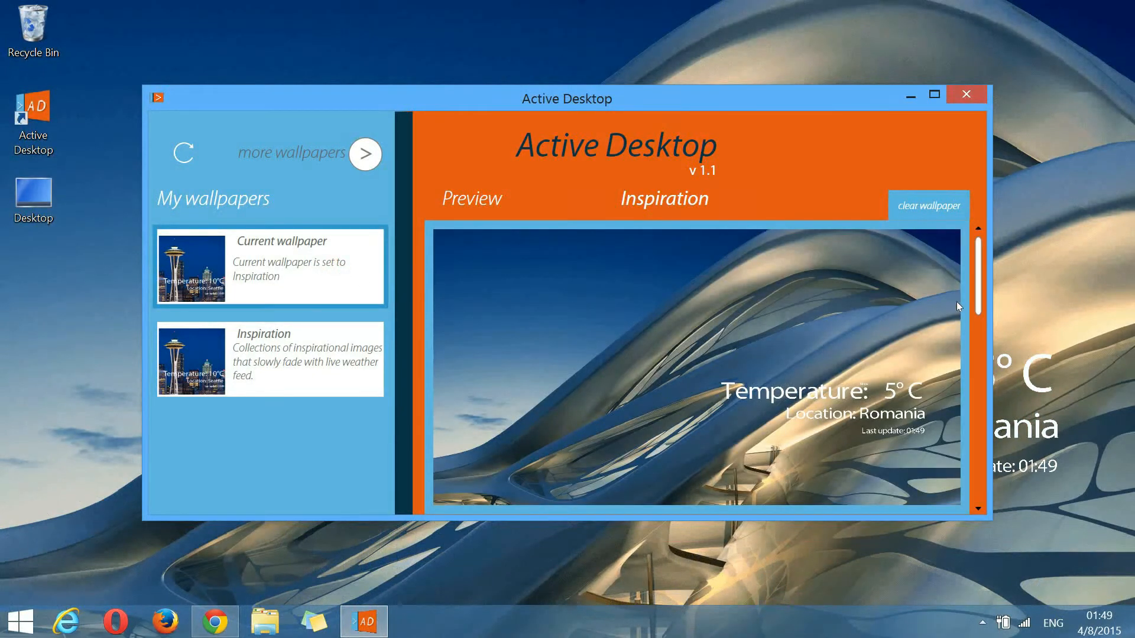
{"action": "scroll", "scroll_direction": "down", "scroll_amount": 3}
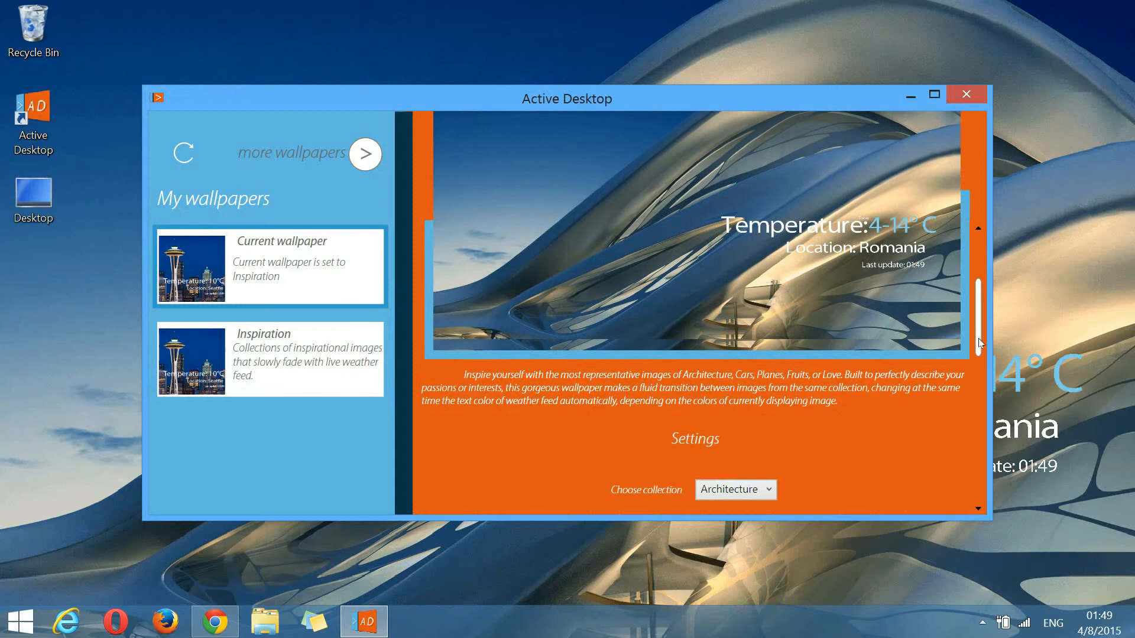
Step: Scroll to the Inspiration settings and switch the weather location to Manual
{"action": "scroll", "scroll_direction": "down", "scroll_amount": 3}
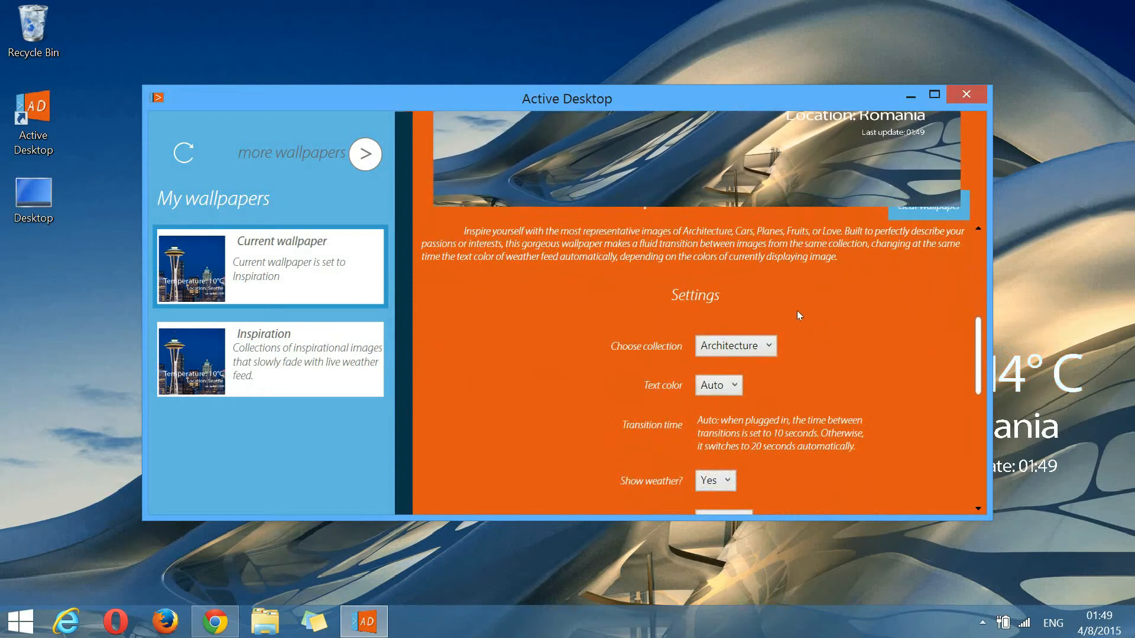
{"action": "mouse_move", "coordinate": [671, 315]}
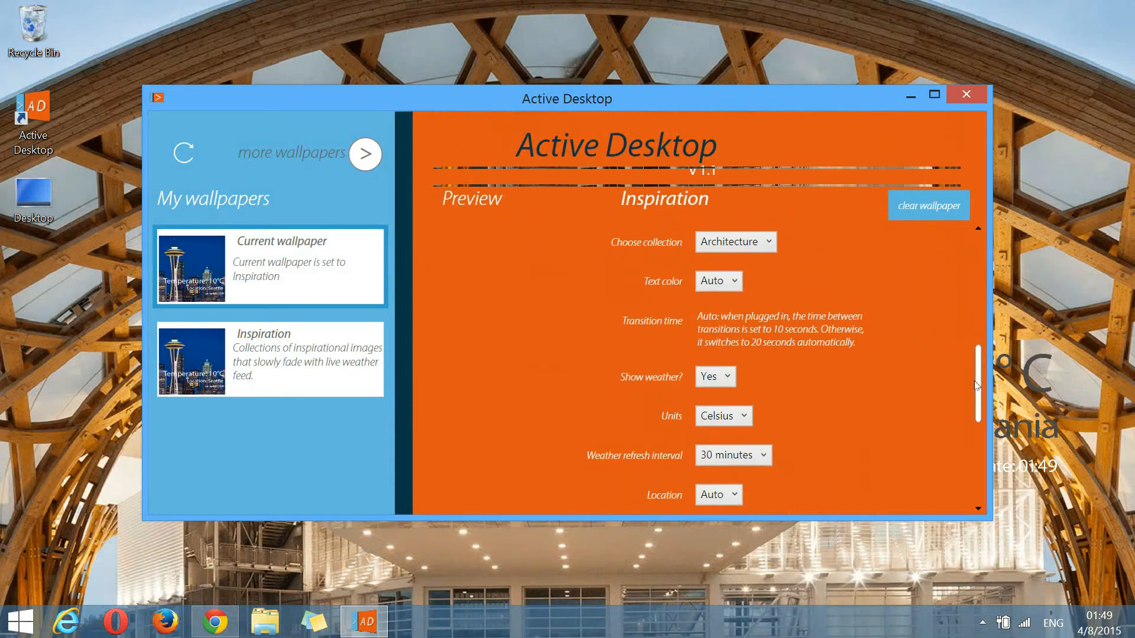
{"action": "scroll", "scroll_direction": "down", "scroll_amount": 3}
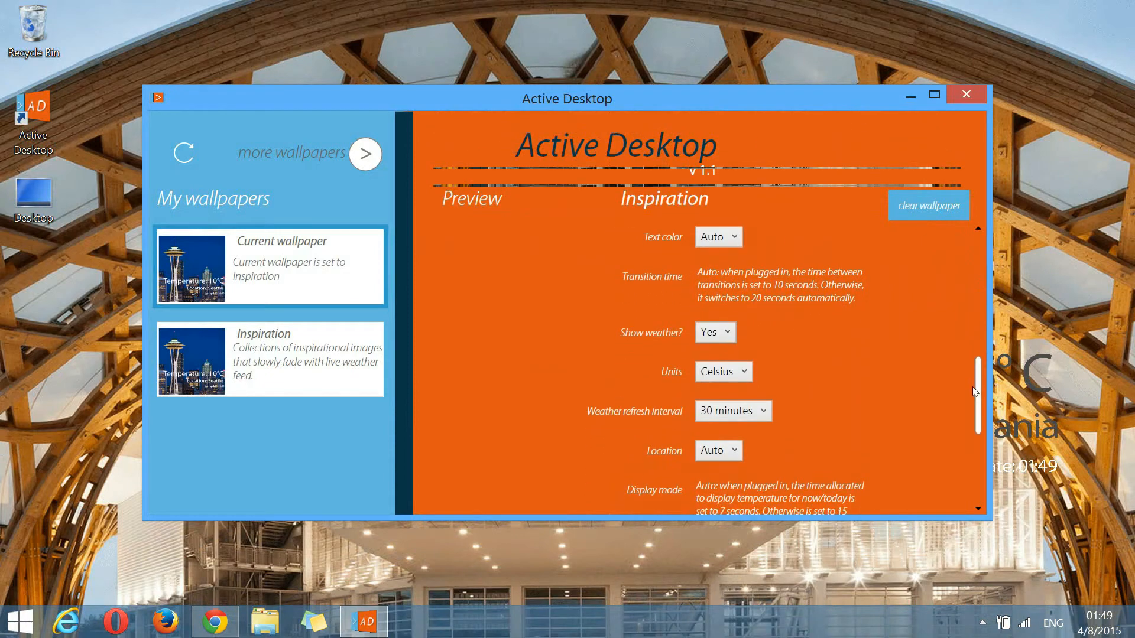
{"action": "scroll", "scroll_direction": "down", "scroll_amount": 3}
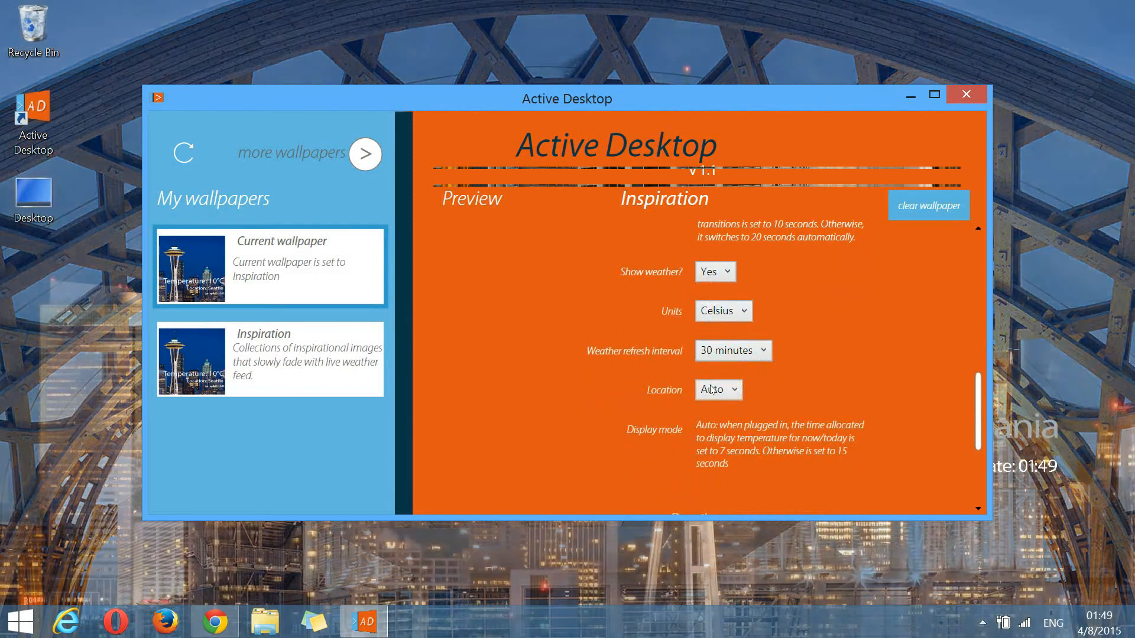
{"action": "left_click", "coordinate": [718, 389]}
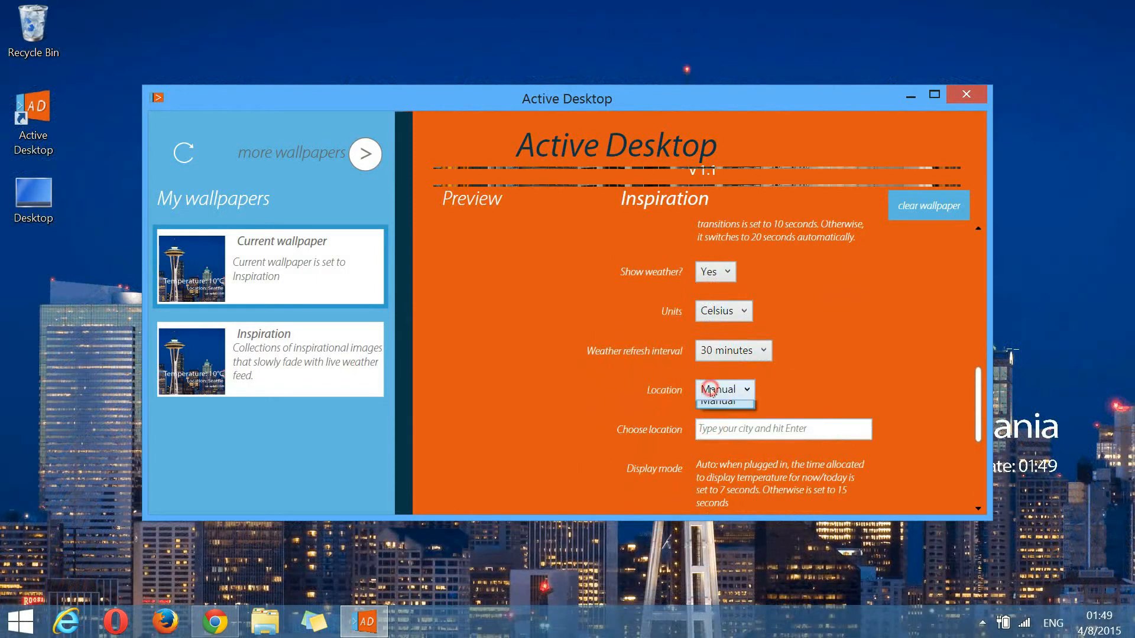
{"action": "left_click", "coordinate": [721, 401]}
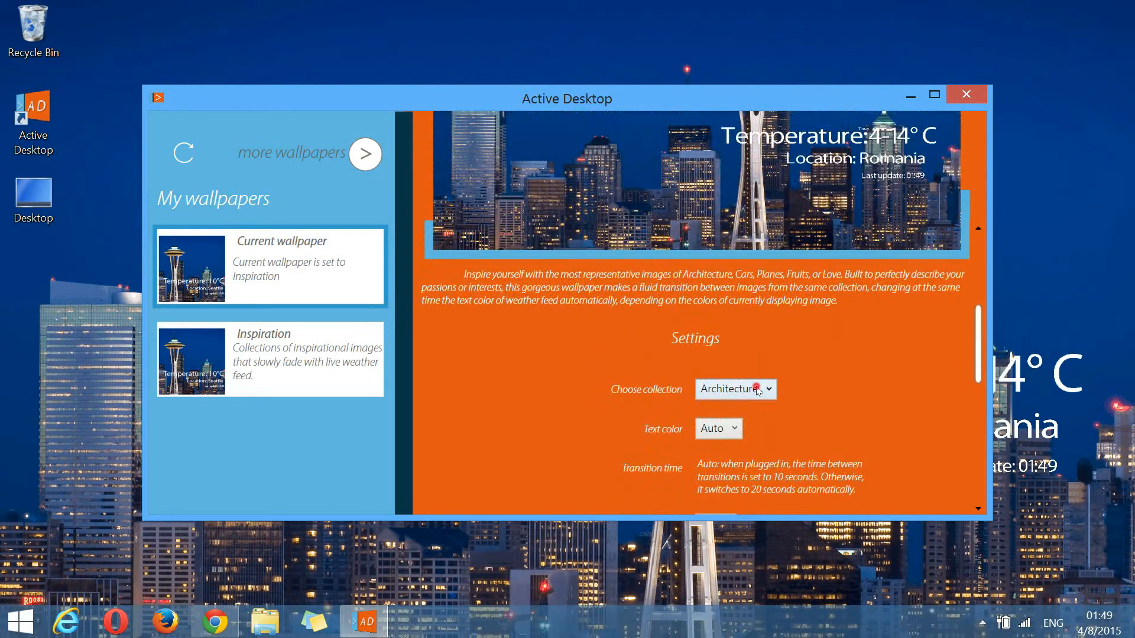
Step: Change the image collection from Architecture to Cars and onward to a fighter jet image
{"action": "left_click", "coordinate": [735, 389]}
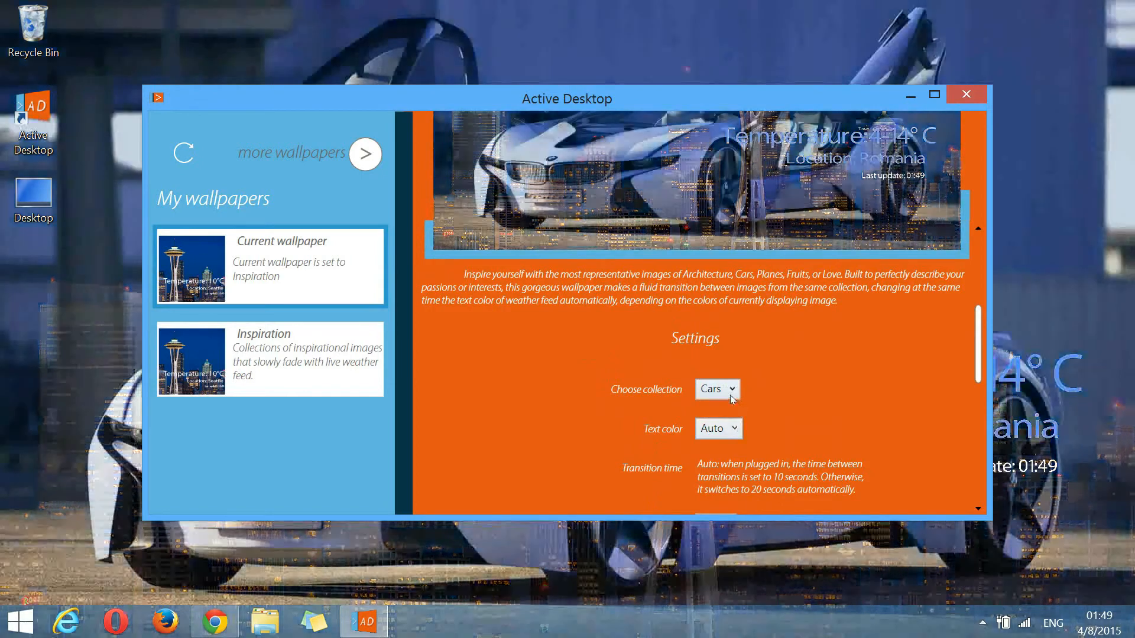
{"action": "left_click", "coordinate": [716, 389]}
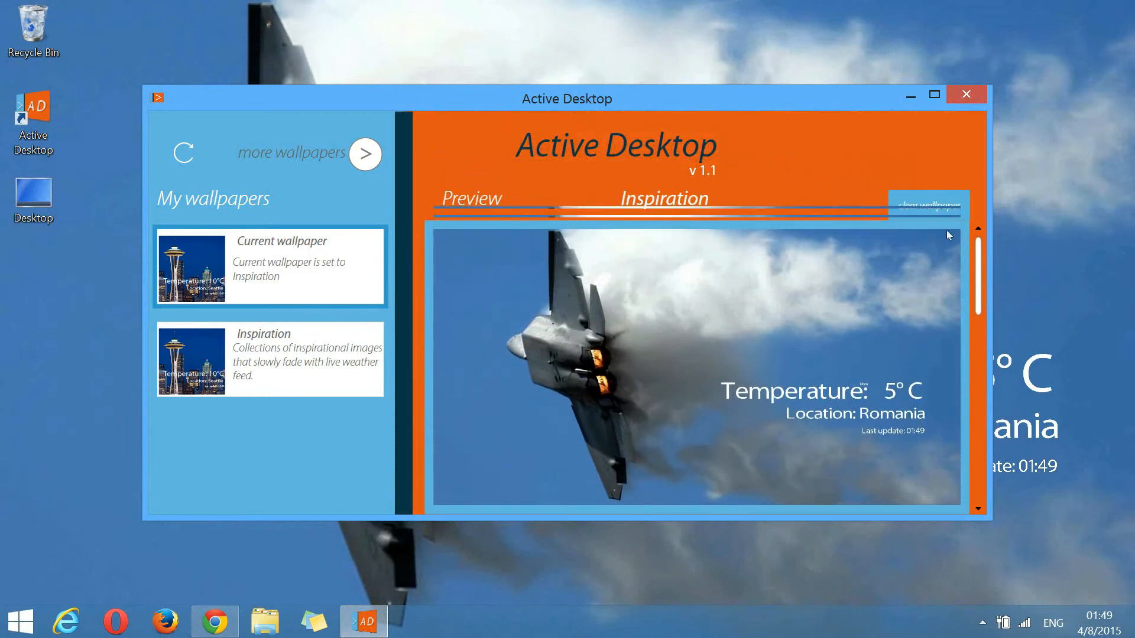
Step: Clear the applied wallpaper so the current wallpaper reverts to Default
{"action": "left_click", "coordinate": [929, 206]}
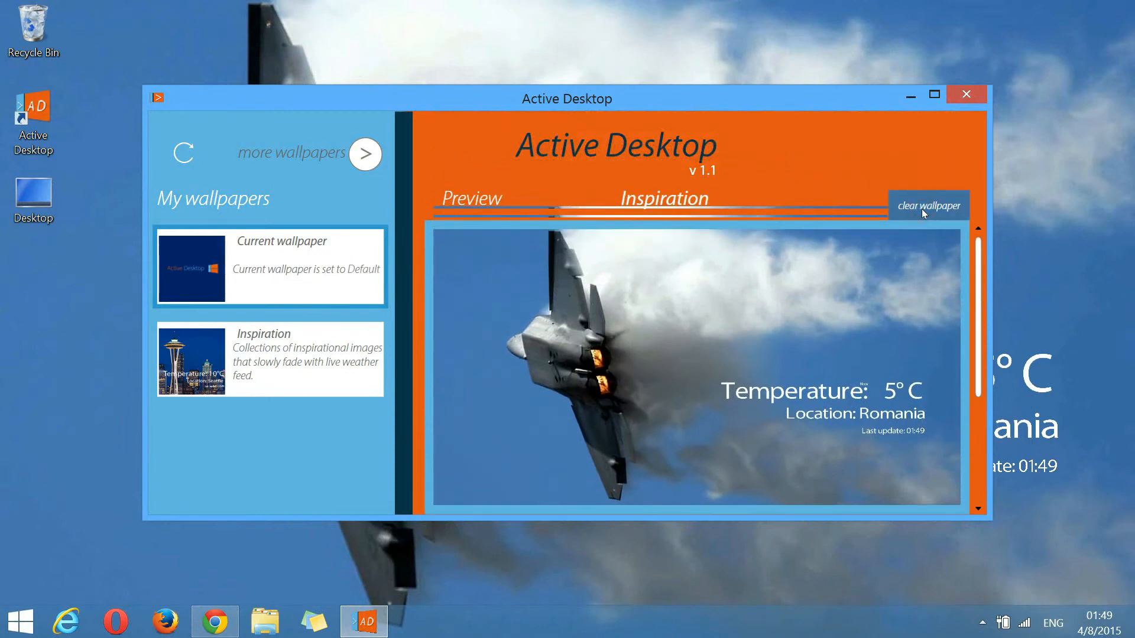
{"action": "left_click", "coordinate": [929, 204]}
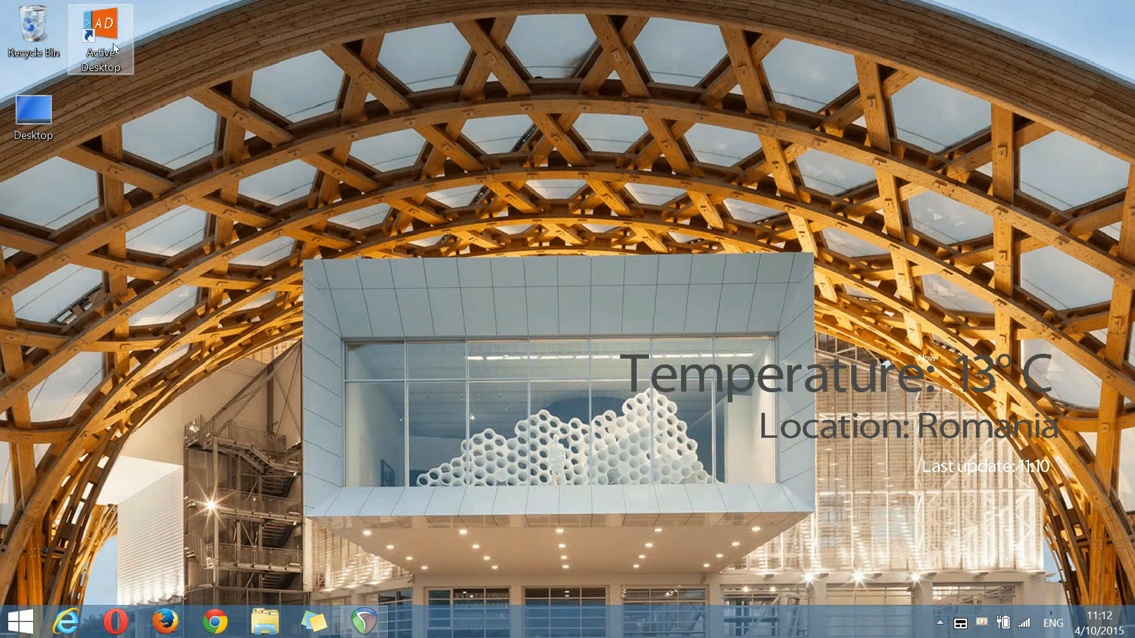
Step: Launch Active Desktop, move its window left and scroll to the Inspiration settings
{"action": "double_click", "coordinate": [99, 37]}
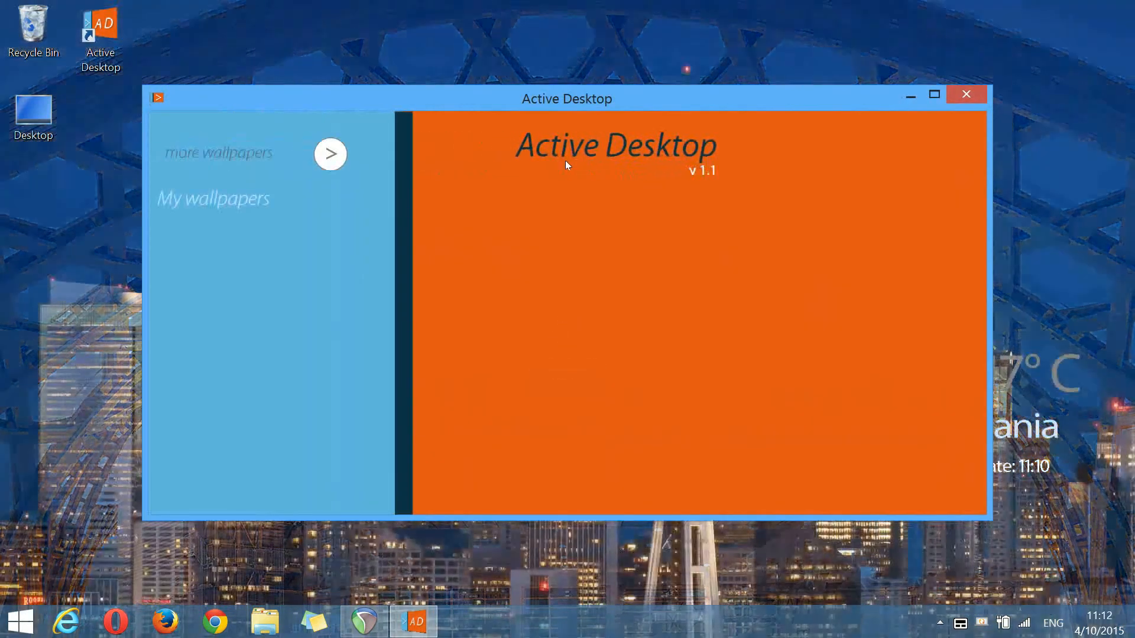
{"action": "left_click", "coordinate": [212, 199]}
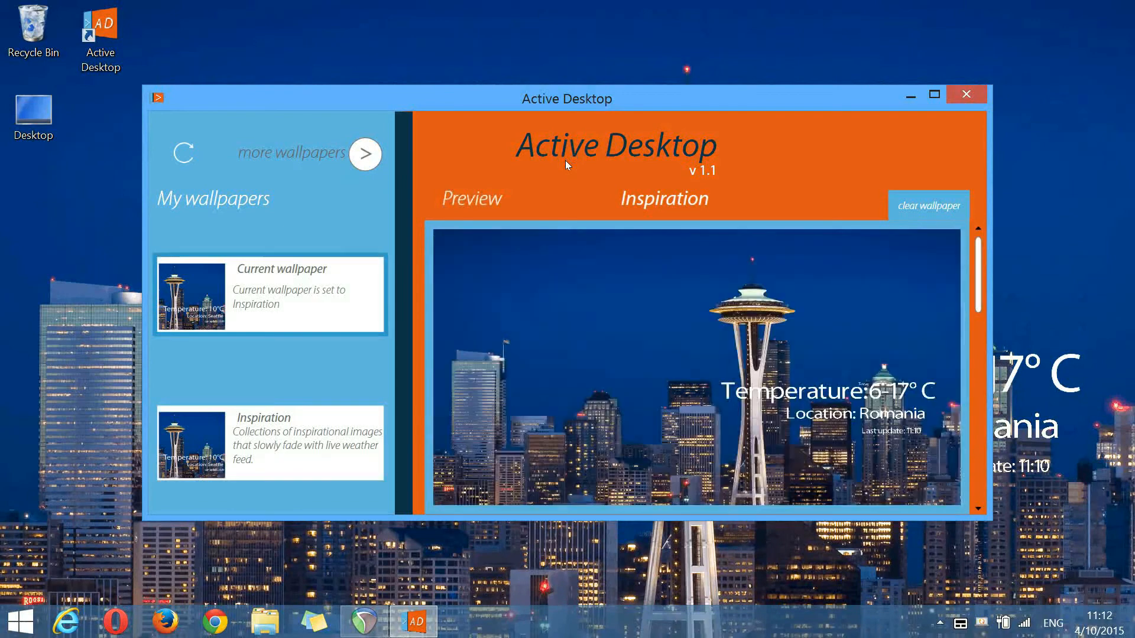
{"action": "left_click_drag", "start_coordinate": [566, 98], "coordinate": [300, 63]}
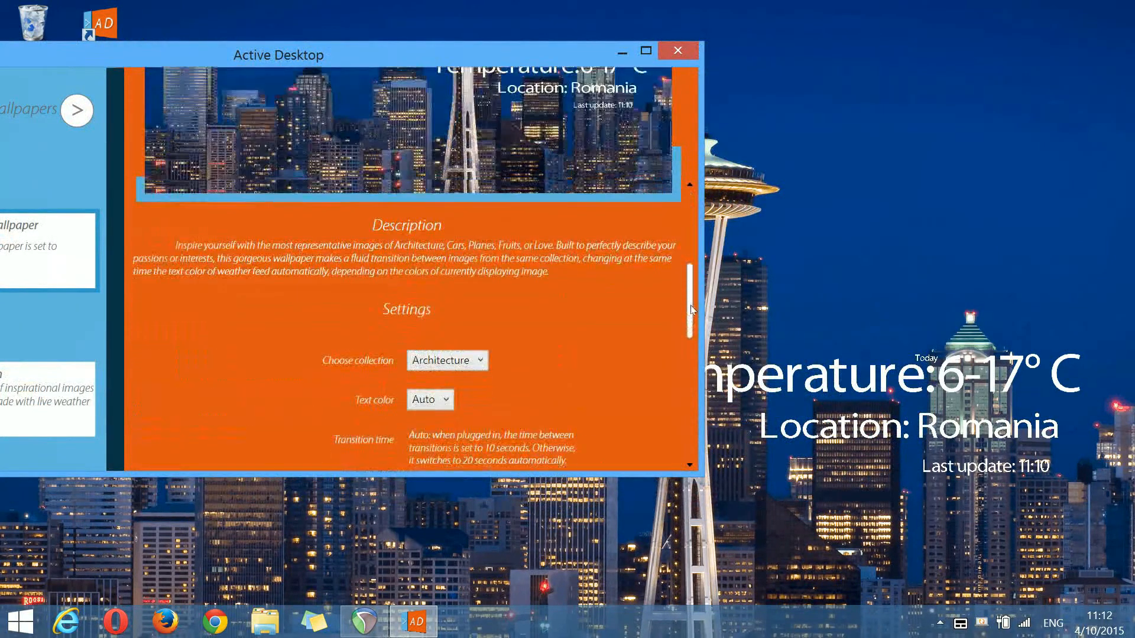
{"action": "scroll", "scroll_direction": "down", "scroll_amount": 3}
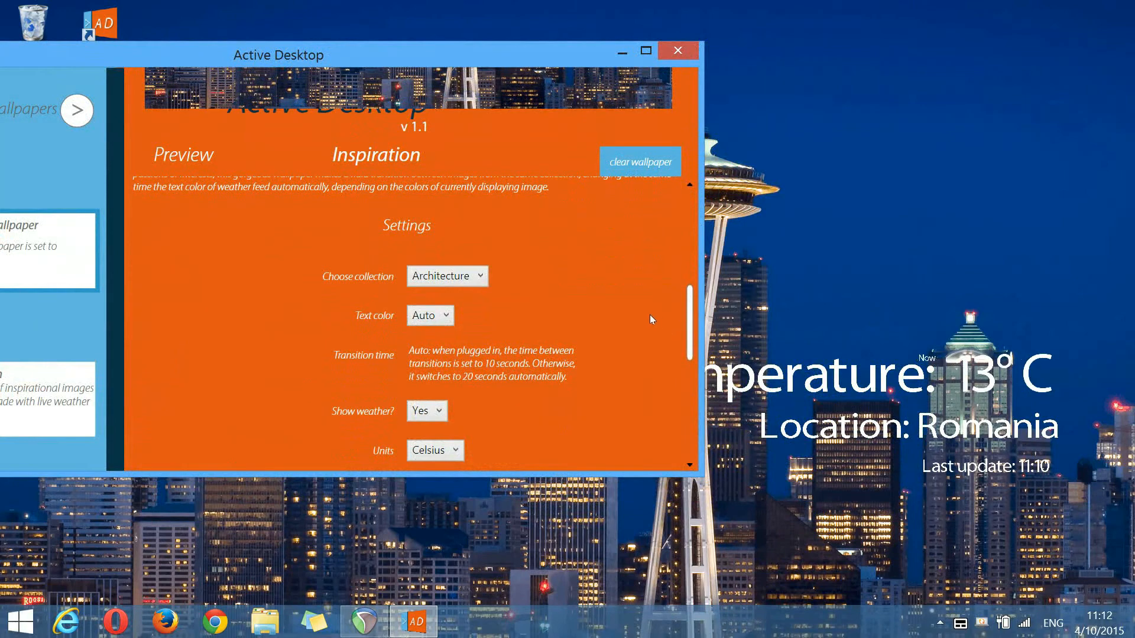
Step: Preview the Cars, Planes, Fruits and Love collections on the desktop, settling on Cars
{"action": "left_click", "coordinate": [447, 276]}
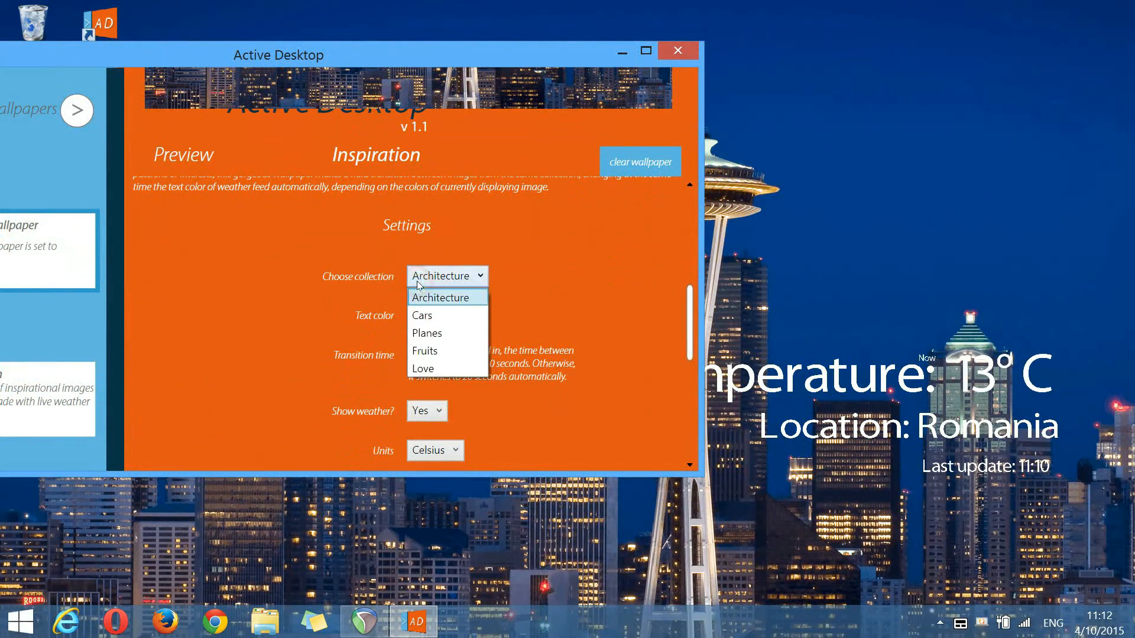
{"action": "left_click", "coordinate": [422, 314]}
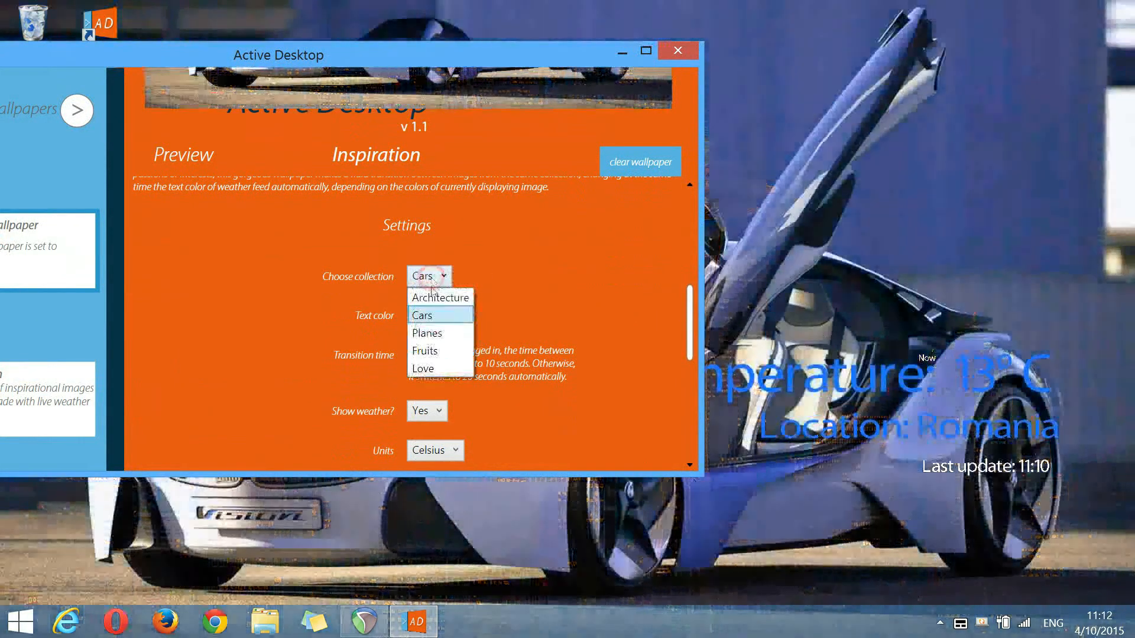
{"action": "left_click", "coordinate": [427, 333]}
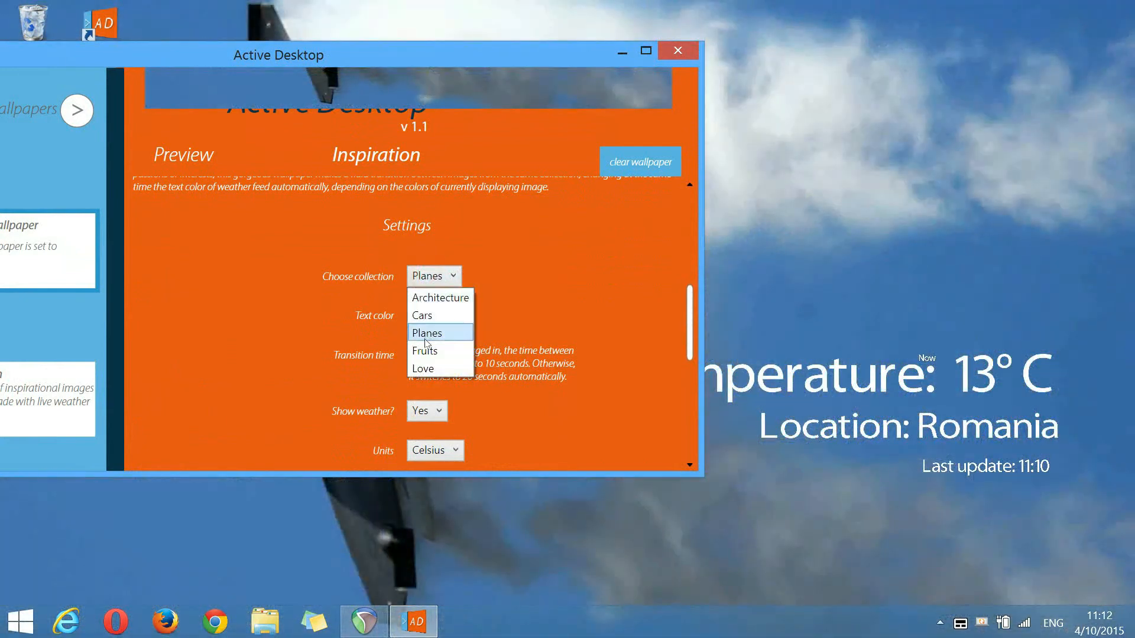
{"action": "left_click", "coordinate": [424, 350]}
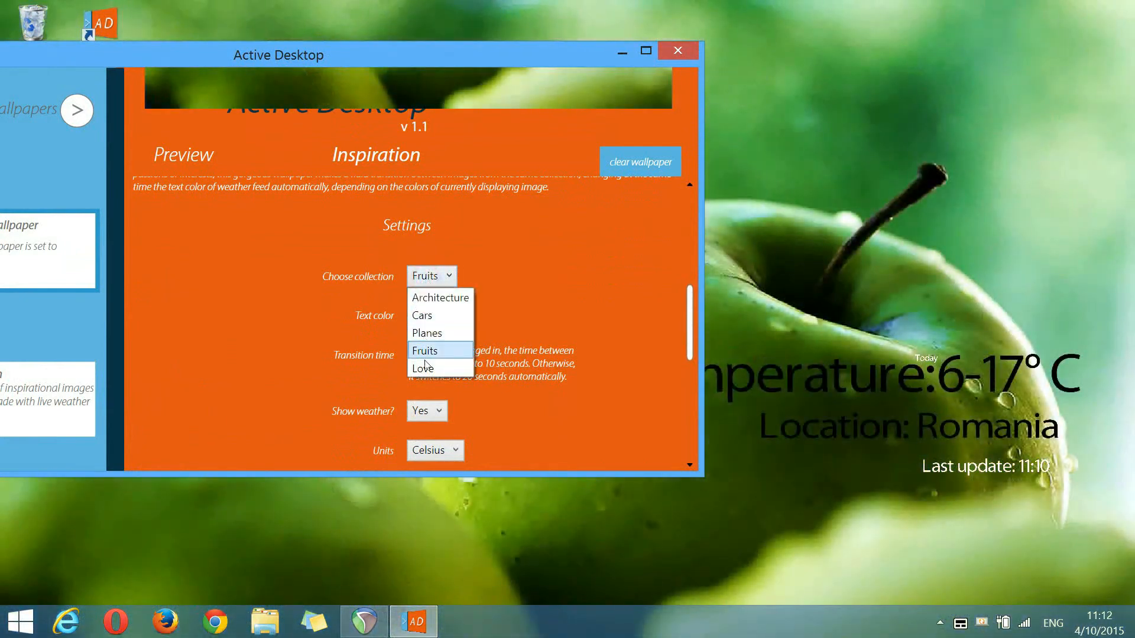
{"action": "left_click", "coordinate": [421, 367]}
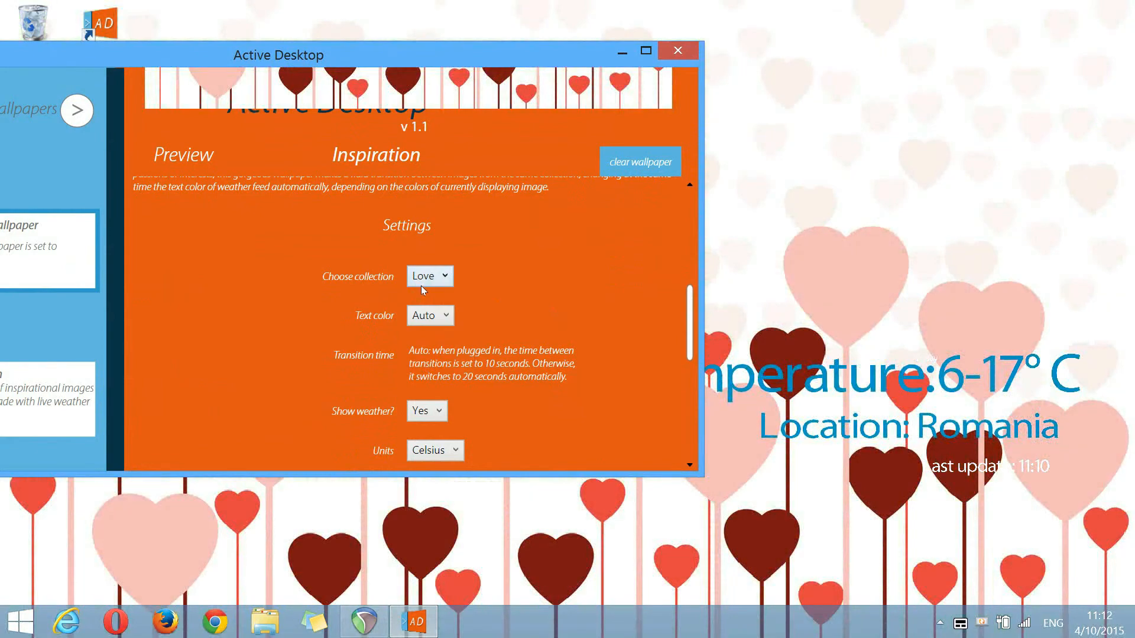
{"action": "left_click", "coordinate": [428, 275]}
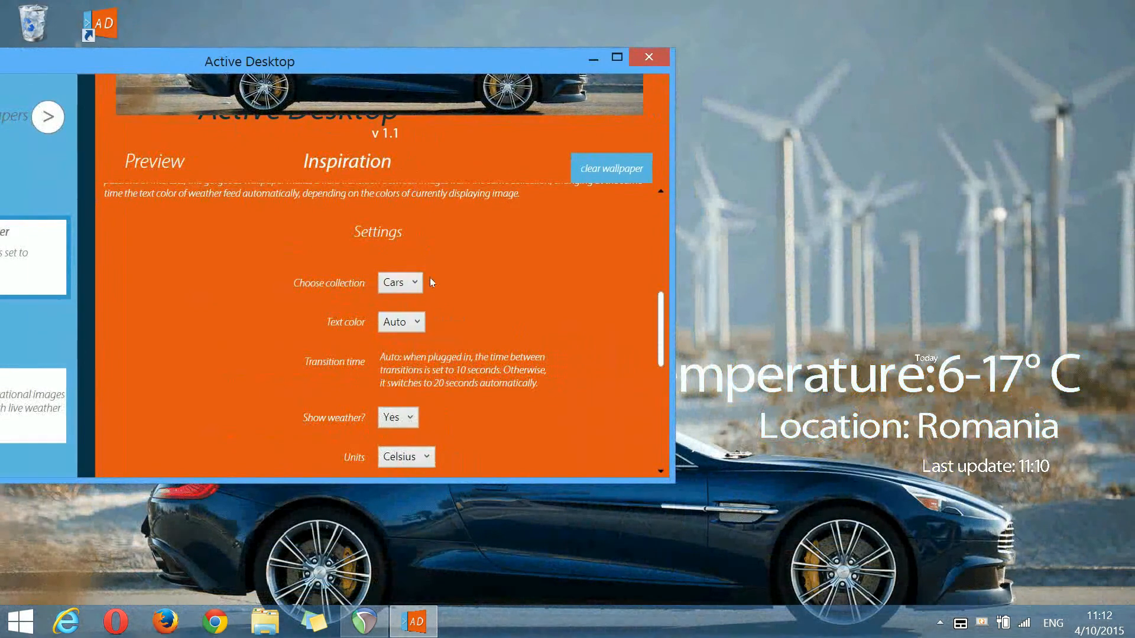
Step: Hide the desktop weather feed, then show it again
{"action": "scroll", "scroll_direction": "down", "scroll_amount": 3}
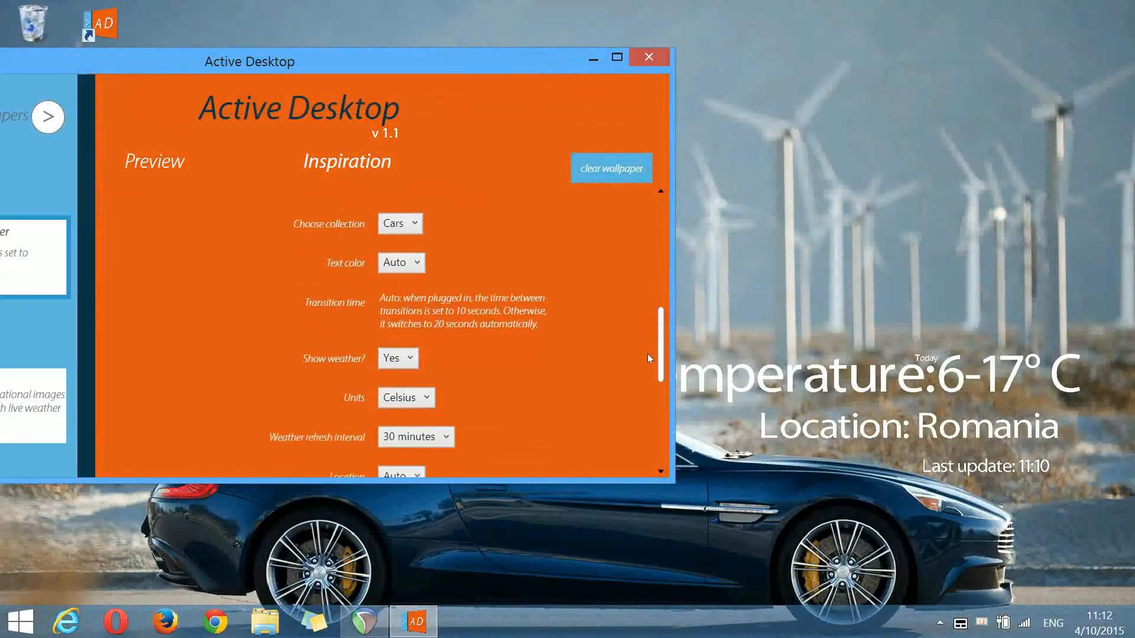
{"action": "scroll", "scroll_direction": "down", "scroll_amount": 3}
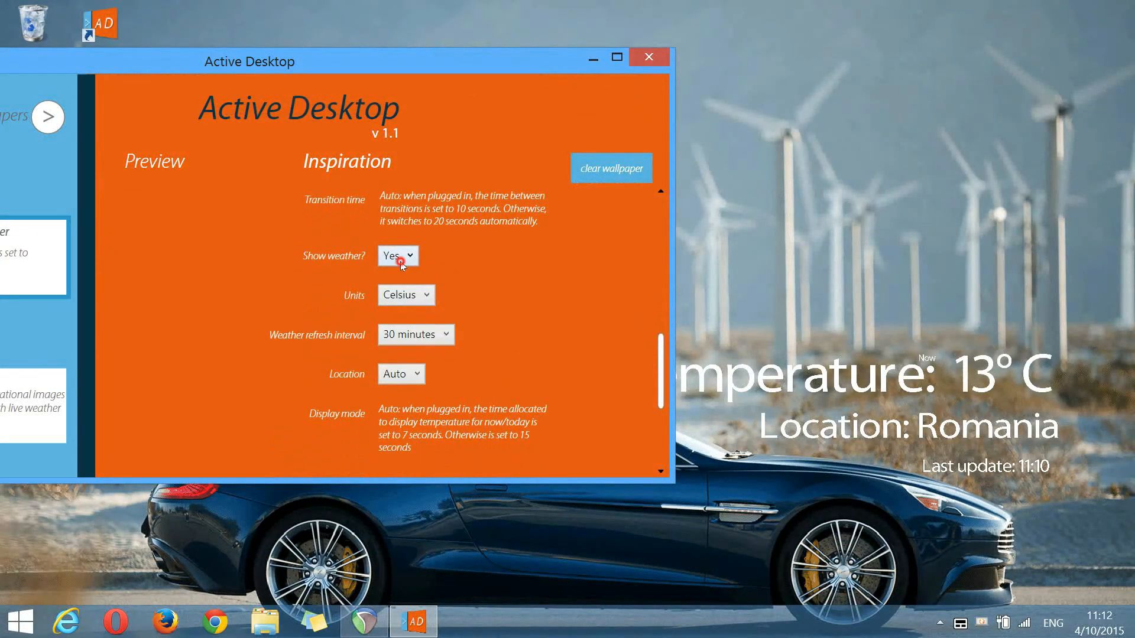
{"action": "left_click", "coordinate": [397, 256]}
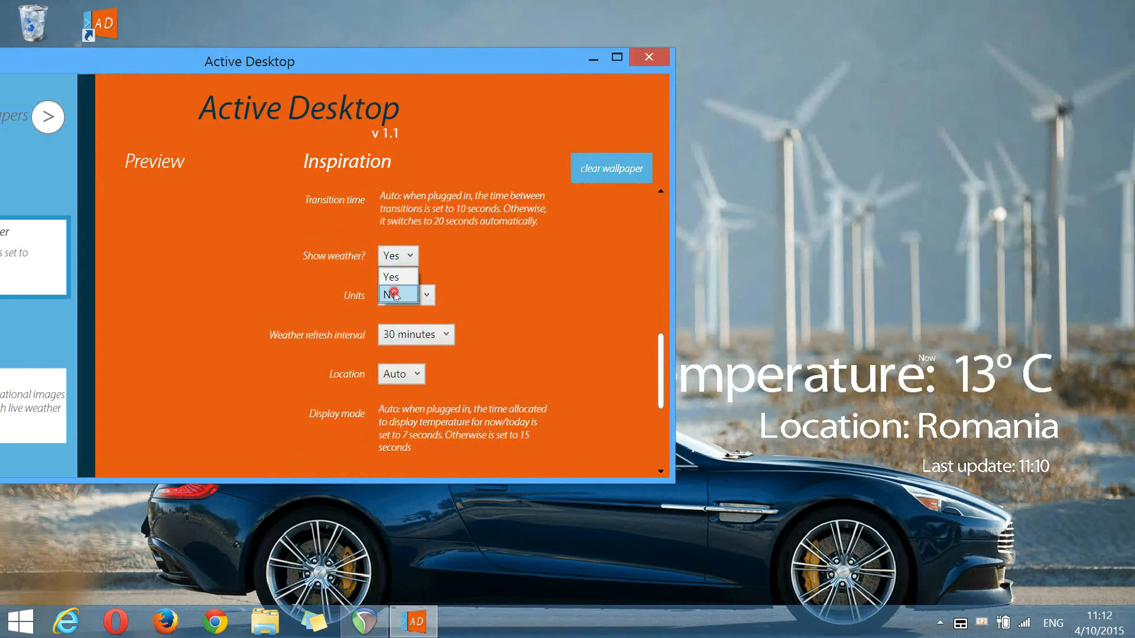
{"action": "left_click", "coordinate": [395, 295]}
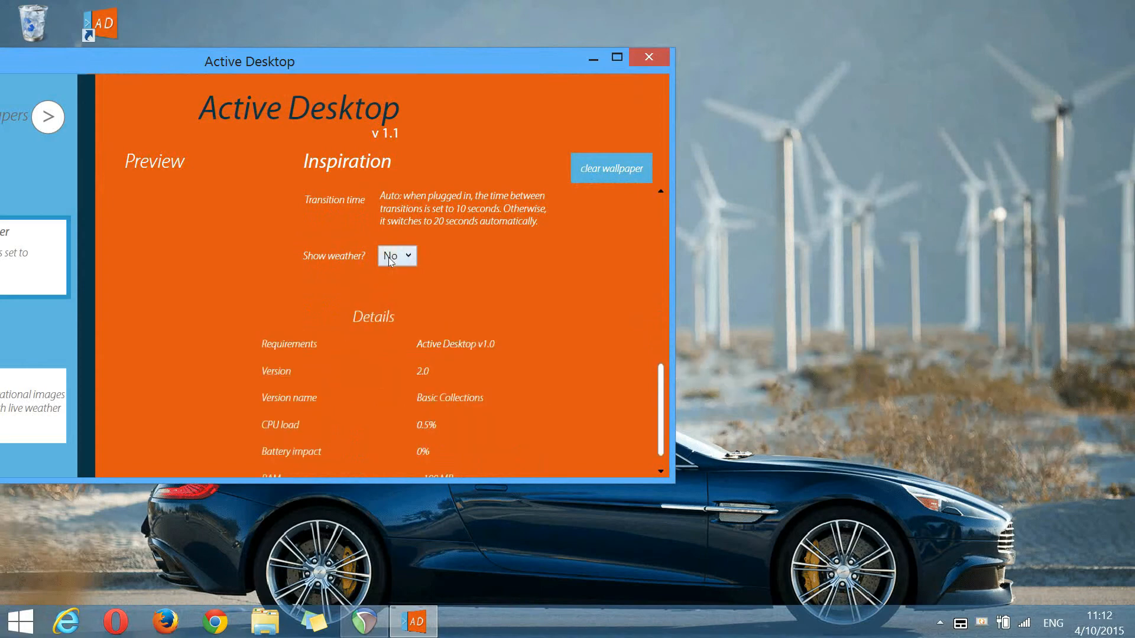
{"action": "left_click", "coordinate": [396, 255]}
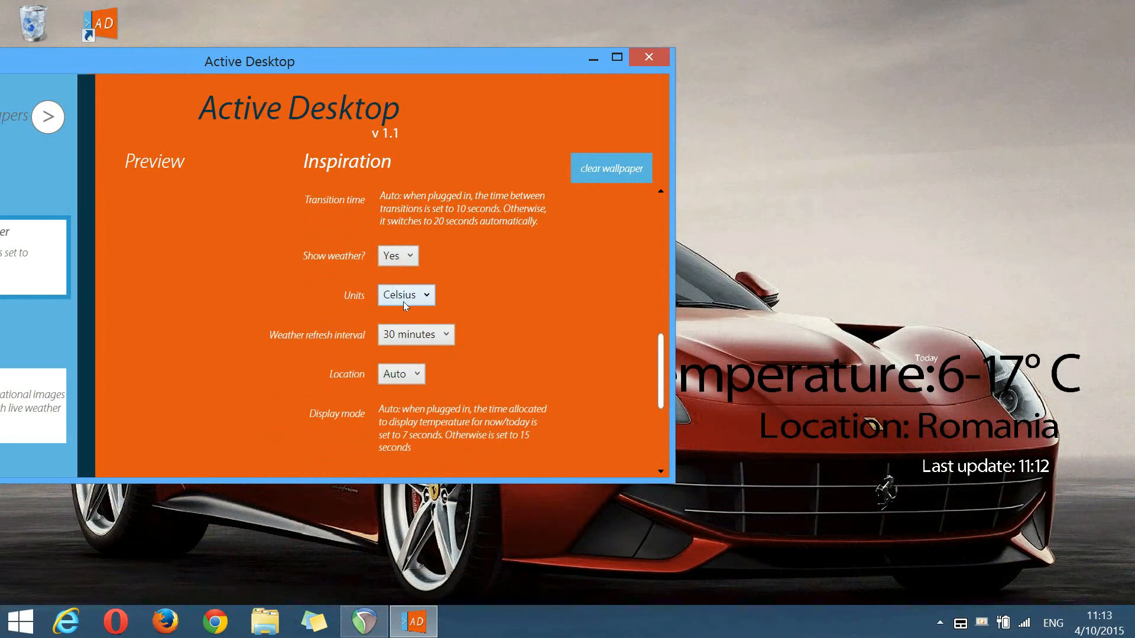
Step: Switch the temperature units to Fahrenheit, then back to Celsius
{"action": "left_click", "coordinate": [405, 295]}
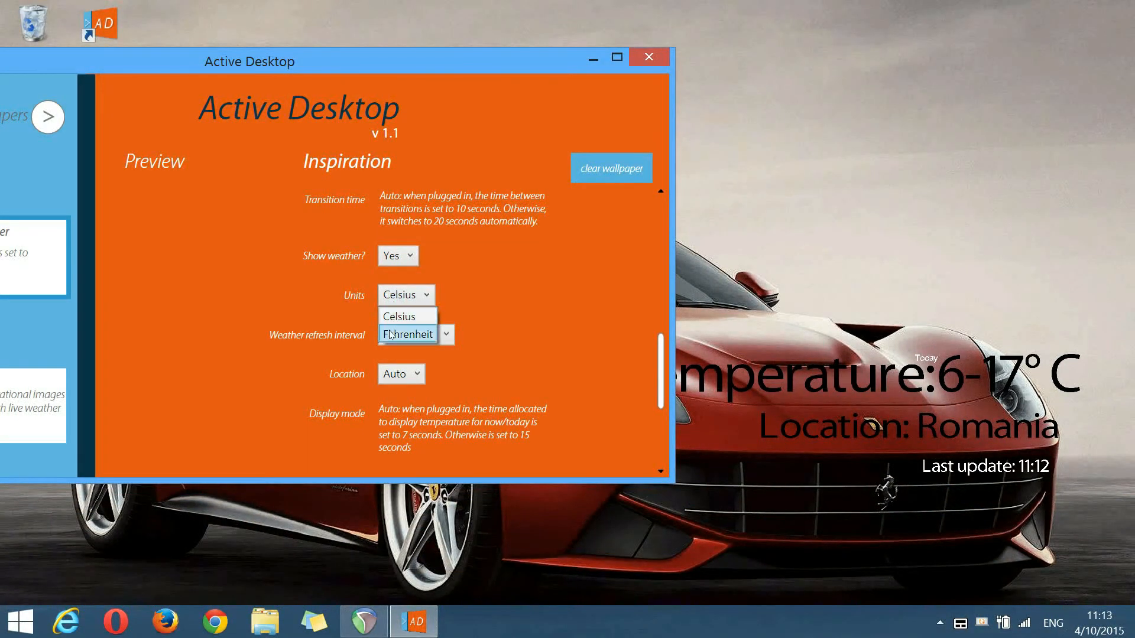
{"action": "left_click", "coordinate": [407, 333]}
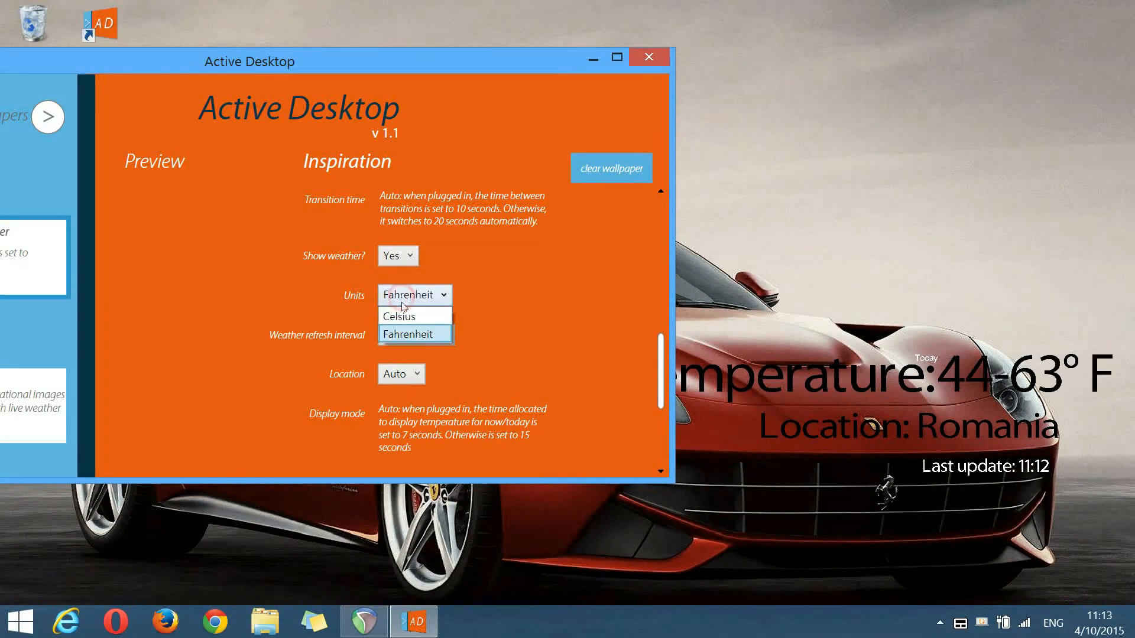
{"action": "left_click", "coordinate": [399, 316]}
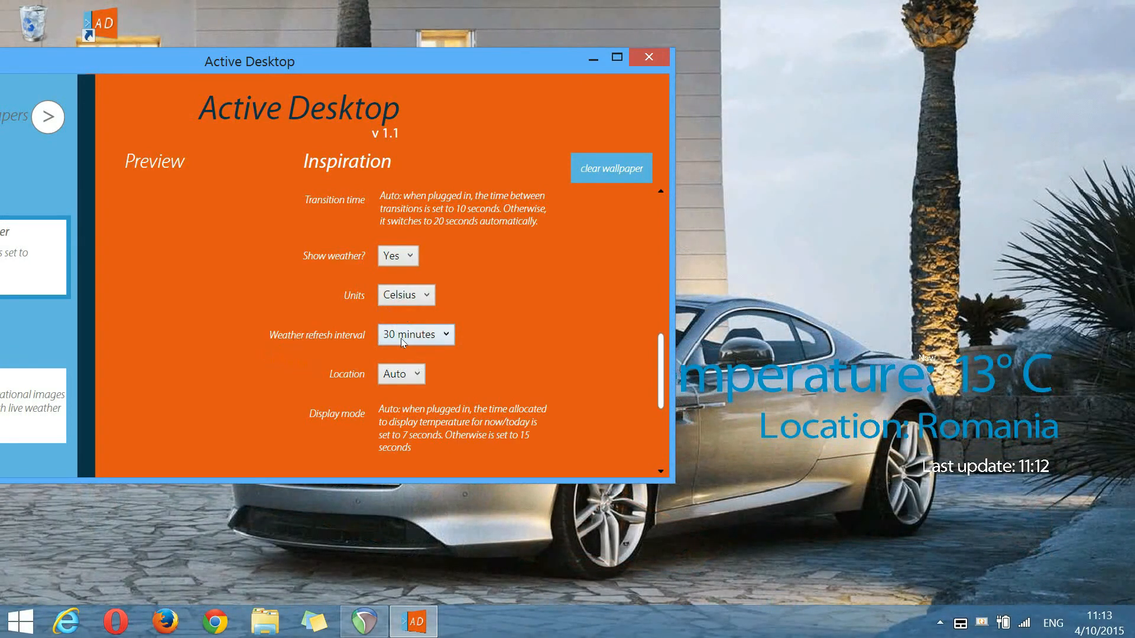
Step: Check the weather refresh interval options and set the location mode to Manual
{"action": "left_click", "coordinate": [446, 334]}
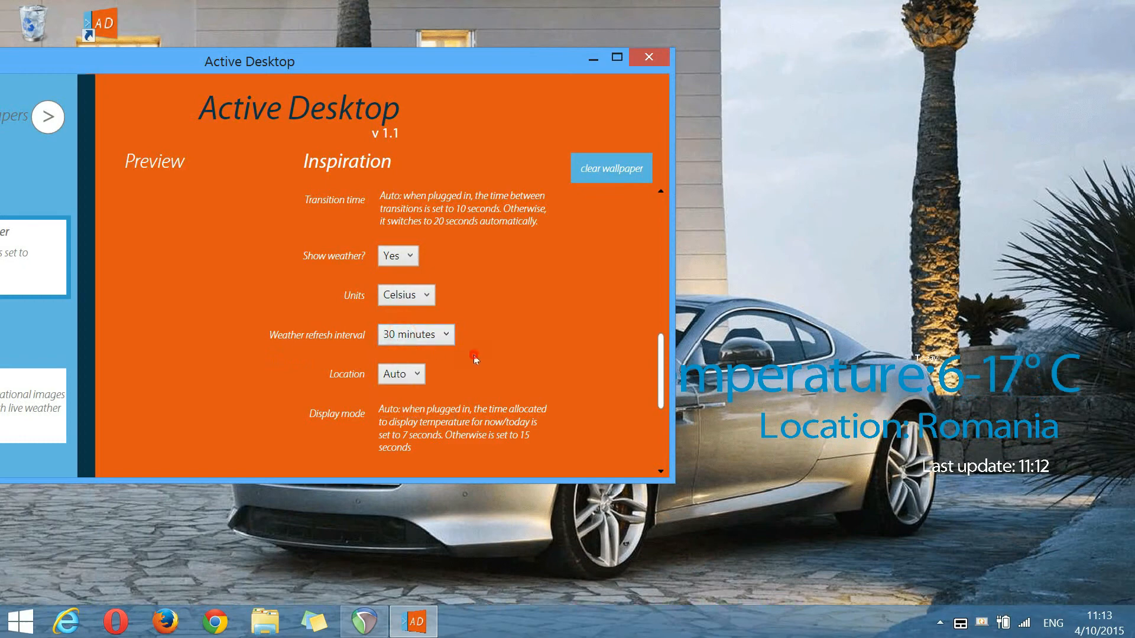
{"action": "left_click", "coordinate": [401, 374]}
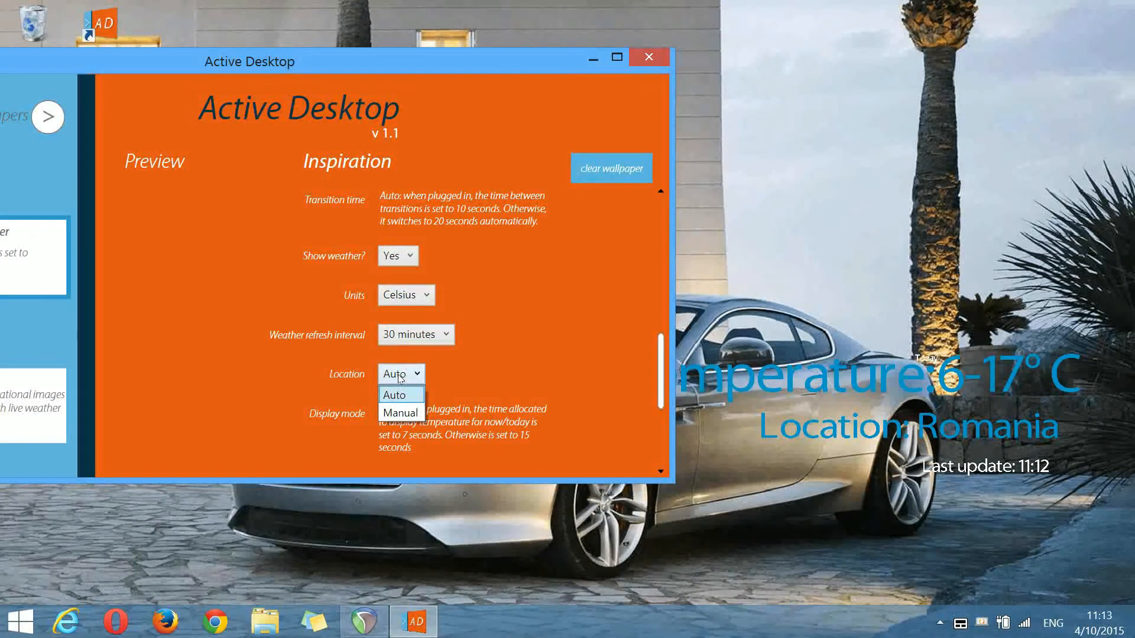
{"action": "left_click", "coordinate": [399, 412]}
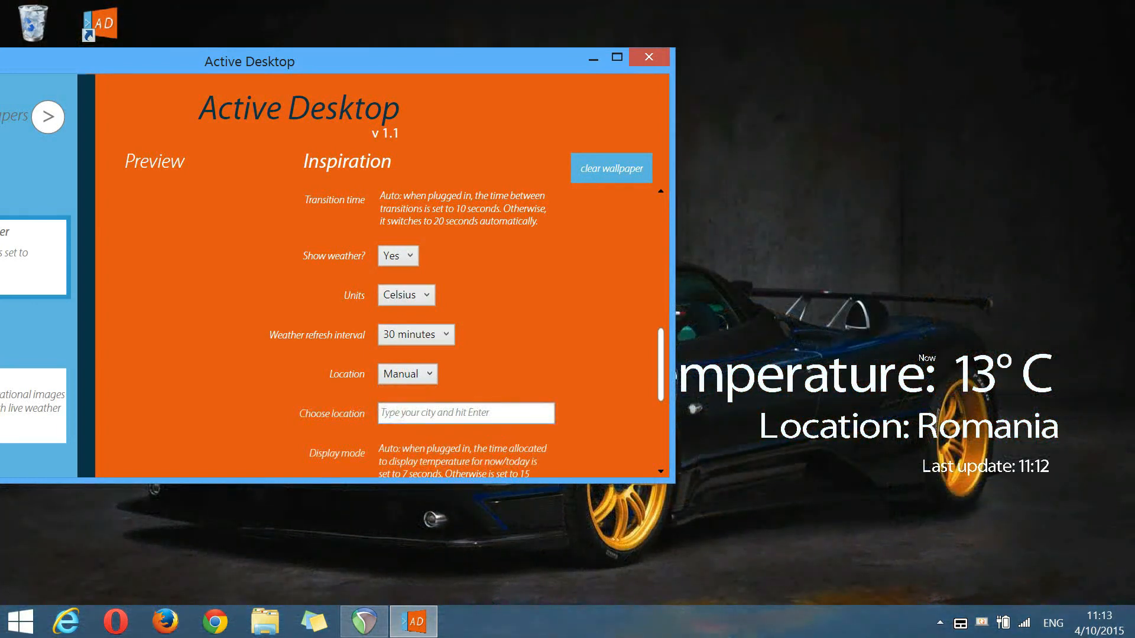
Step: Enter Palo Alto and then Amsterdam as the manual city so the feed reports Amsterdam
{"action": "left_click", "coordinate": [466, 414]}
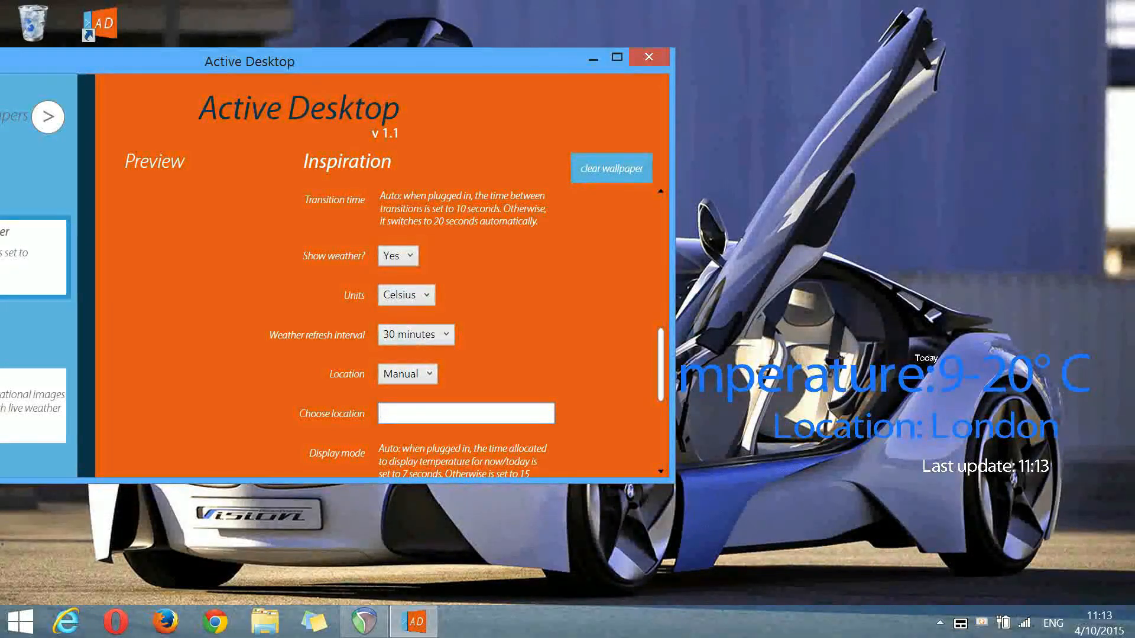
{"action": "type", "text": "Palo"}
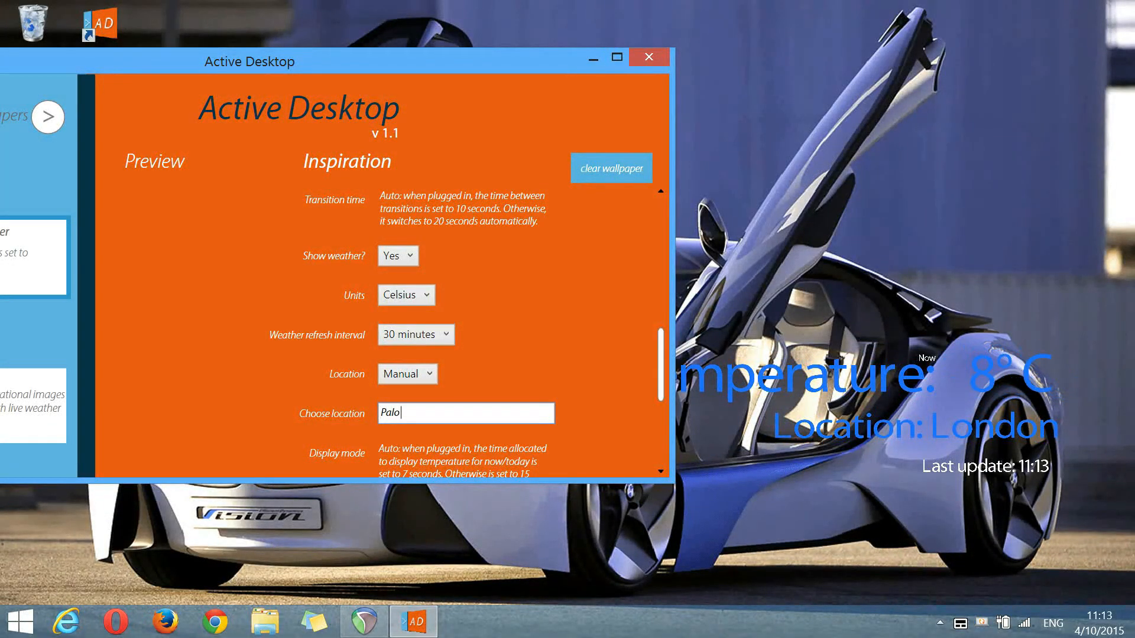
{"action": "type", "text": "Altt"}
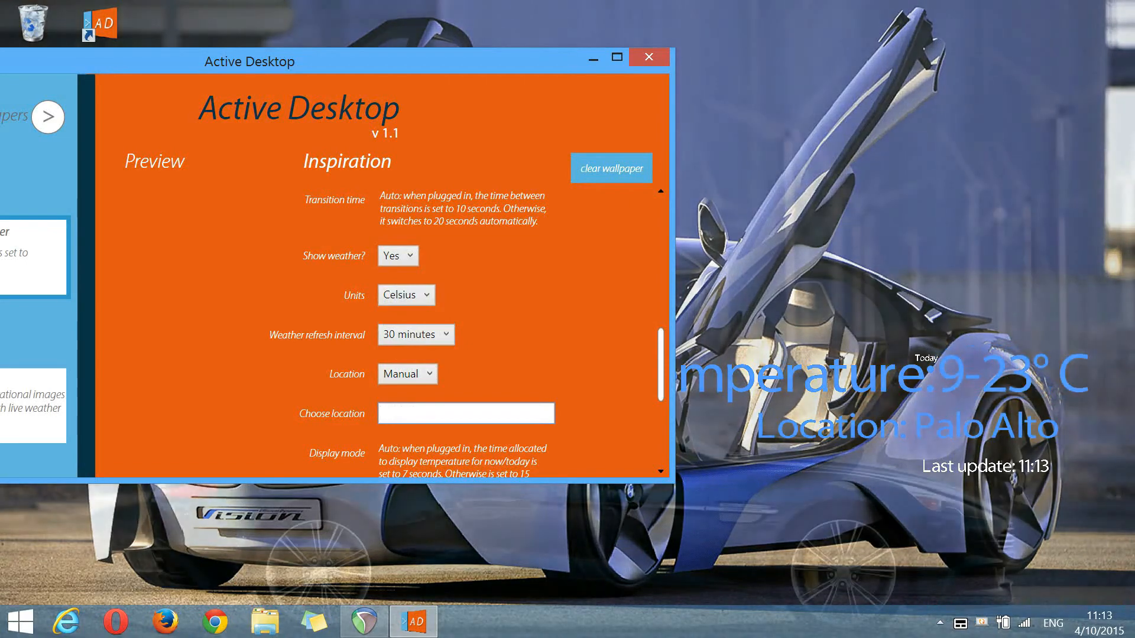
{"action": "type", "text": "Amst"}
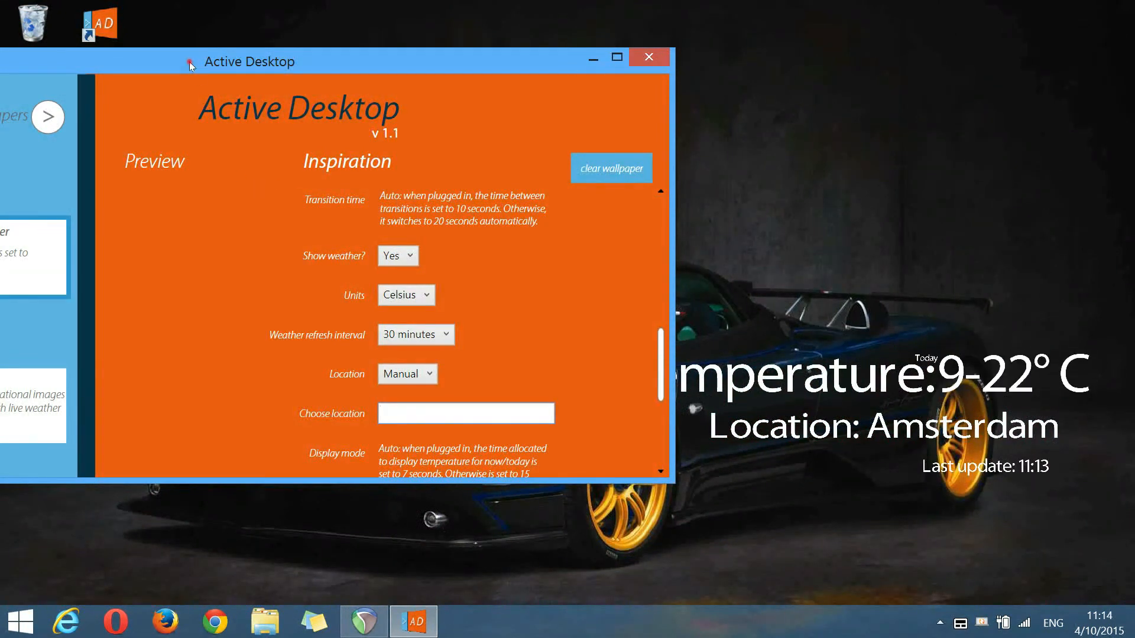
Step: From more wallpapers, download and install Pulsar Technologies into My wallpapers
{"action": "left_click", "coordinate": [48, 116]}
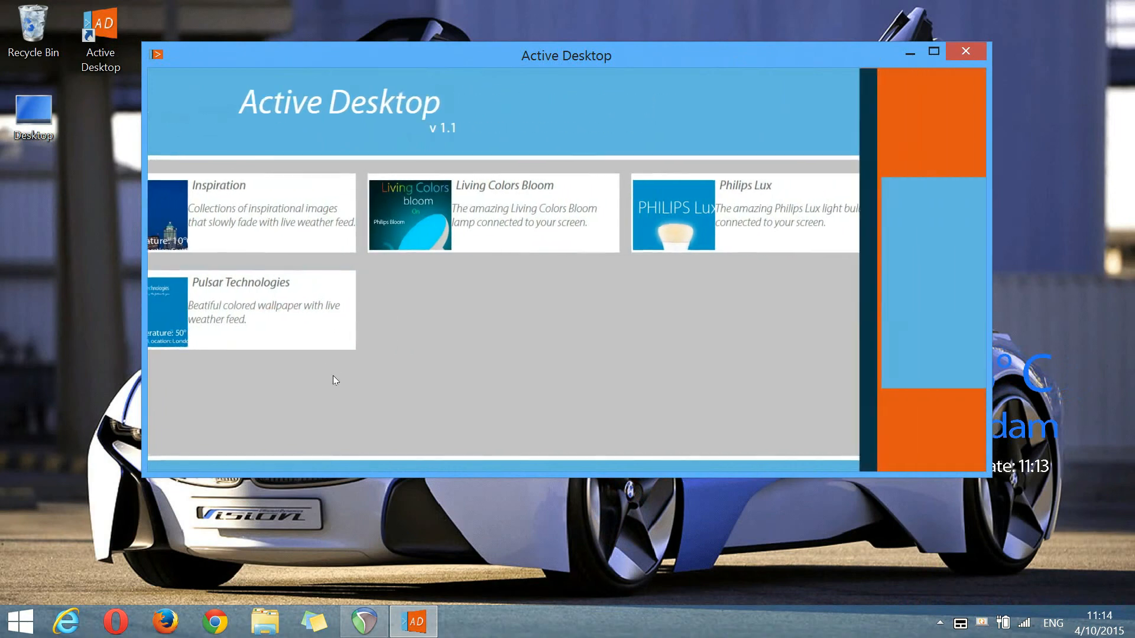
{"action": "left_click", "coordinate": [251, 310]}
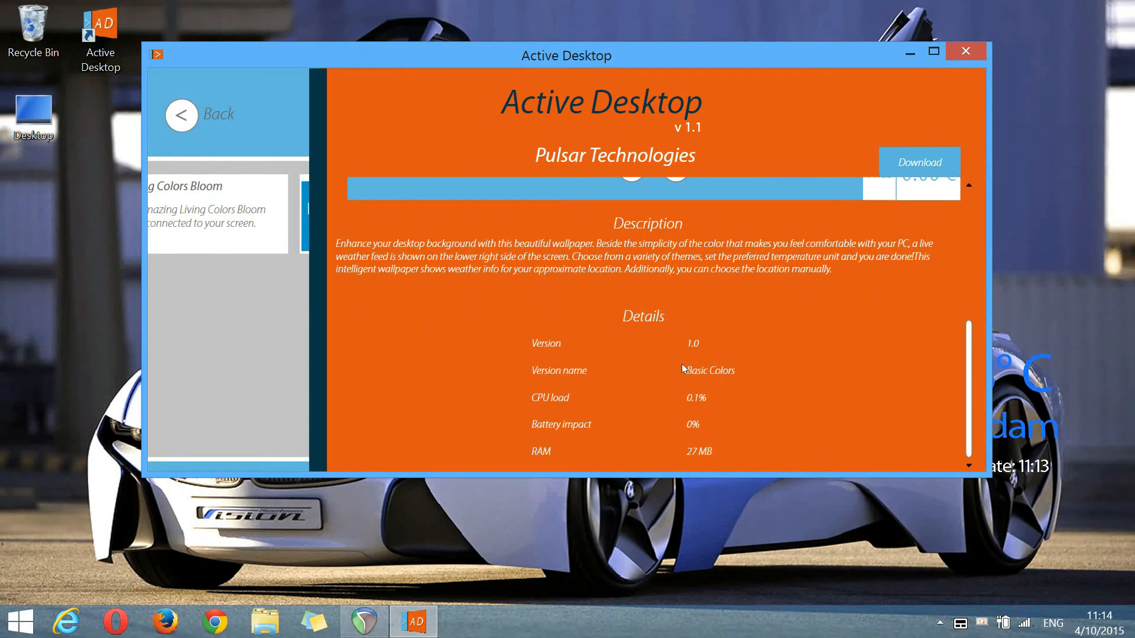
{"action": "left_click", "coordinate": [919, 162]}
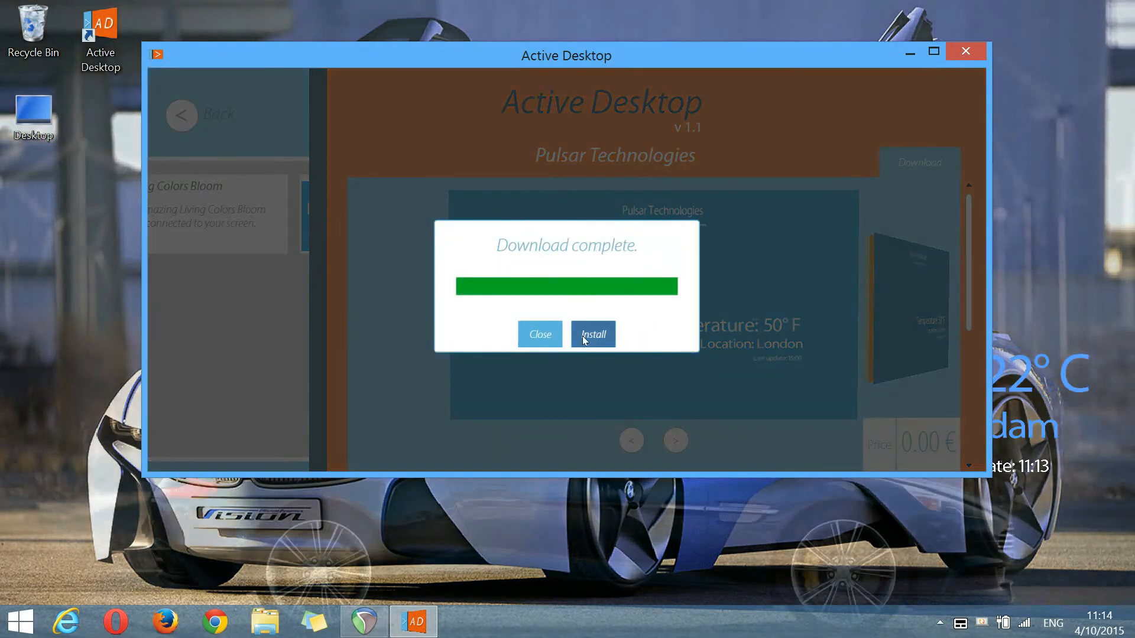
{"action": "left_click", "coordinate": [593, 334]}
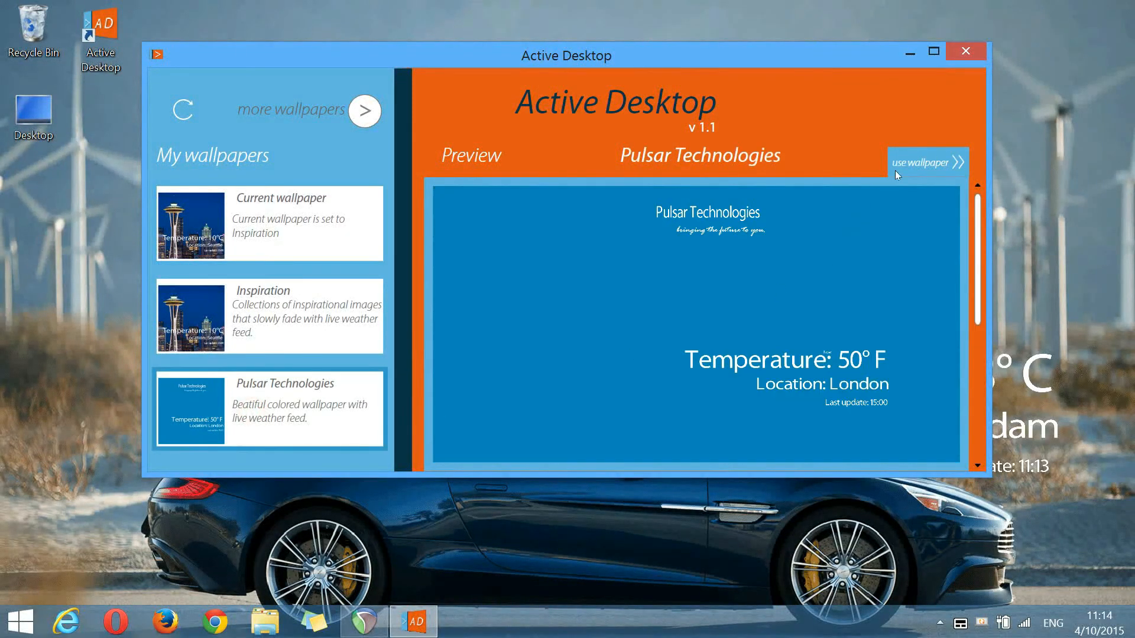
Step: Use Pulsar Technologies as the current wallpaper, showing its black and orange desktop
{"action": "left_click", "coordinate": [922, 162]}
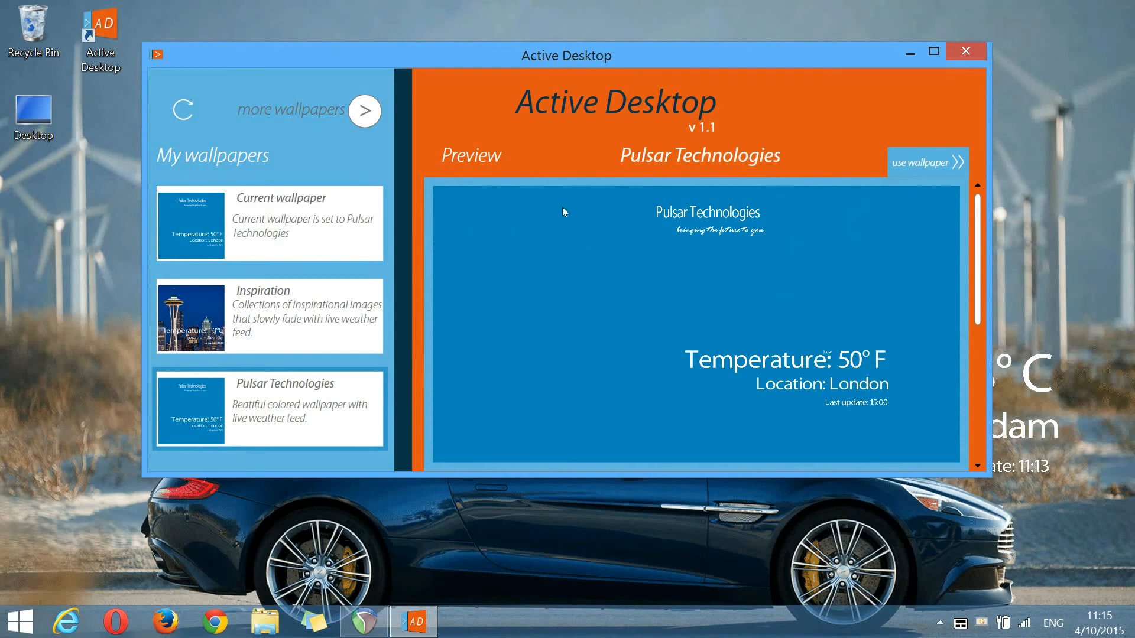
{"action": "left_click", "coordinate": [927, 162]}
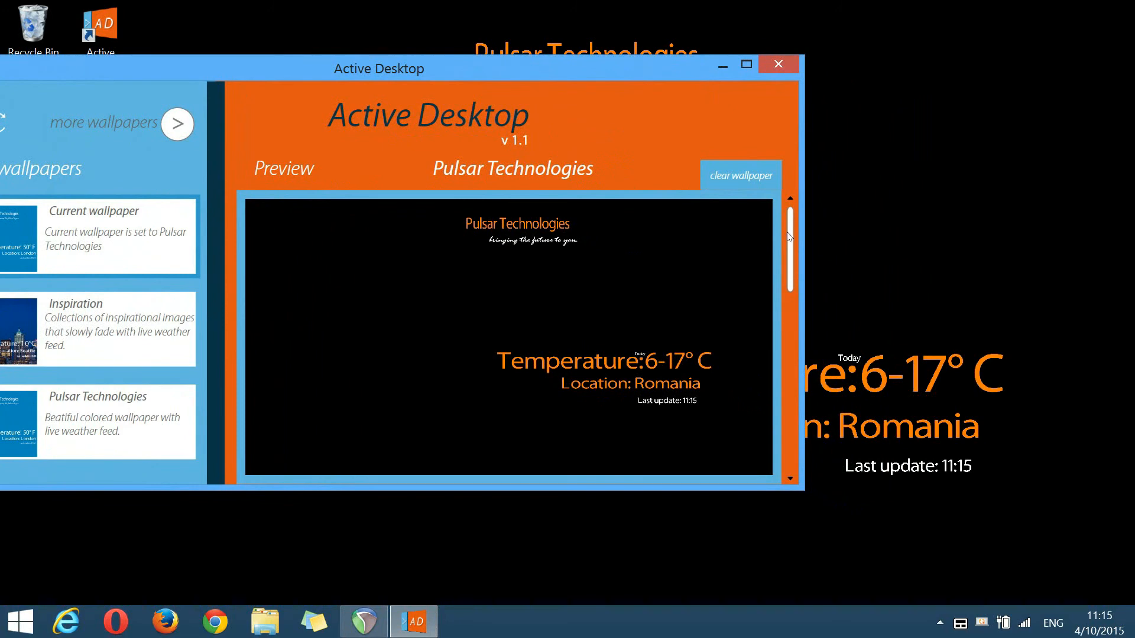
Step: Change the Pulsar Technologies theme from Black Orange to Blue White
{"action": "scroll", "scroll_direction": "down", "scroll_amount": 3}
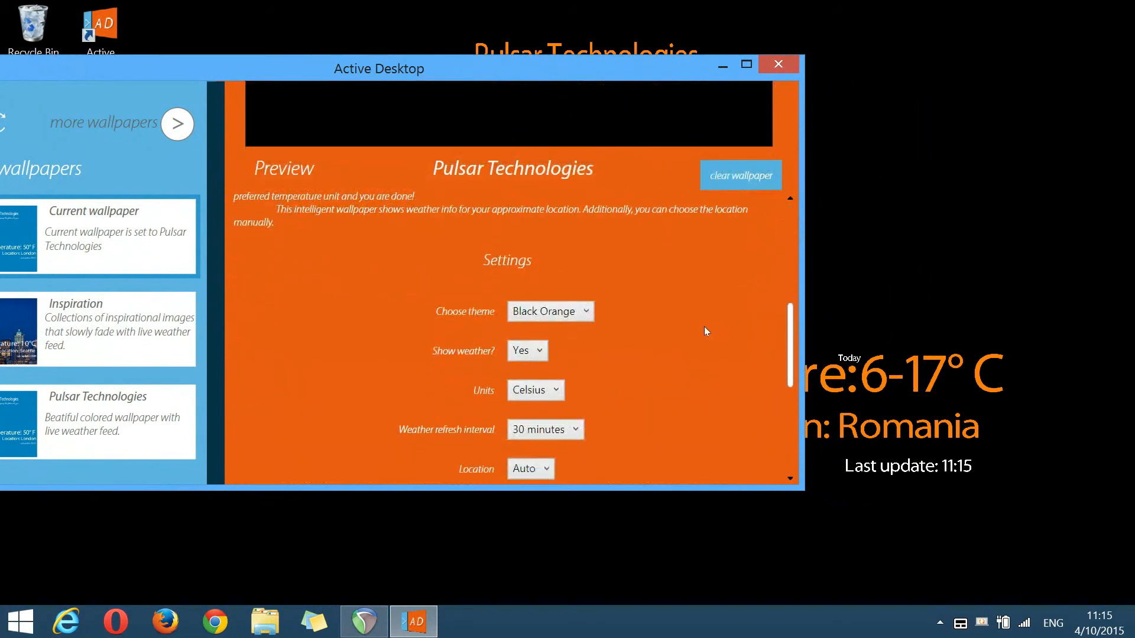
{"action": "mouse_move", "coordinate": [554, 335]}
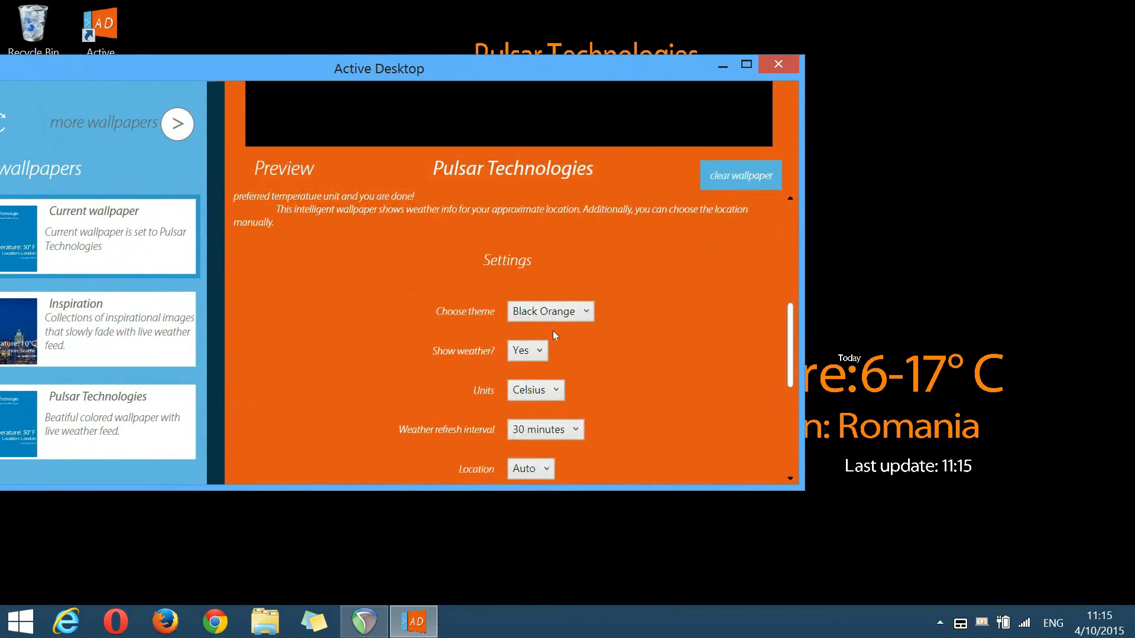
{"action": "left_click", "coordinate": [549, 311]}
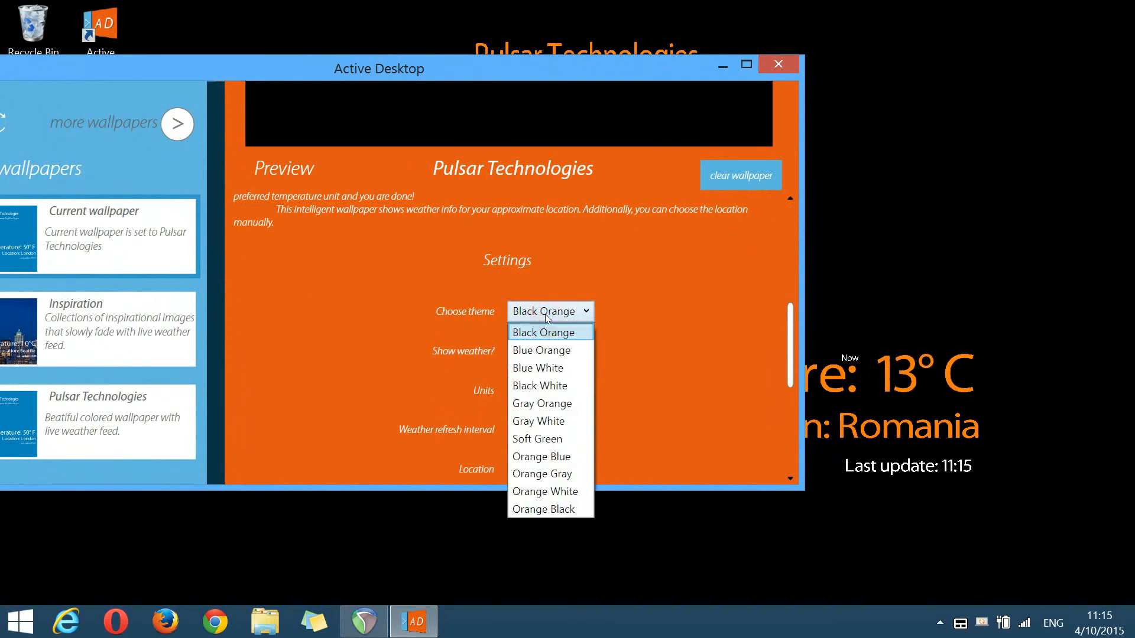
{"action": "left_click", "coordinate": [538, 368]}
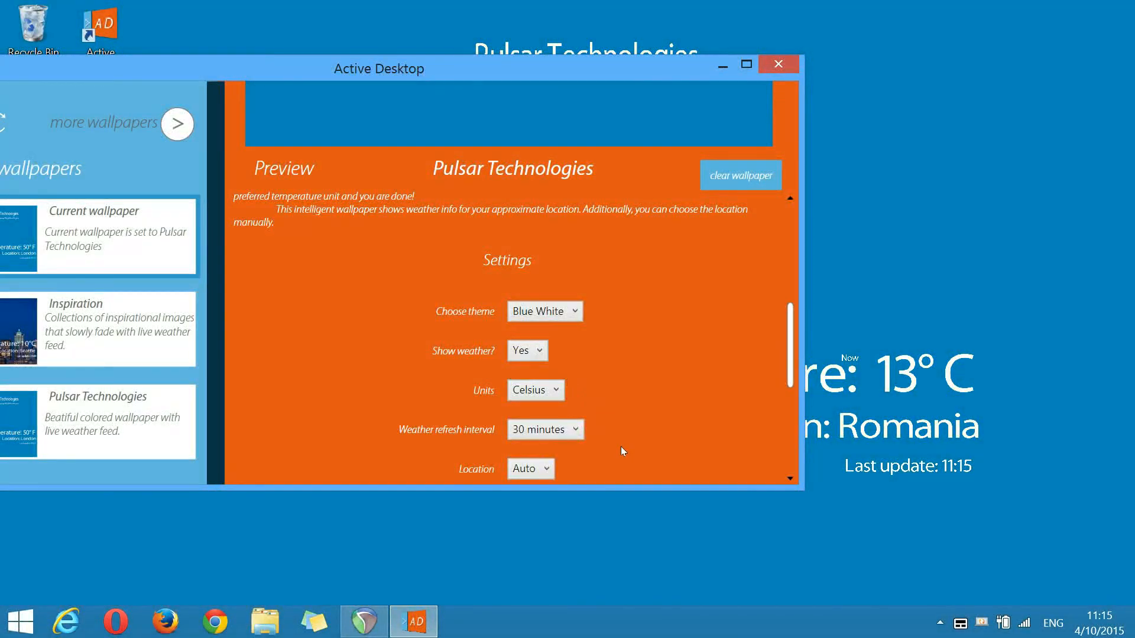
{"action": "mouse_move", "coordinate": [452, 567]}
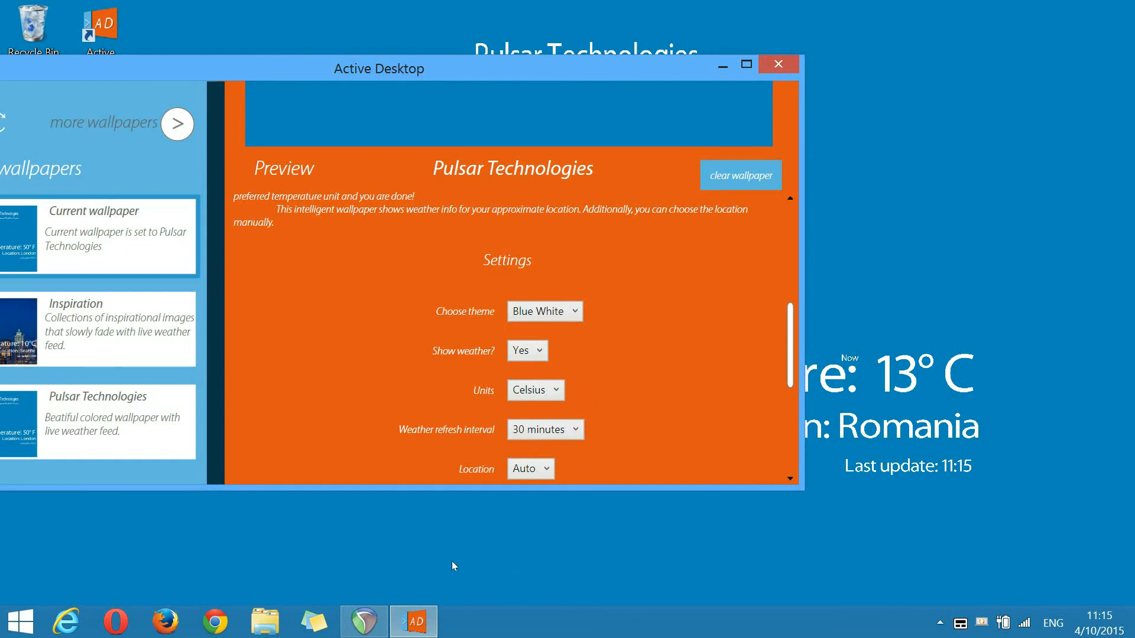
{"action": "mouse_move", "coordinate": [224, 455]}
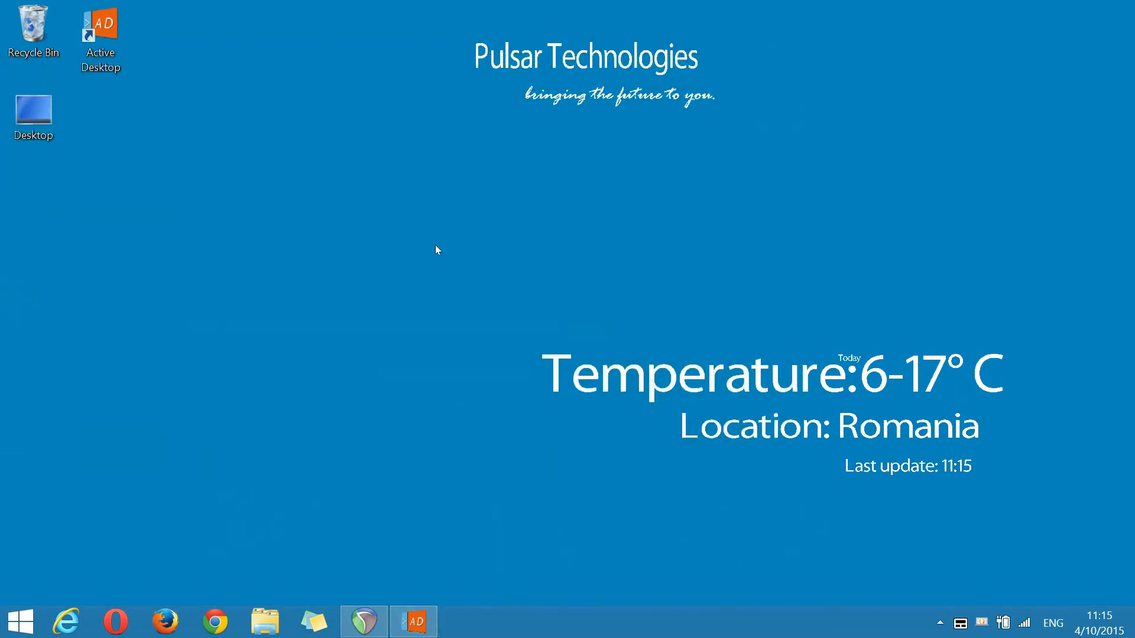
{"action": "mouse_move", "coordinate": [422, 620]}
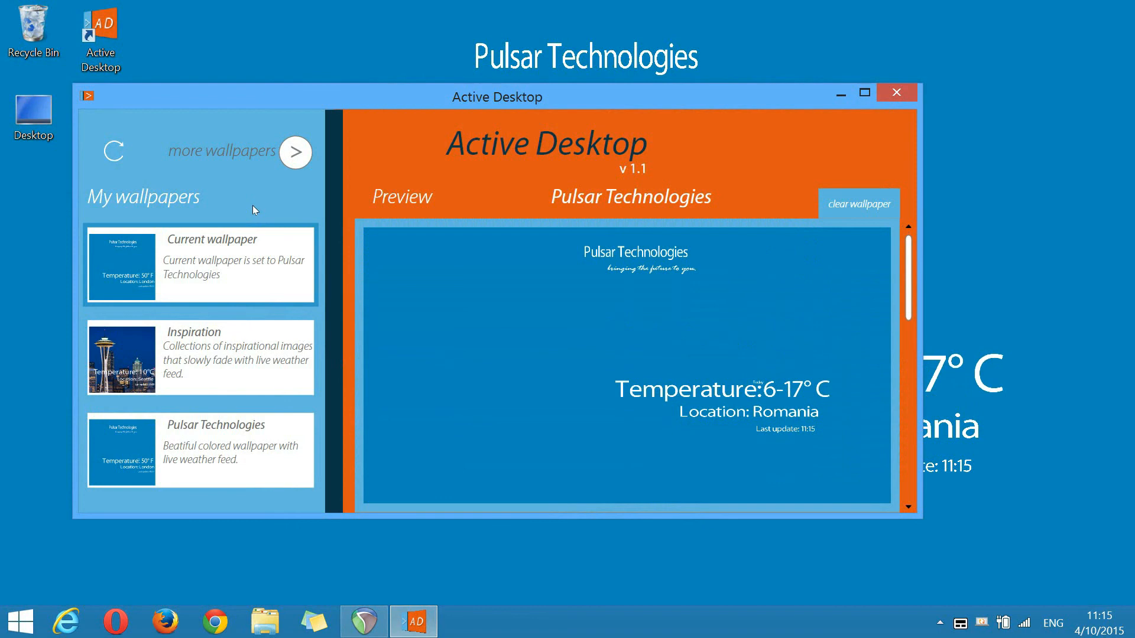
{"action": "mouse_move", "coordinate": [201, 157]}
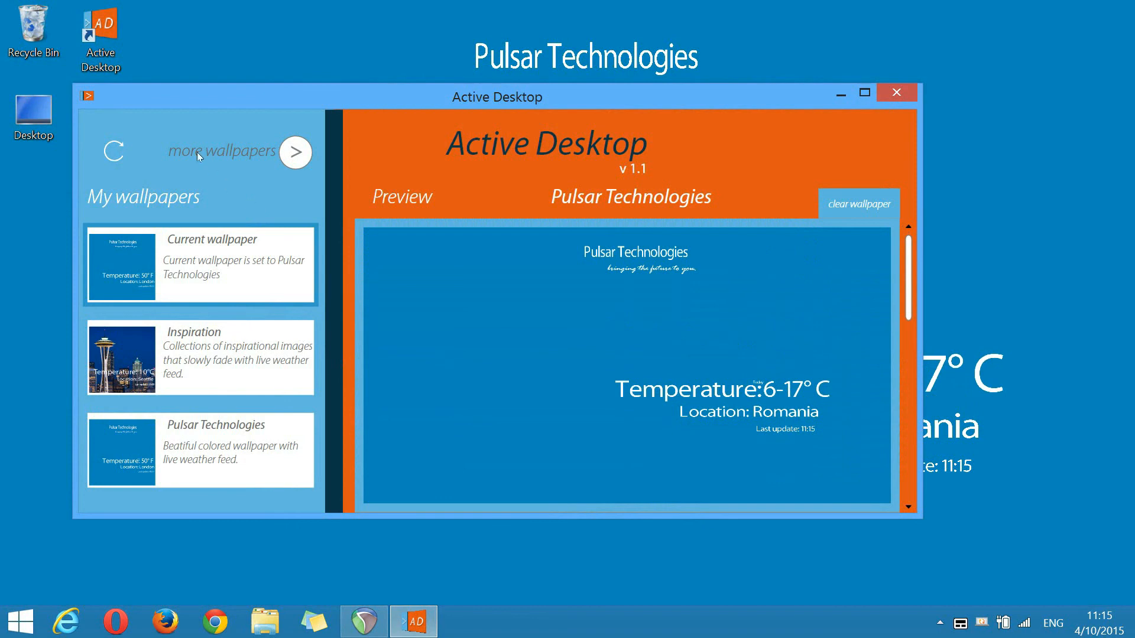
Step: Browse the Living Colors Bloom preview carousel, then close Active Desktop leaving the blue desktop
{"action": "left_click", "coordinate": [294, 152]}
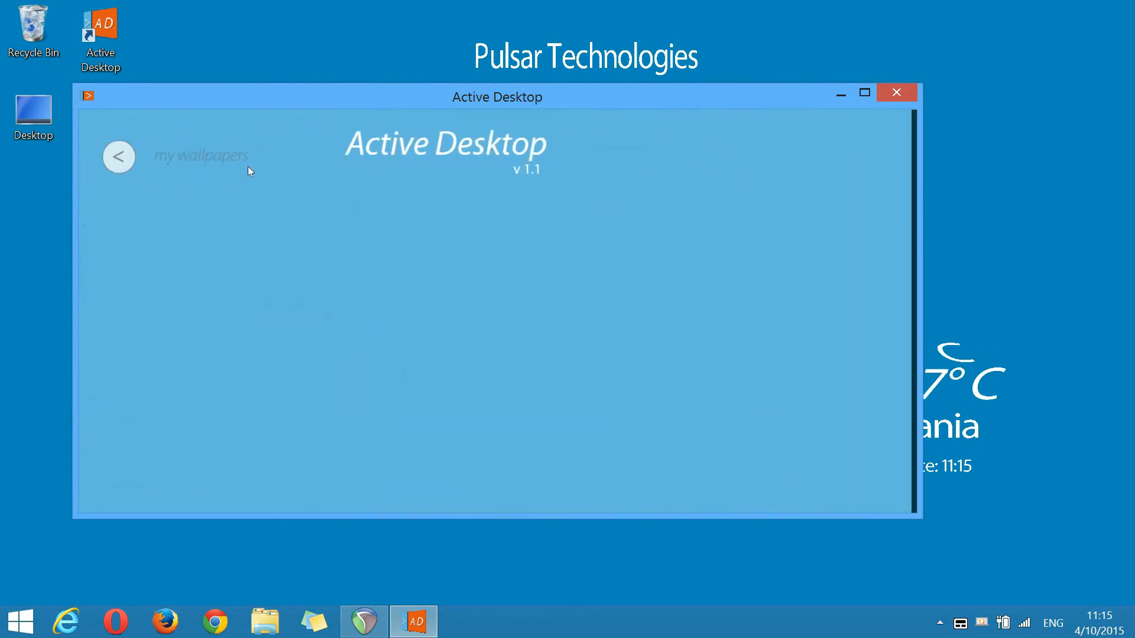
{"action": "left_click", "coordinate": [119, 156]}
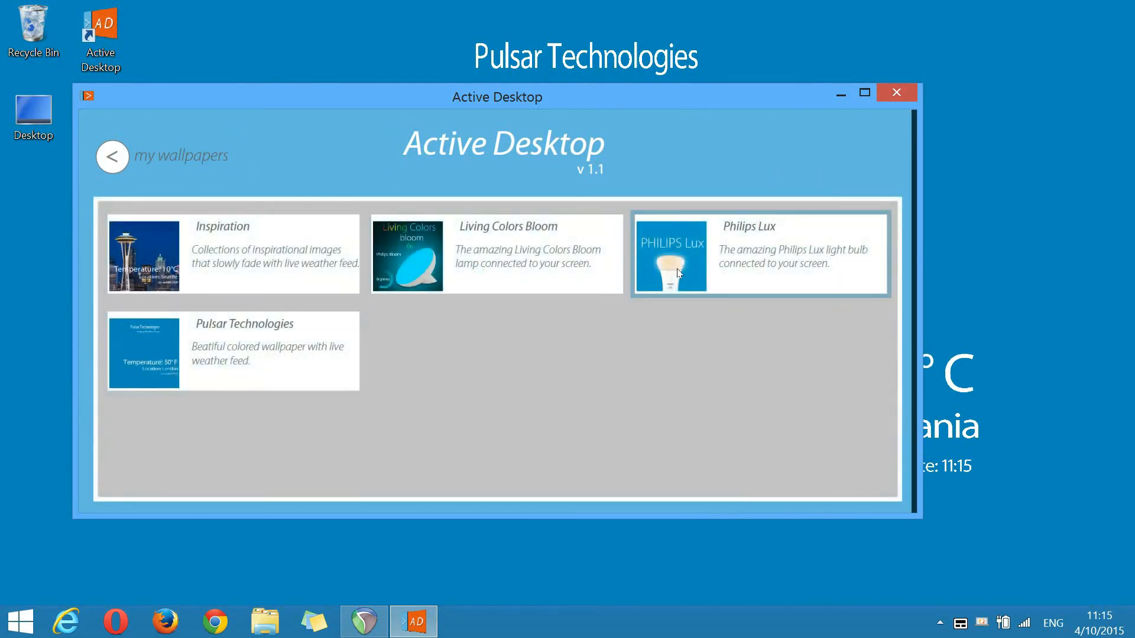
{"action": "mouse_move", "coordinate": [539, 271]}
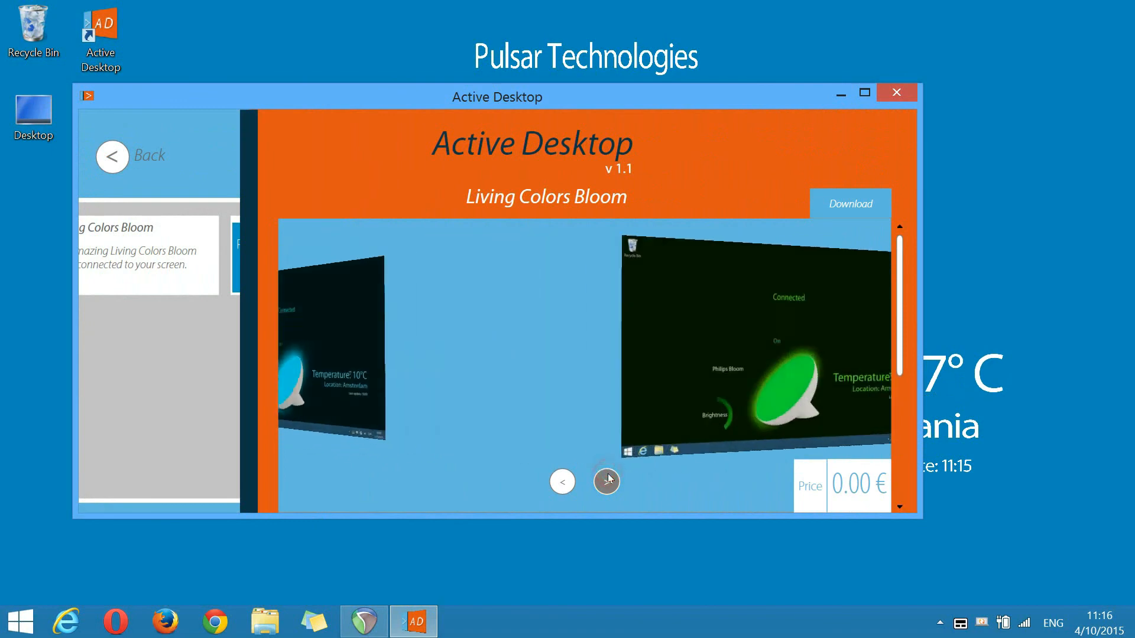
{"action": "left_click", "coordinate": [606, 481]}
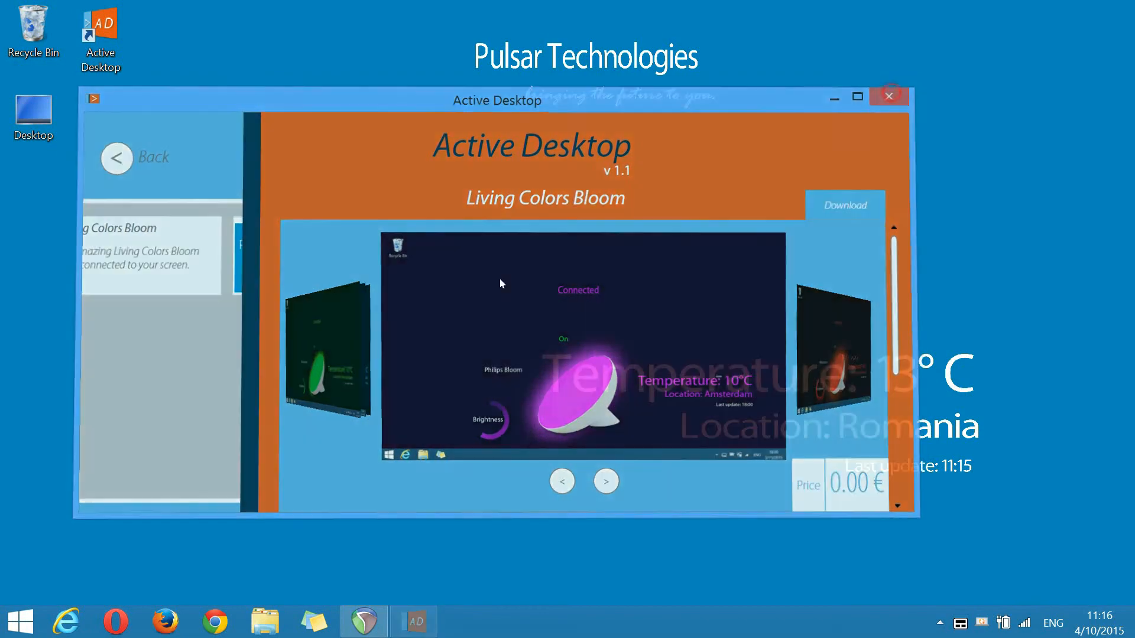
{"action": "left_click", "coordinate": [889, 95]}
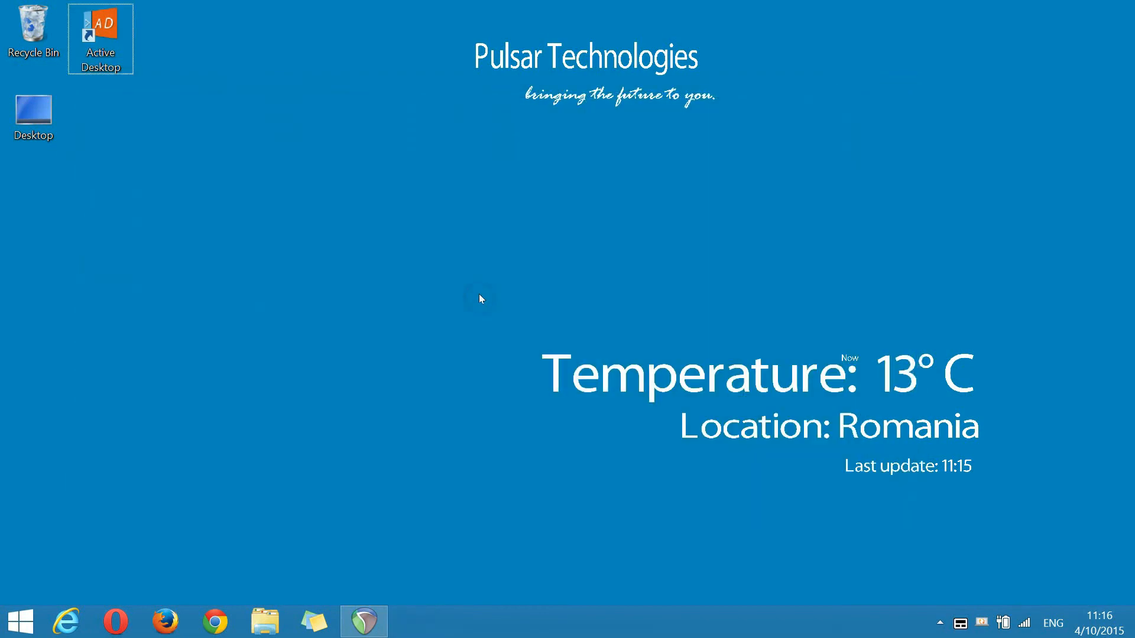